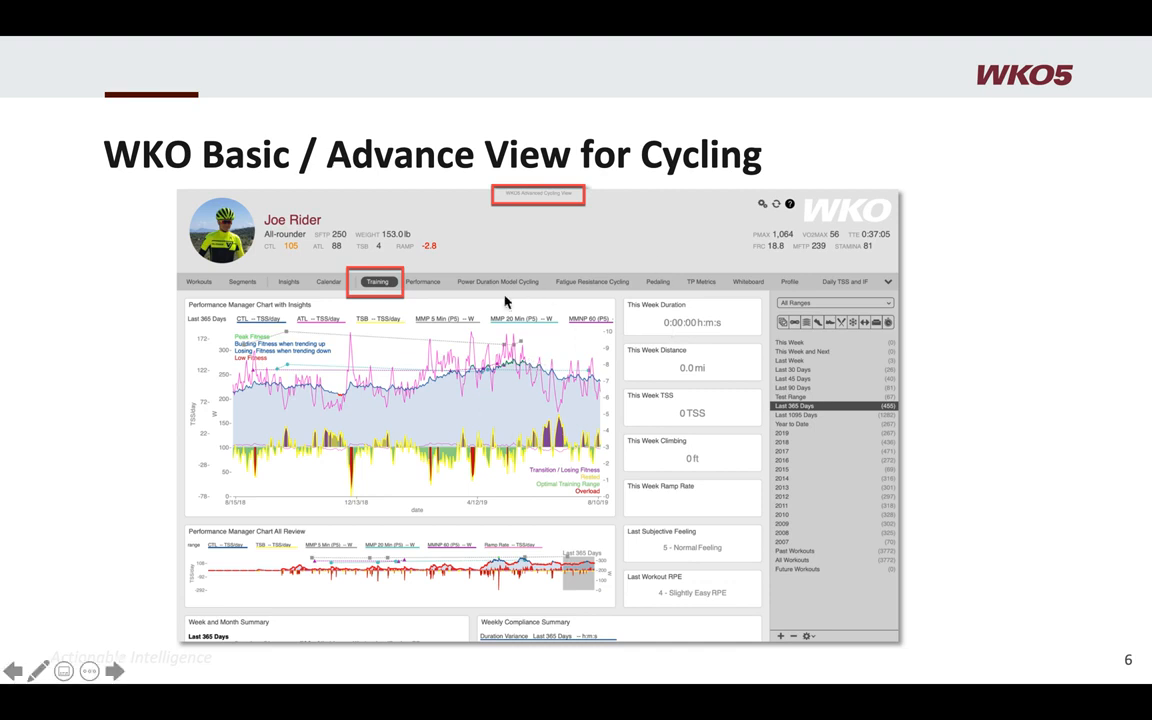
{"action": "mouse_move", "coordinate": [482, 282]}
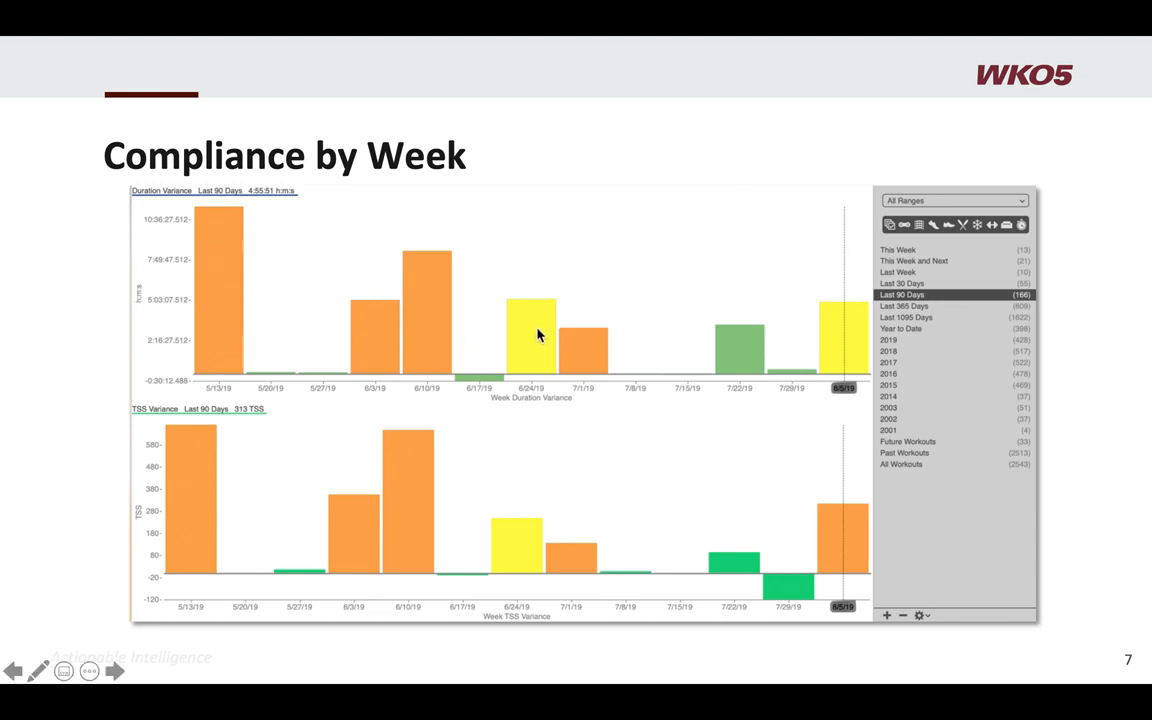
{"action": "mouse_move", "coordinate": [533, 352]}
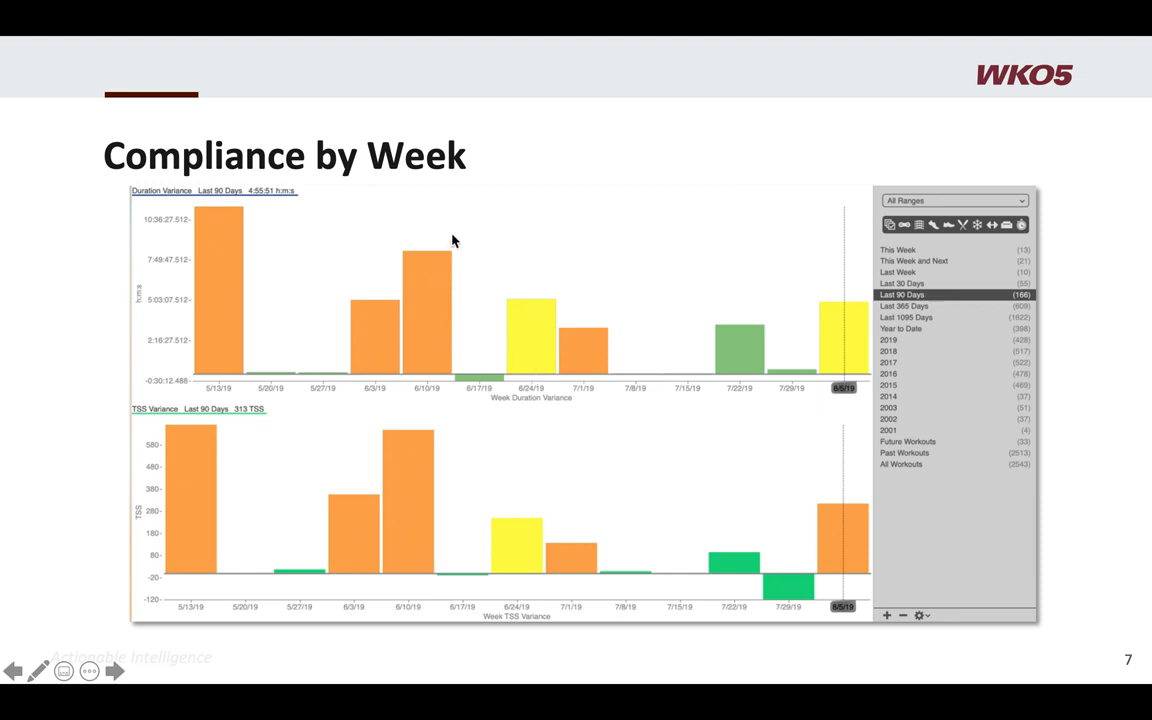
{"action": "mouse_move", "coordinate": [708, 440]}
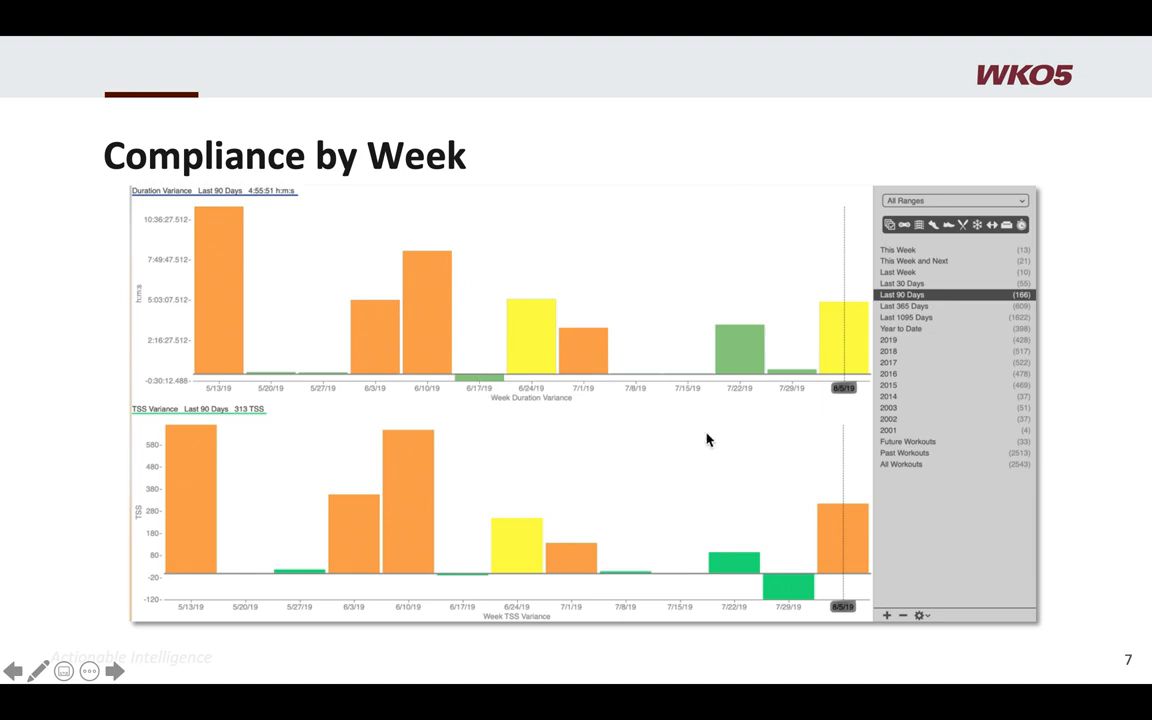
{"action": "mouse_move", "coordinate": [790, 607]}
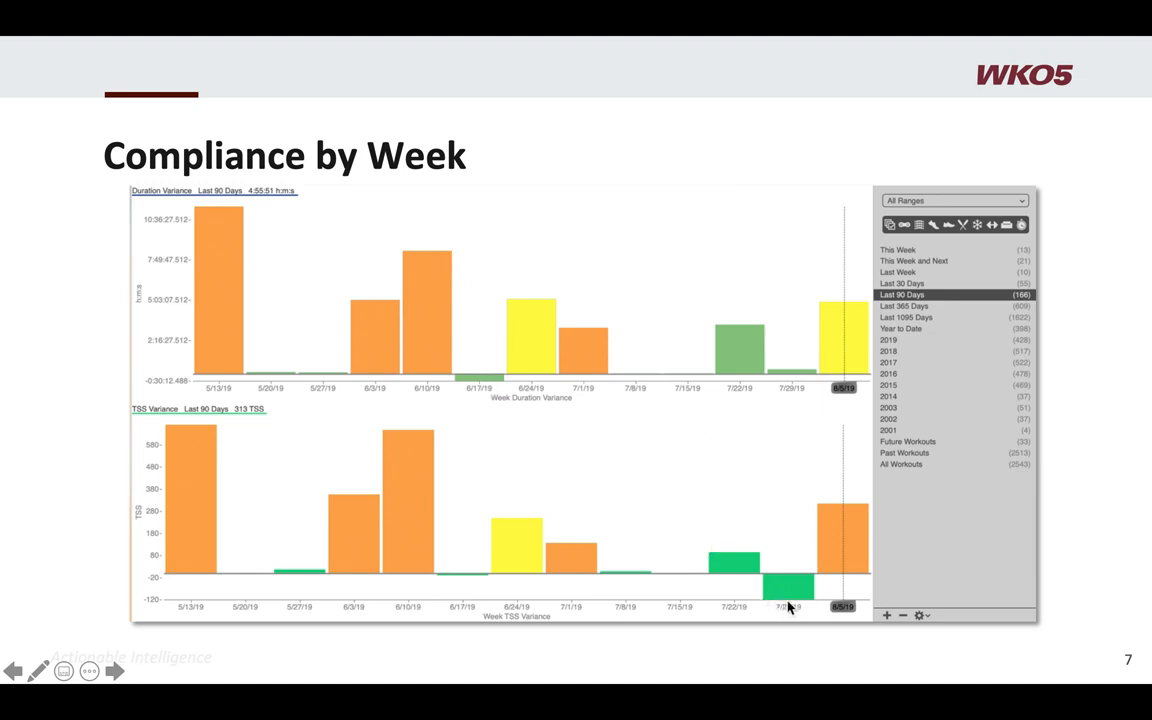
{"action": "mouse_move", "coordinate": [780, 563]}
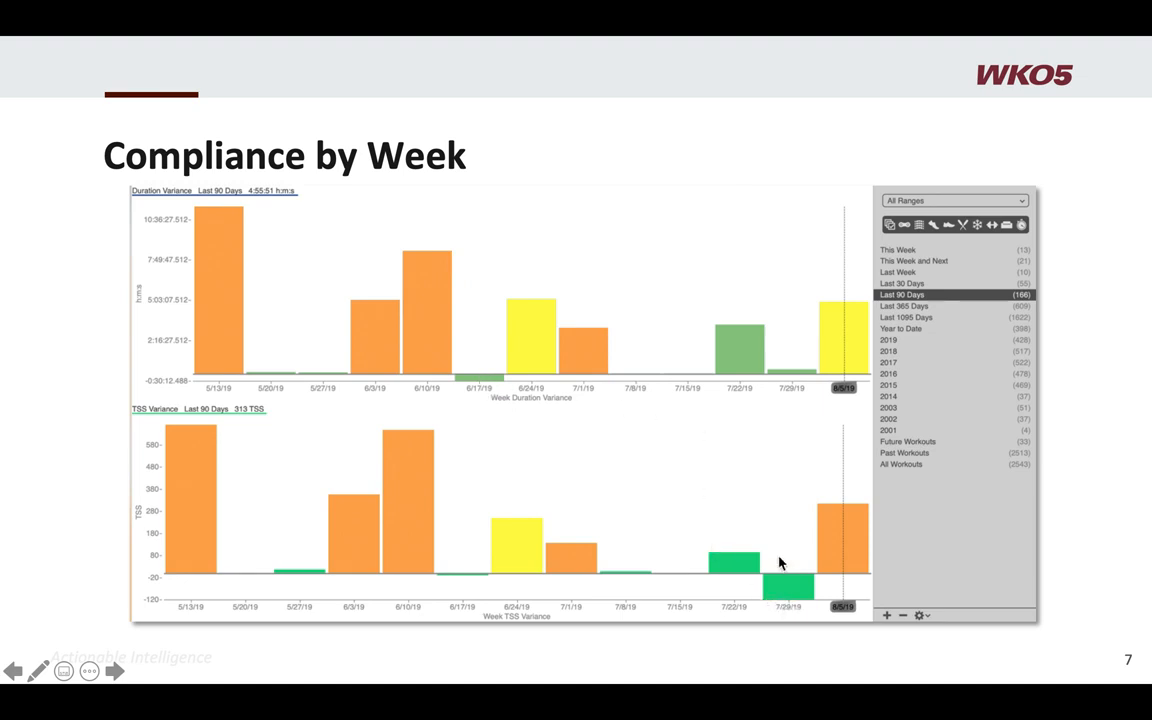
{"action": "mouse_move", "coordinate": [773, 446]}
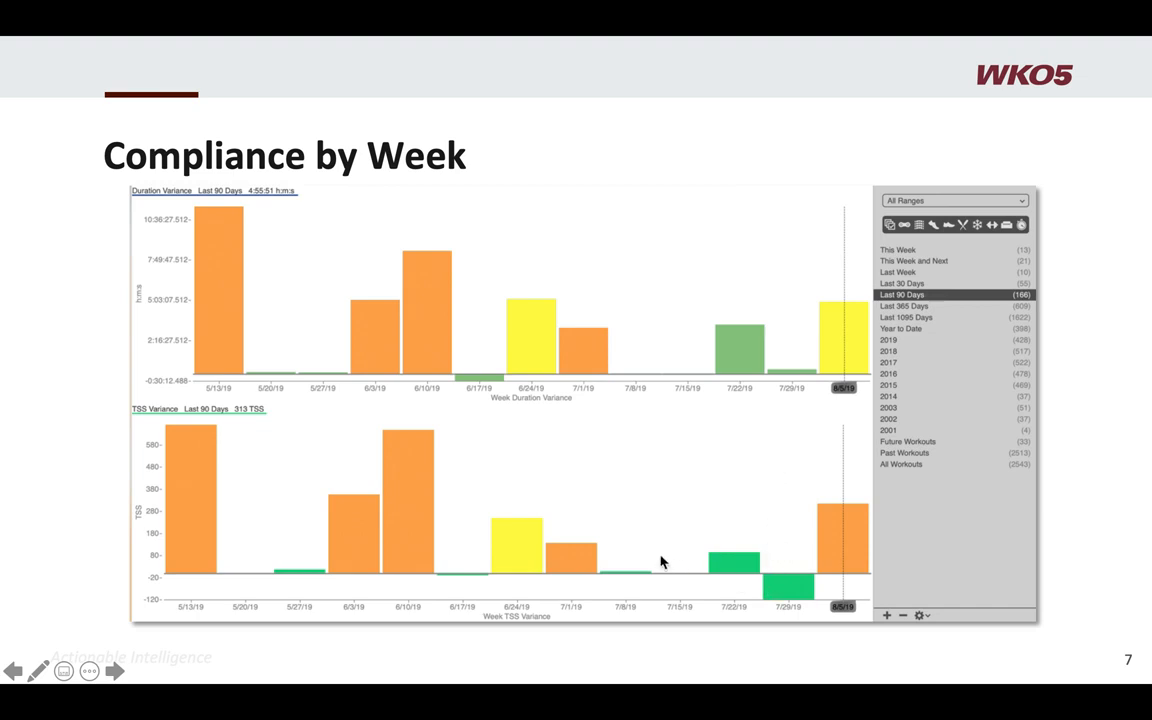
{"action": "mouse_move", "coordinate": [275, 332]}
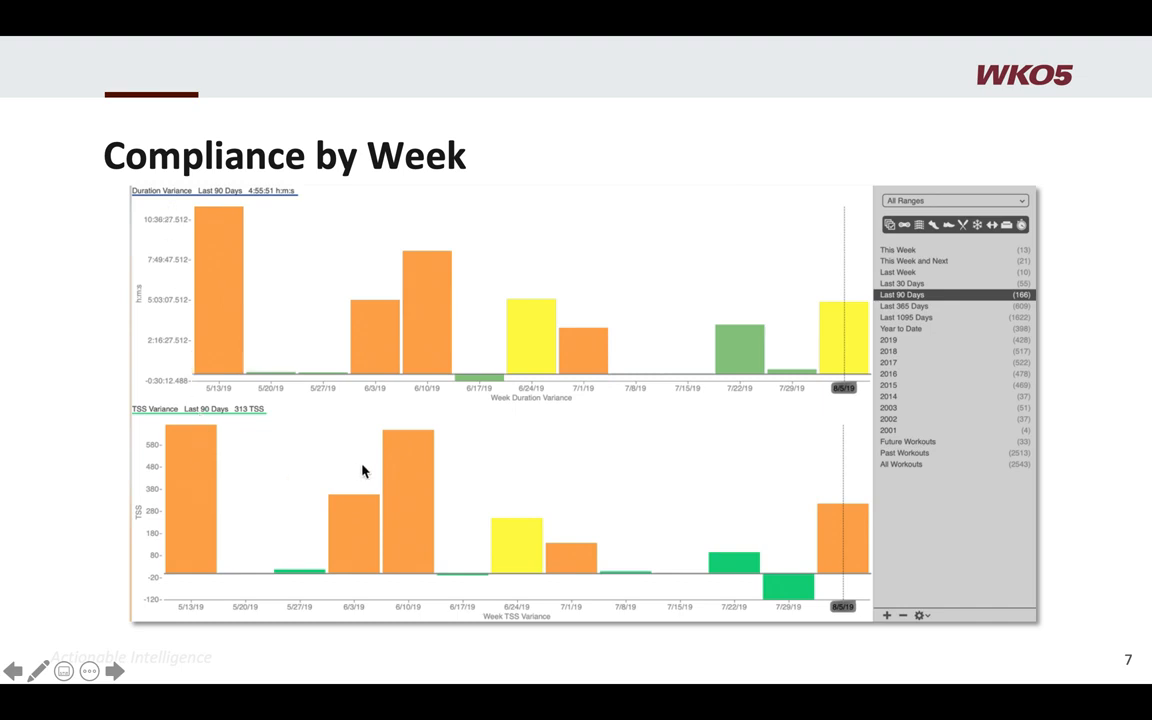
{"action": "mouse_move", "coordinate": [839, 551]}
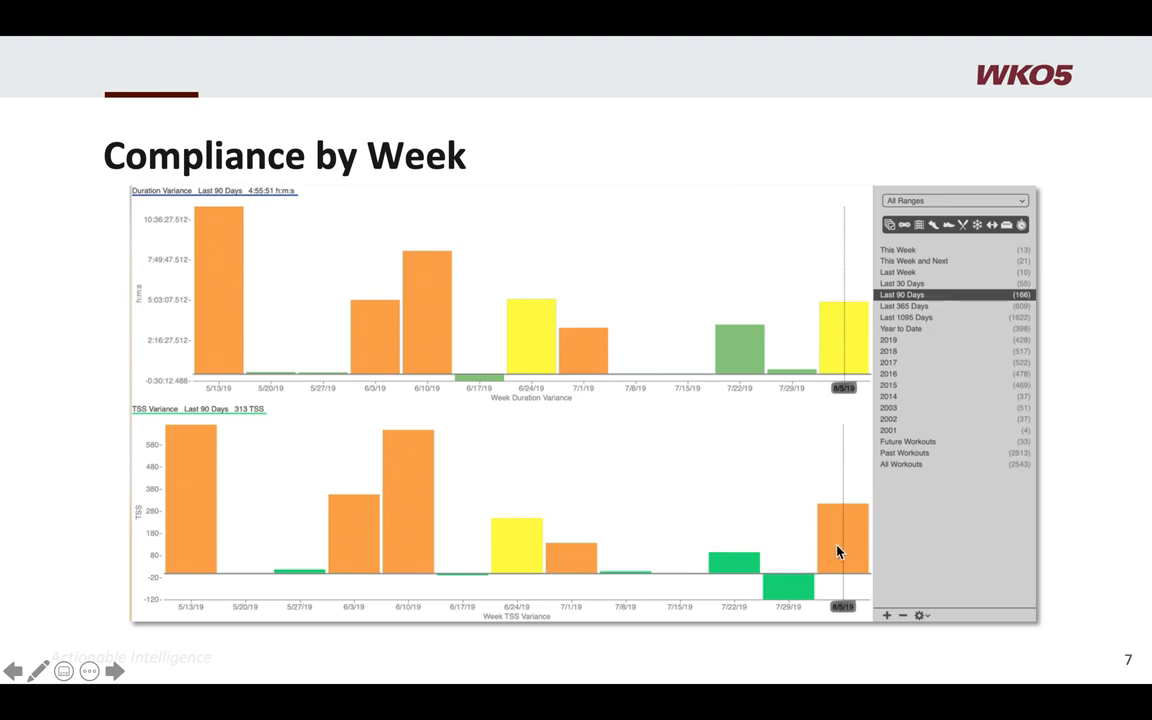
{"action": "mouse_move", "coordinate": [838, 551]}
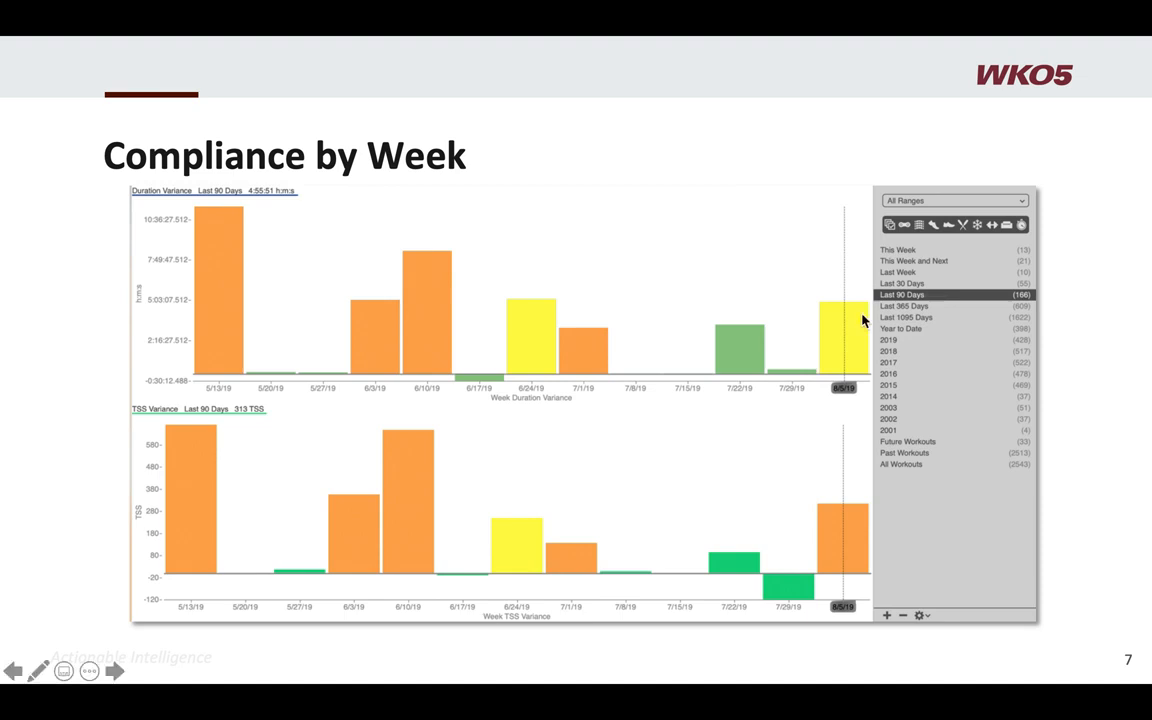
{"action": "mouse_move", "coordinate": [706, 347]}
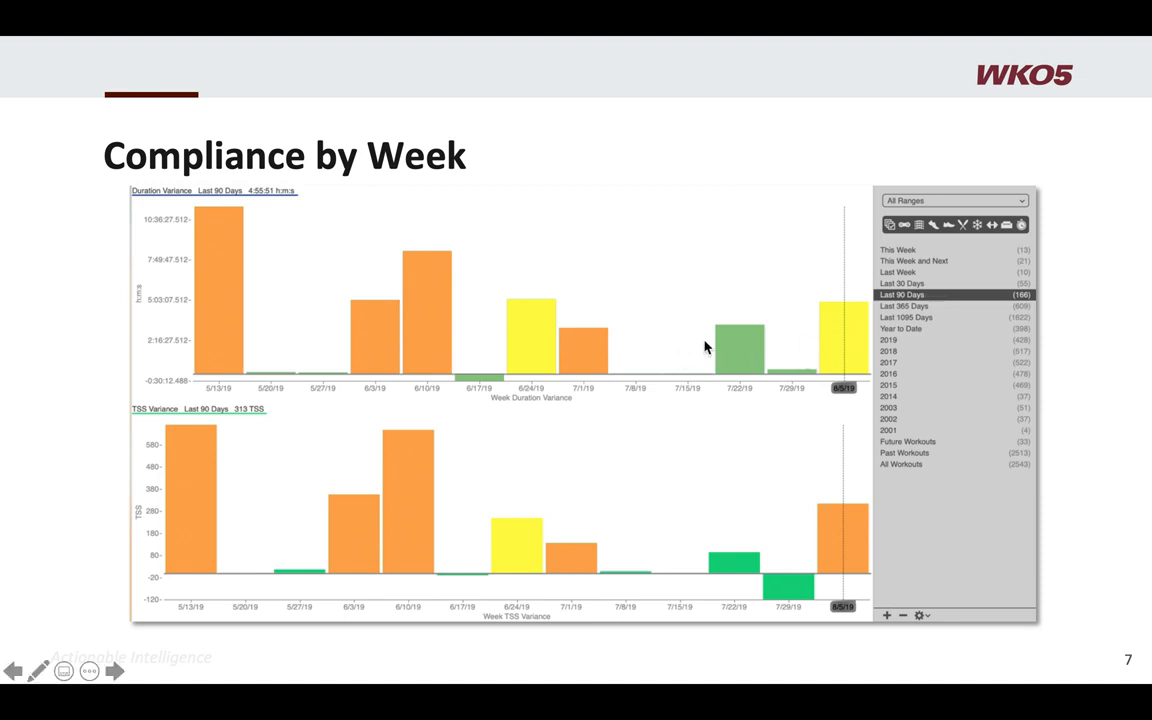
{"action": "mouse_move", "coordinate": [693, 351]}
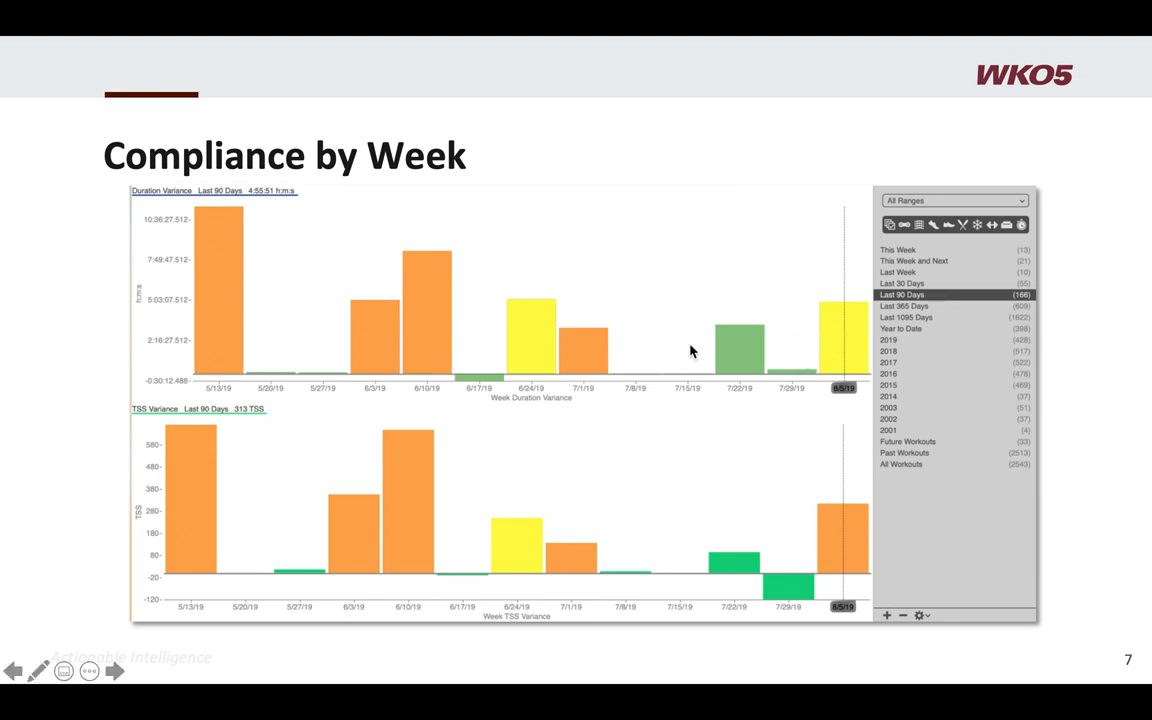
{"action": "mouse_move", "coordinate": [324, 232]}
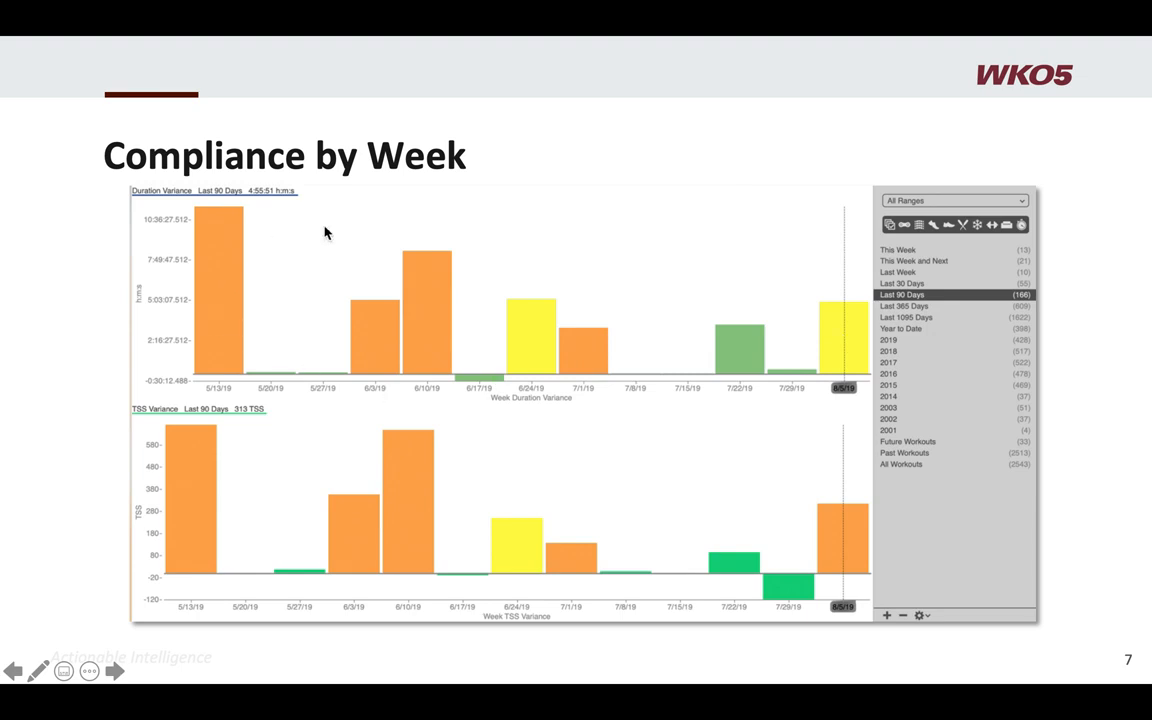
{"action": "mouse_move", "coordinate": [845, 547]}
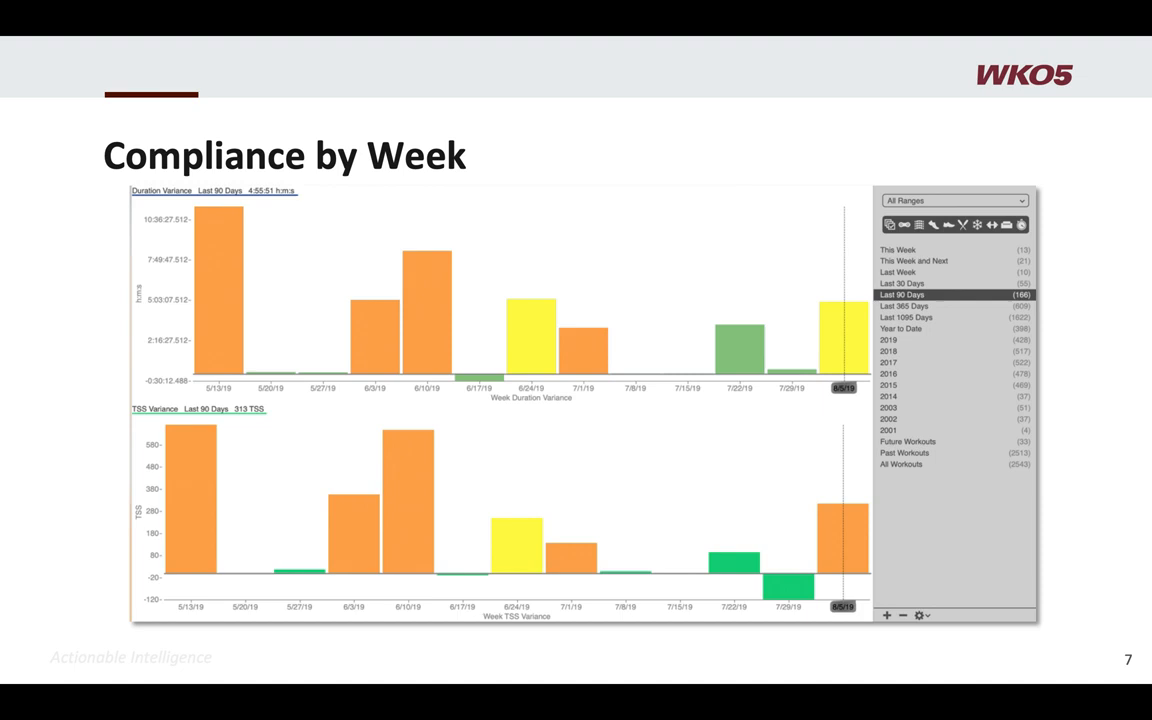
Step: Advance to slide 8, Progression of Training Load, with its 1095-day performance chart
{"action": "key", "text": "right"}
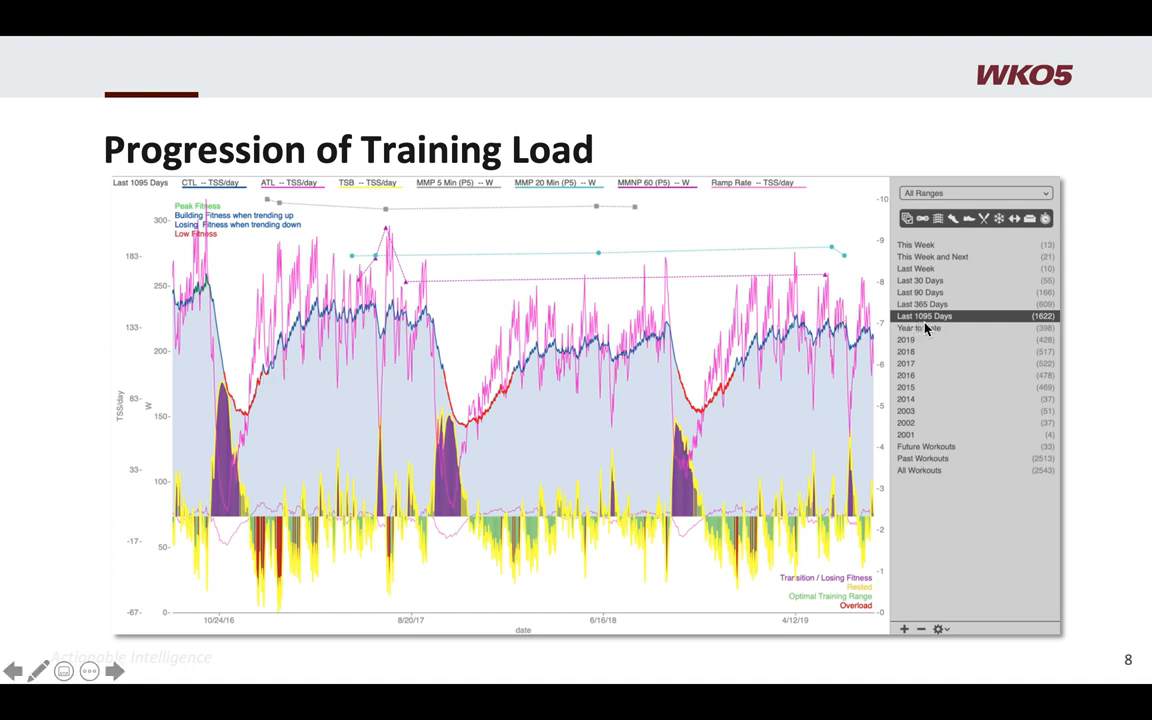
{"action": "mouse_move", "coordinate": [758, 393]}
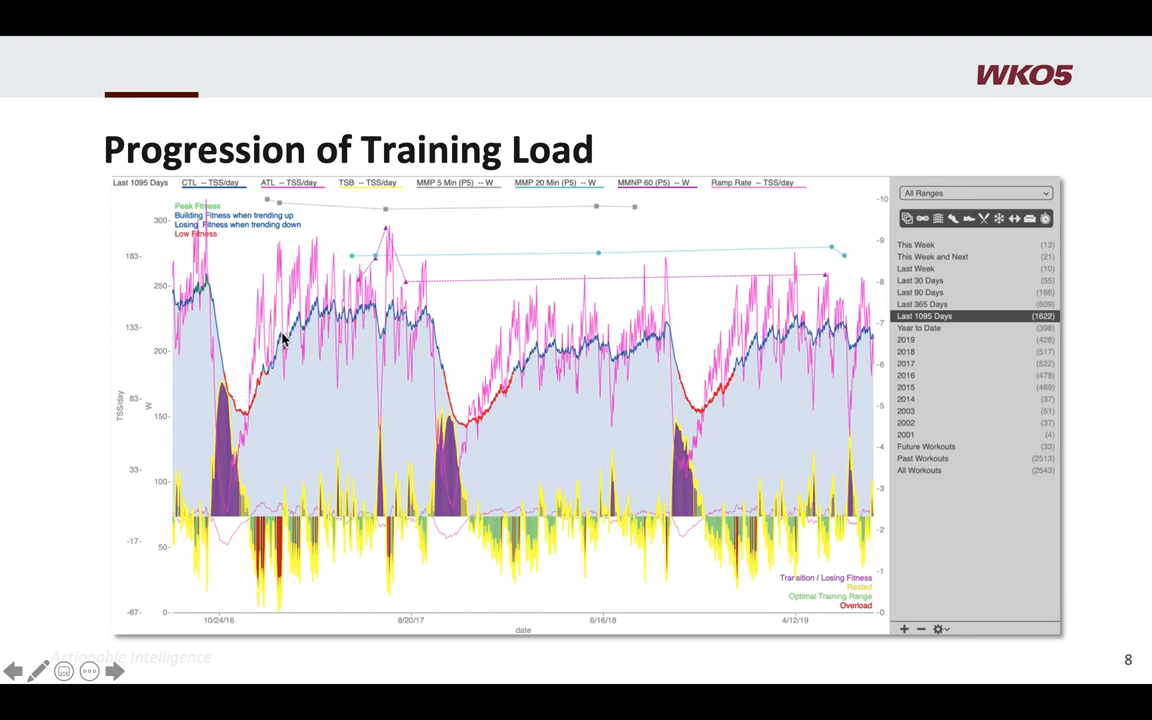
{"action": "mouse_move", "coordinate": [550, 370]}
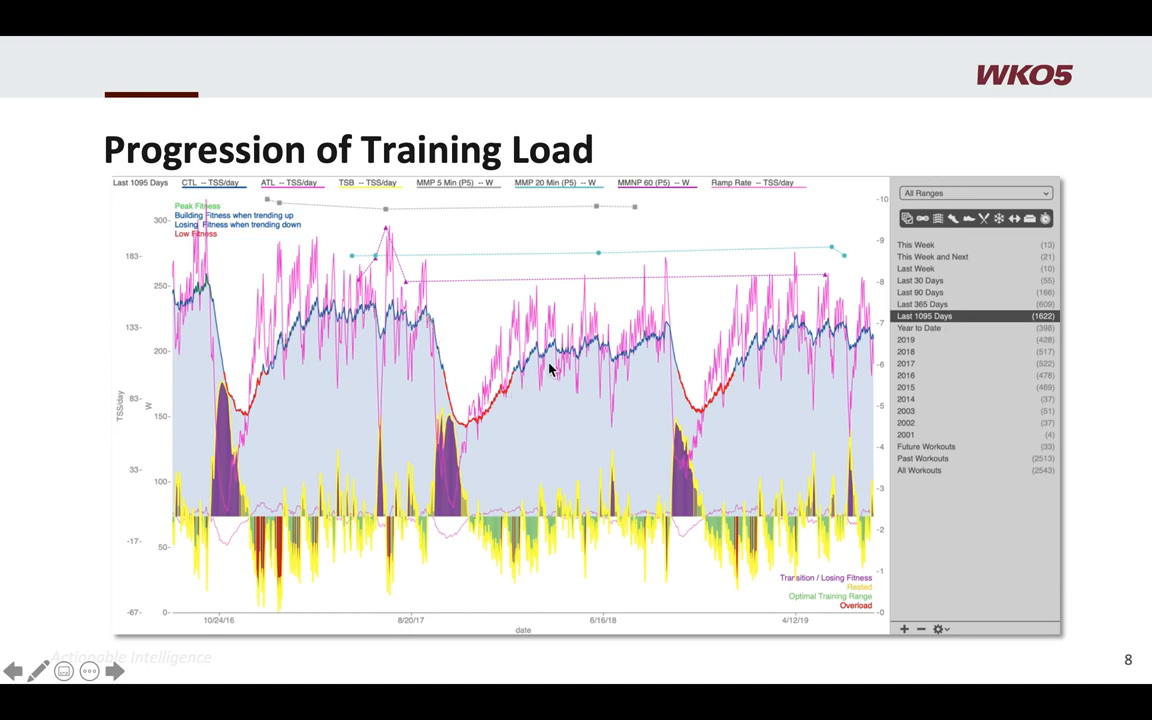
{"action": "mouse_move", "coordinate": [847, 337]}
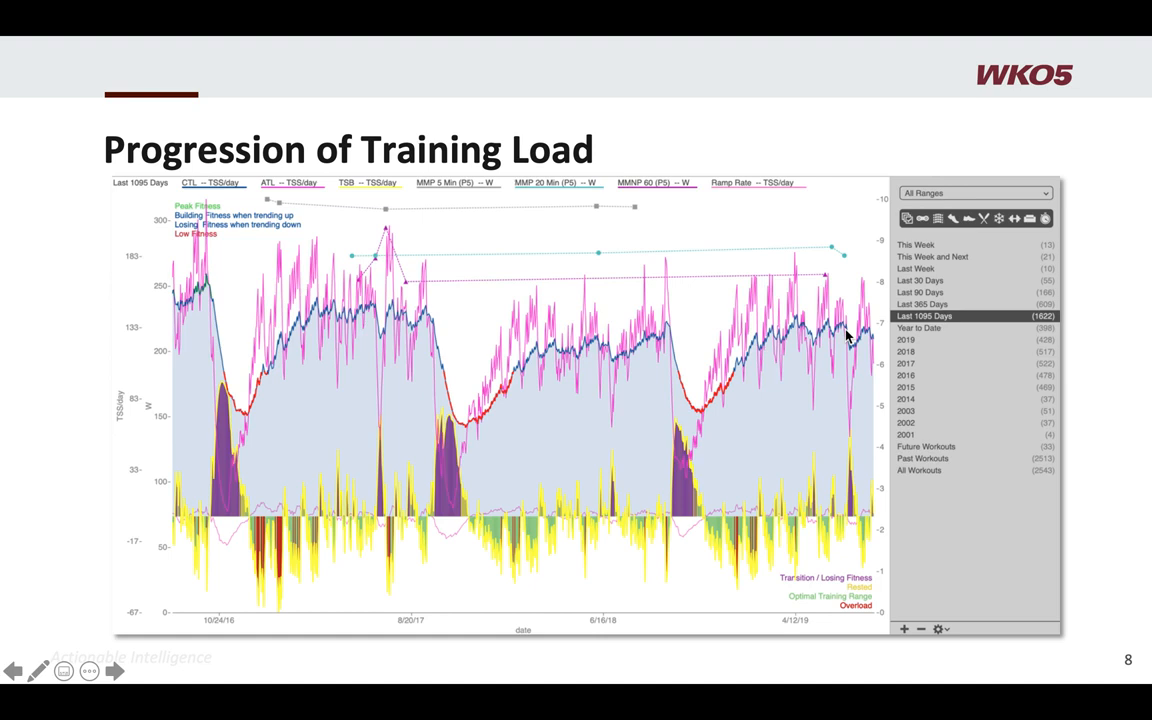
{"action": "mouse_move", "coordinate": [847, 337]}
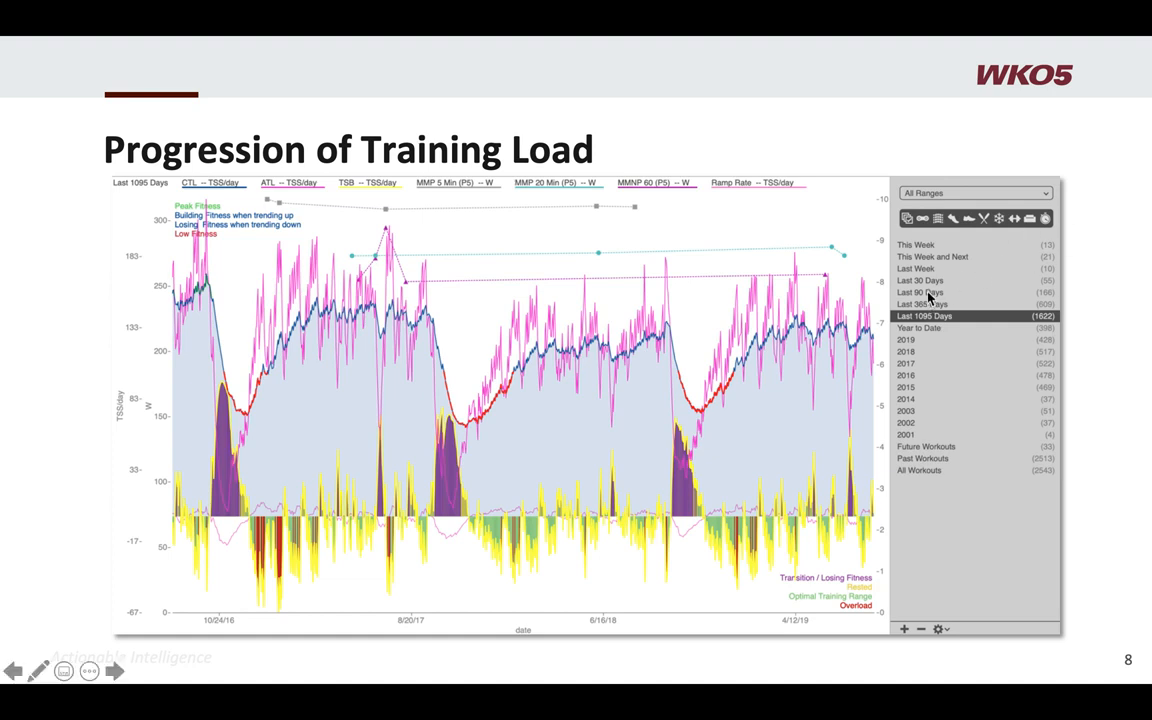
{"action": "mouse_move", "coordinate": [928, 293]}
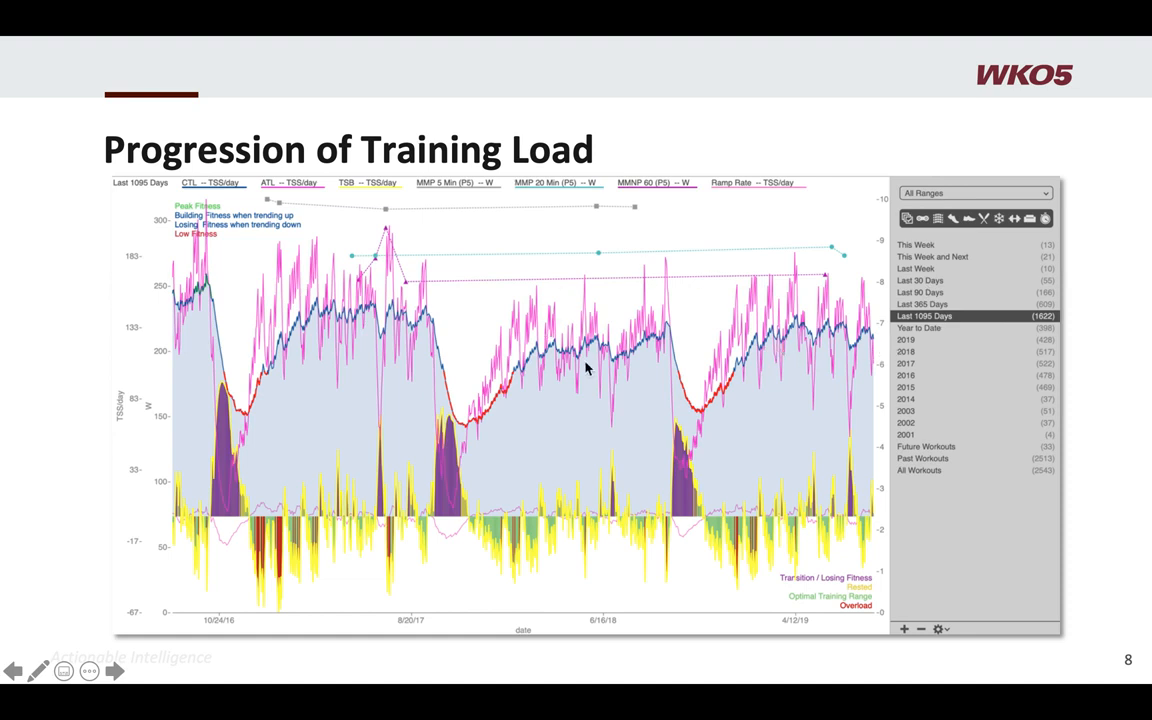
{"action": "mouse_move", "coordinate": [644, 348]}
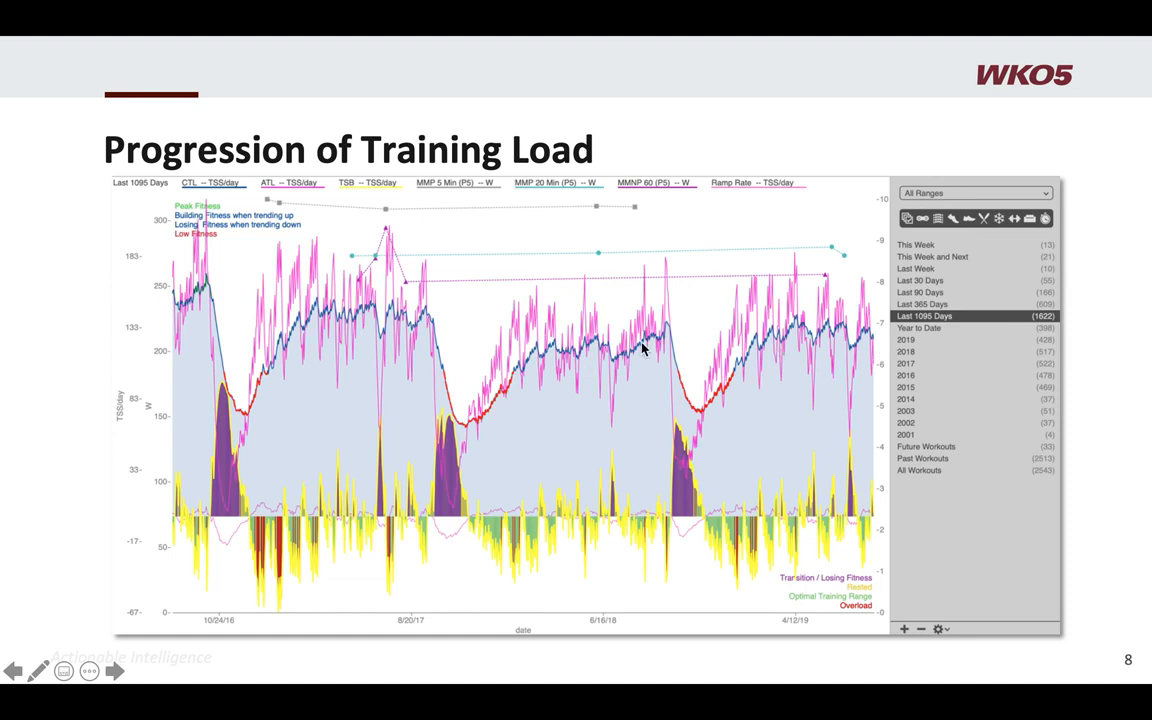
{"action": "mouse_move", "coordinate": [851, 340]}
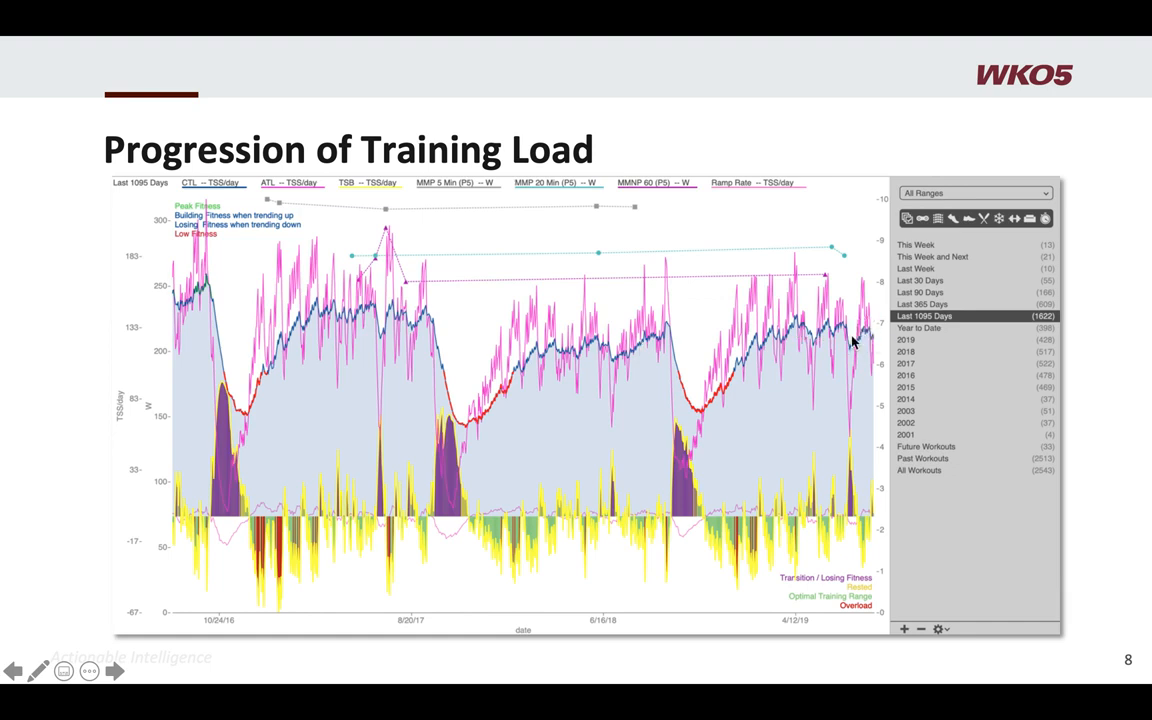
{"action": "mouse_move", "coordinate": [855, 332]}
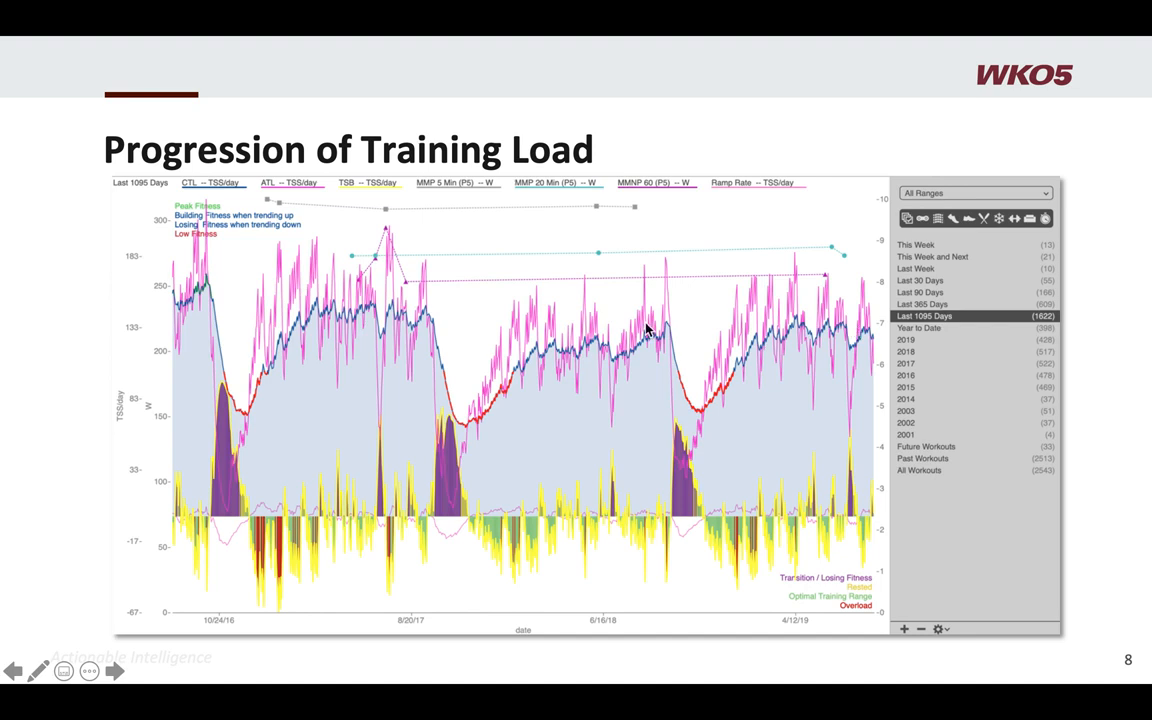
{"action": "mouse_move", "coordinate": [230, 218]}
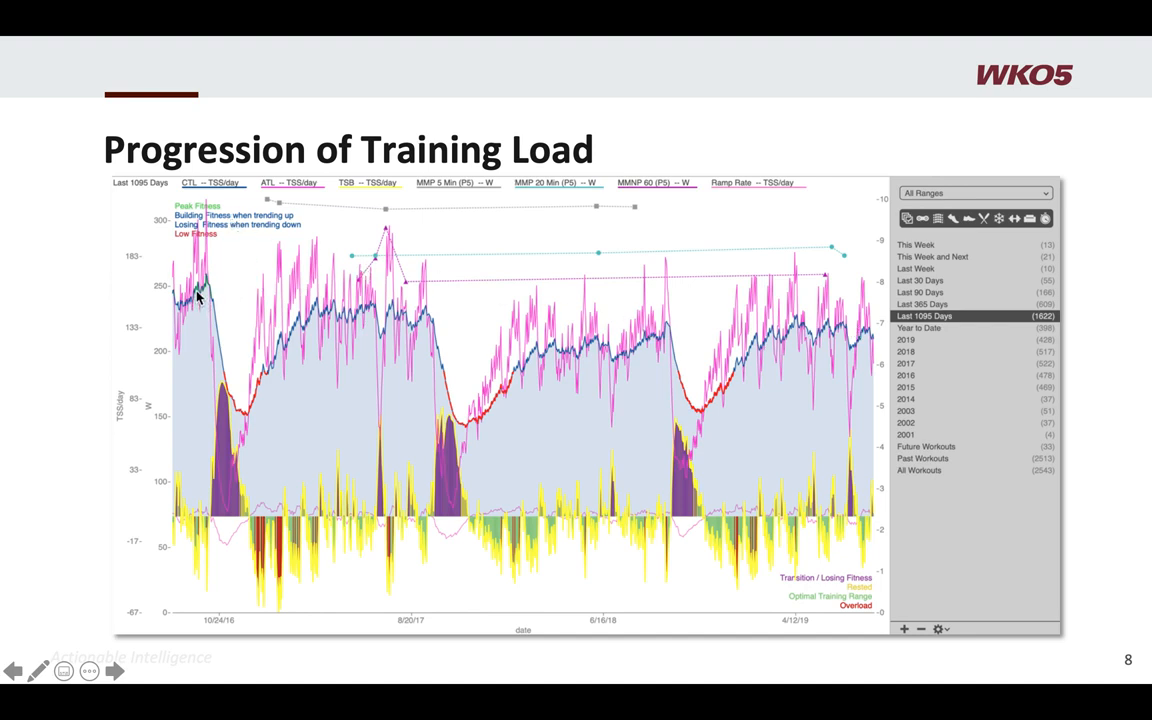
{"action": "mouse_move", "coordinate": [639, 353]}
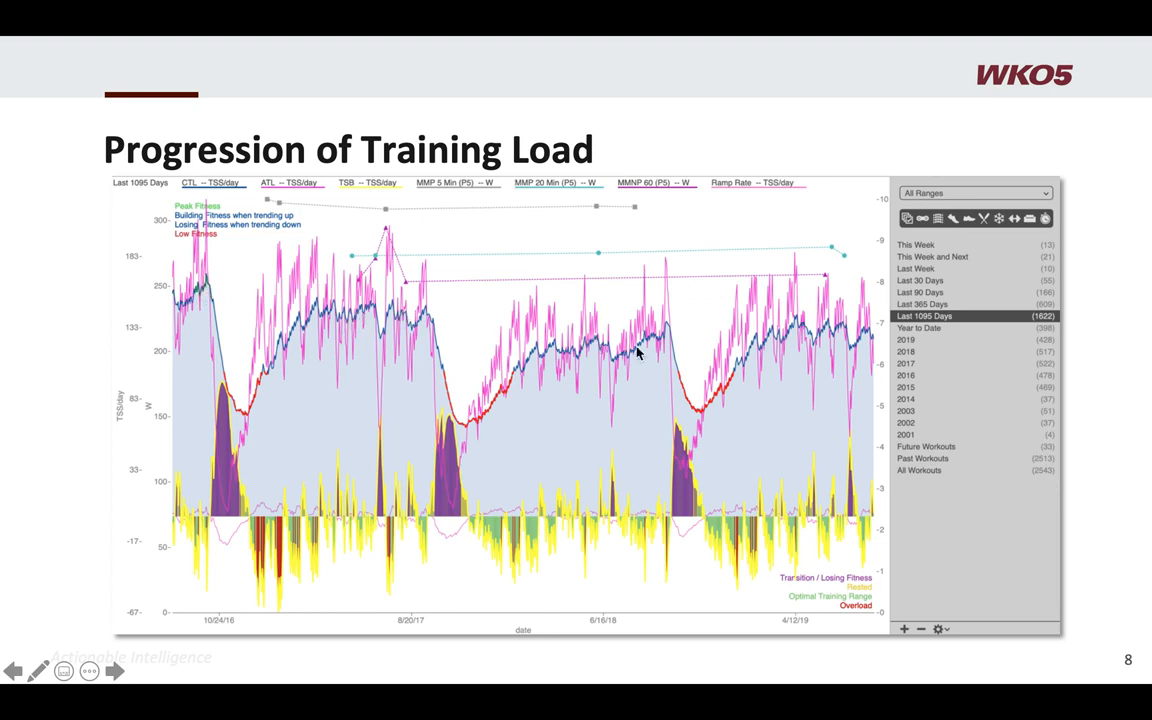
{"action": "mouse_move", "coordinate": [220, 308]}
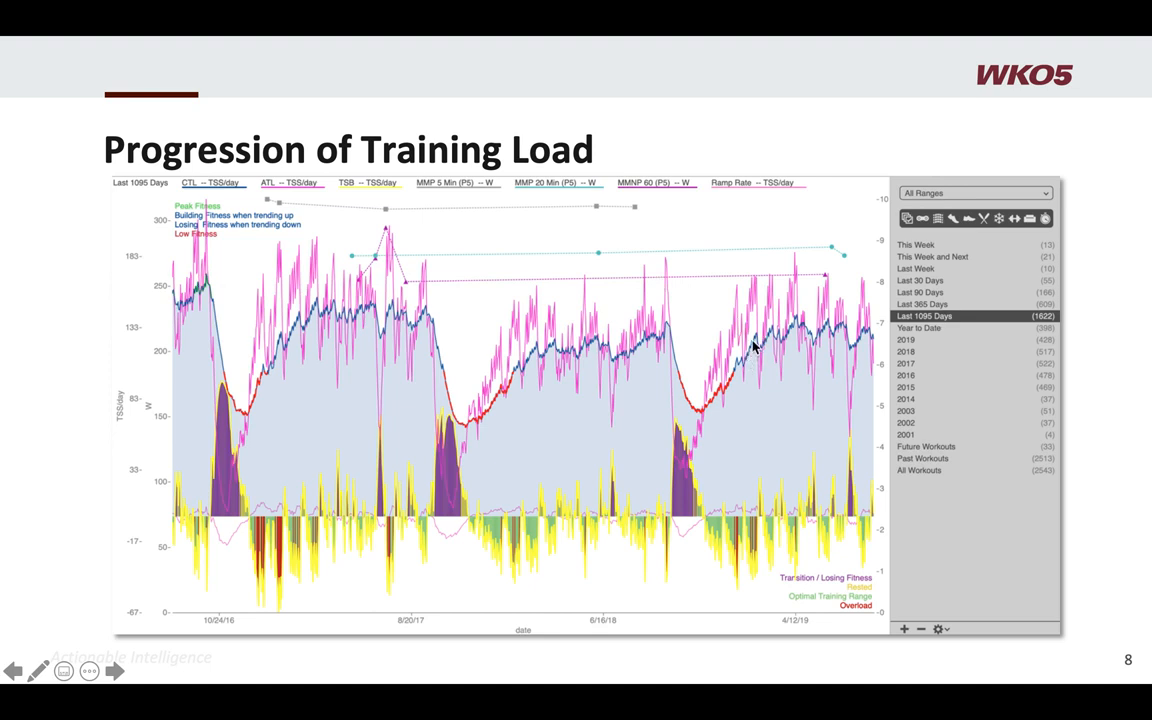
{"action": "mouse_move", "coordinate": [770, 342]}
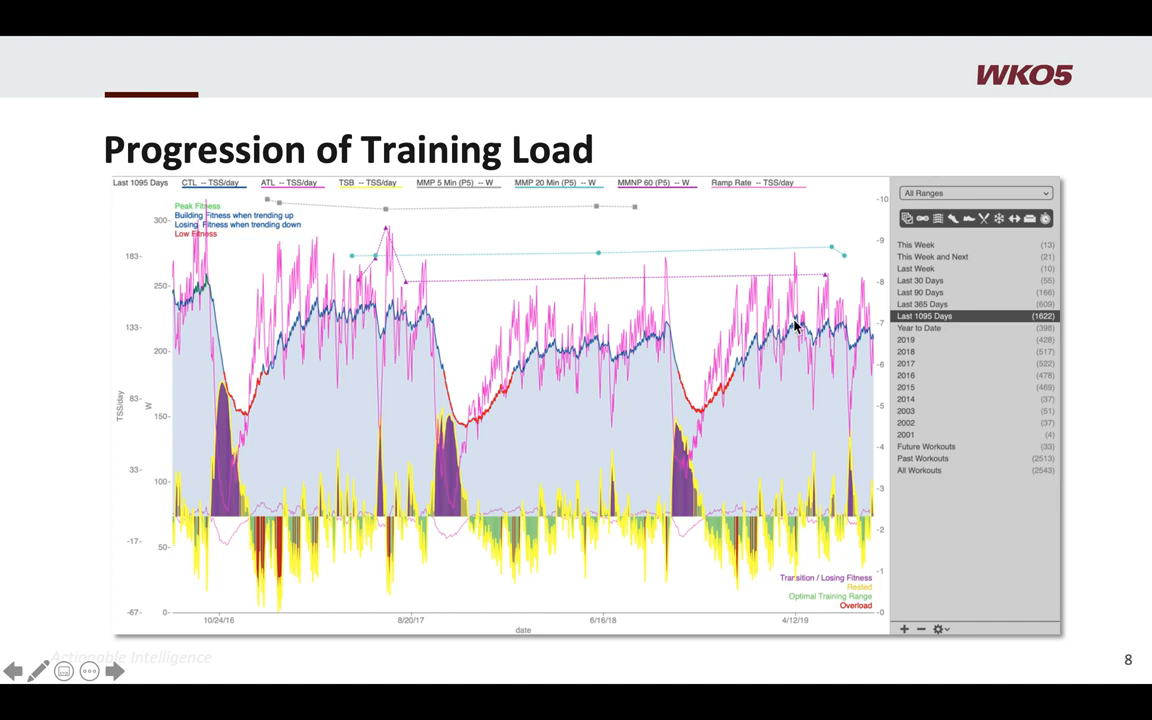
{"action": "mouse_move", "coordinate": [833, 266]}
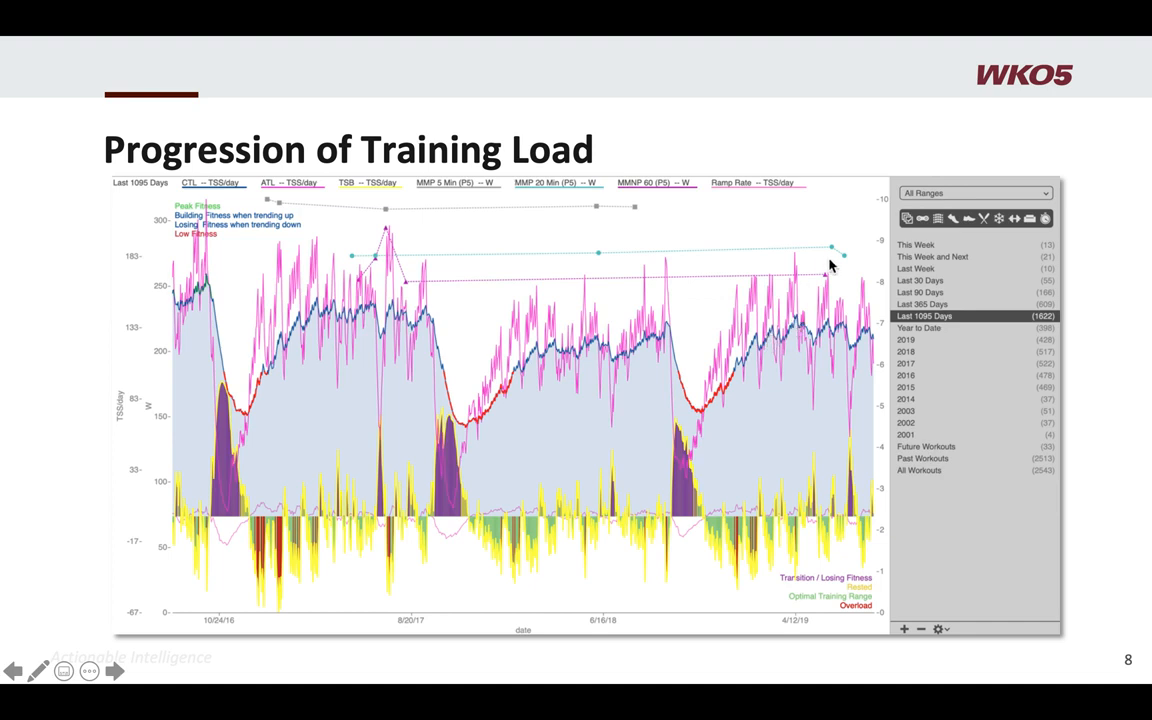
{"action": "mouse_move", "coordinate": [820, 240]}
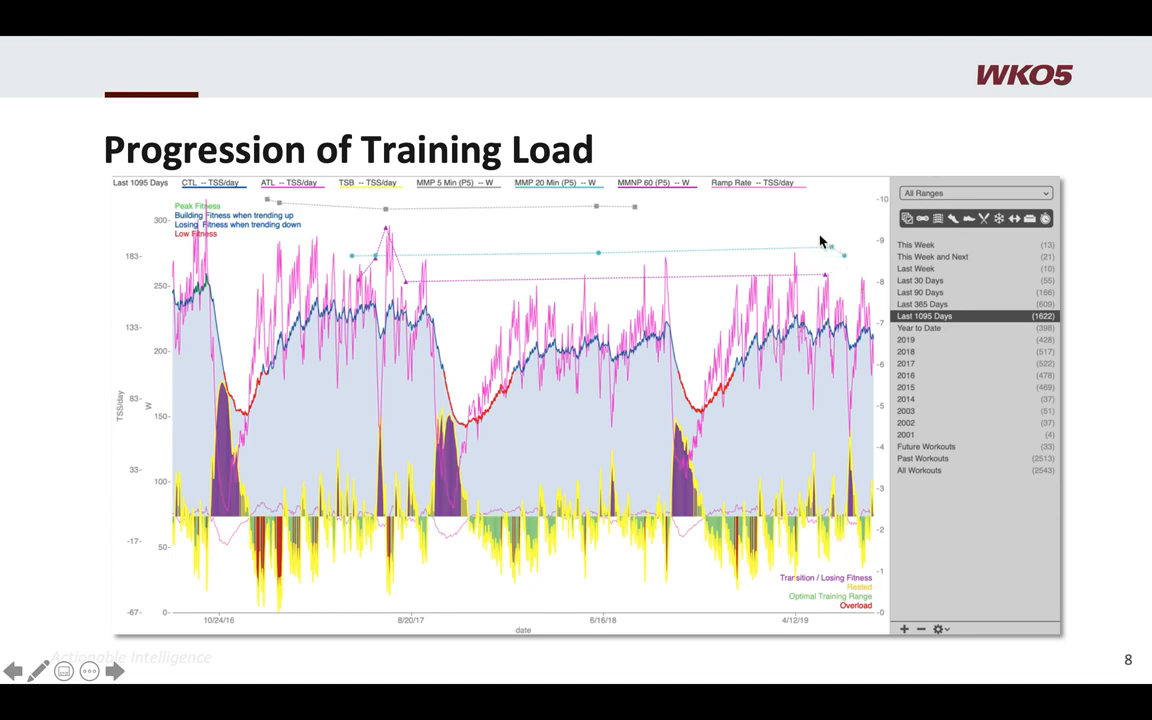
{"action": "mouse_move", "coordinate": [472, 227]}
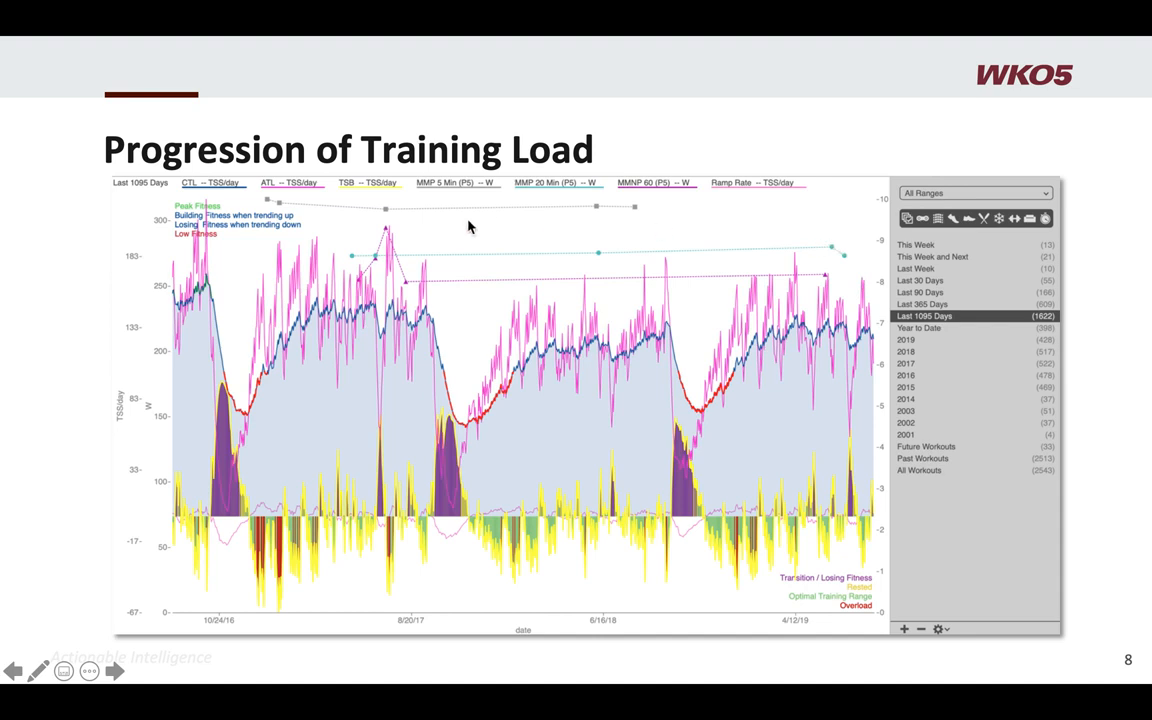
{"action": "mouse_move", "coordinate": [195, 220]}
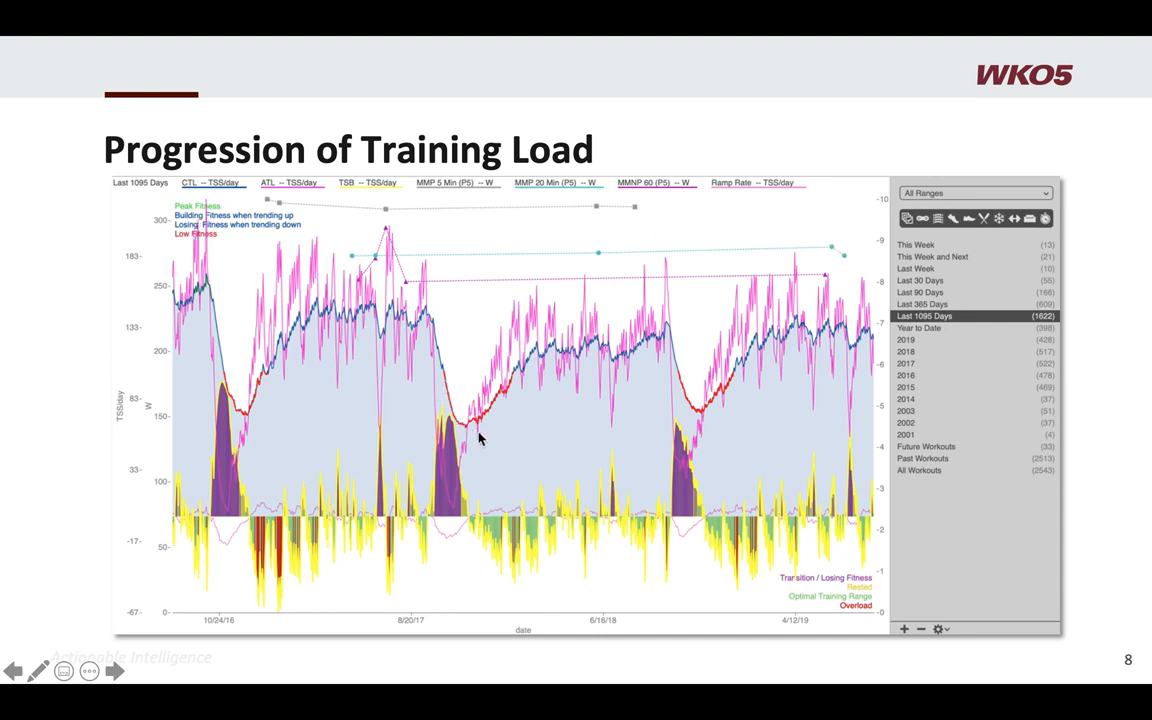
{"action": "mouse_move", "coordinate": [485, 415]}
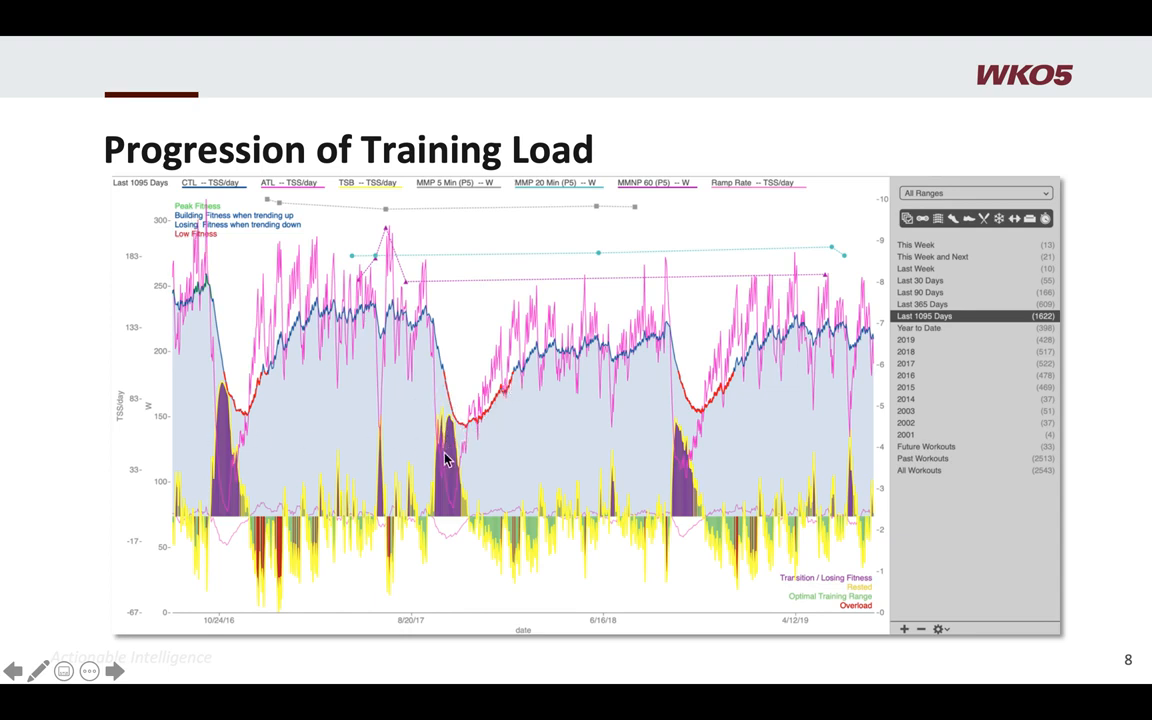
{"action": "mouse_move", "coordinate": [670, 418]}
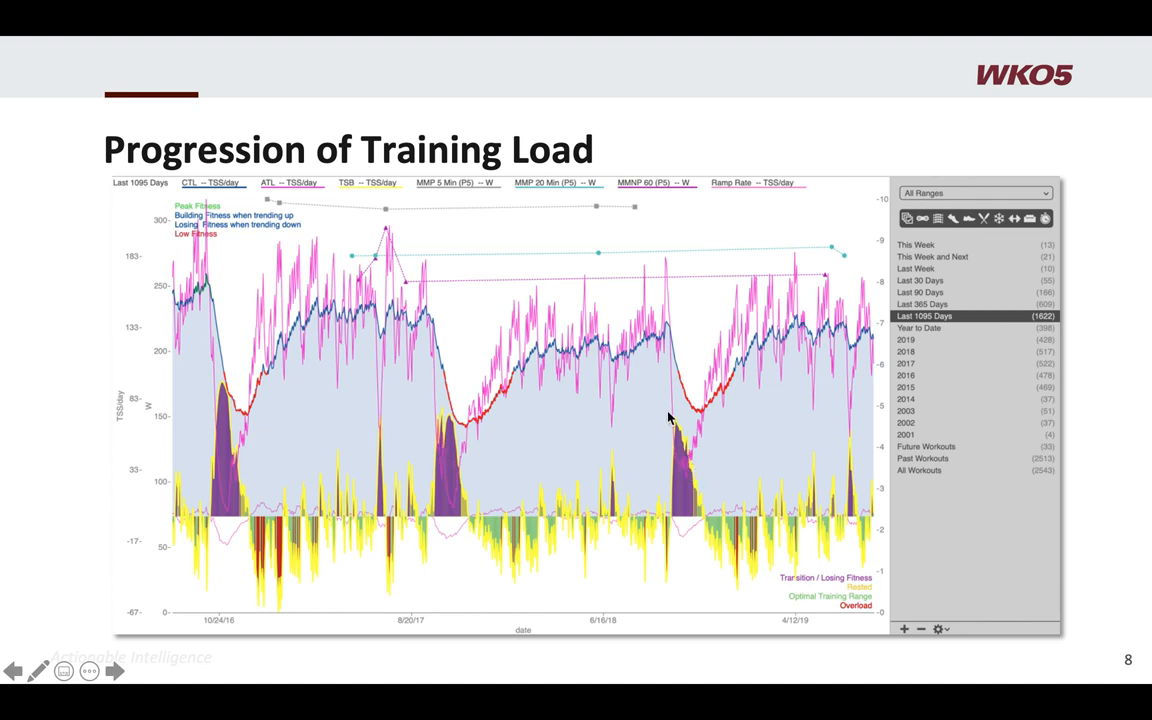
{"action": "mouse_move", "coordinate": [738, 390]}
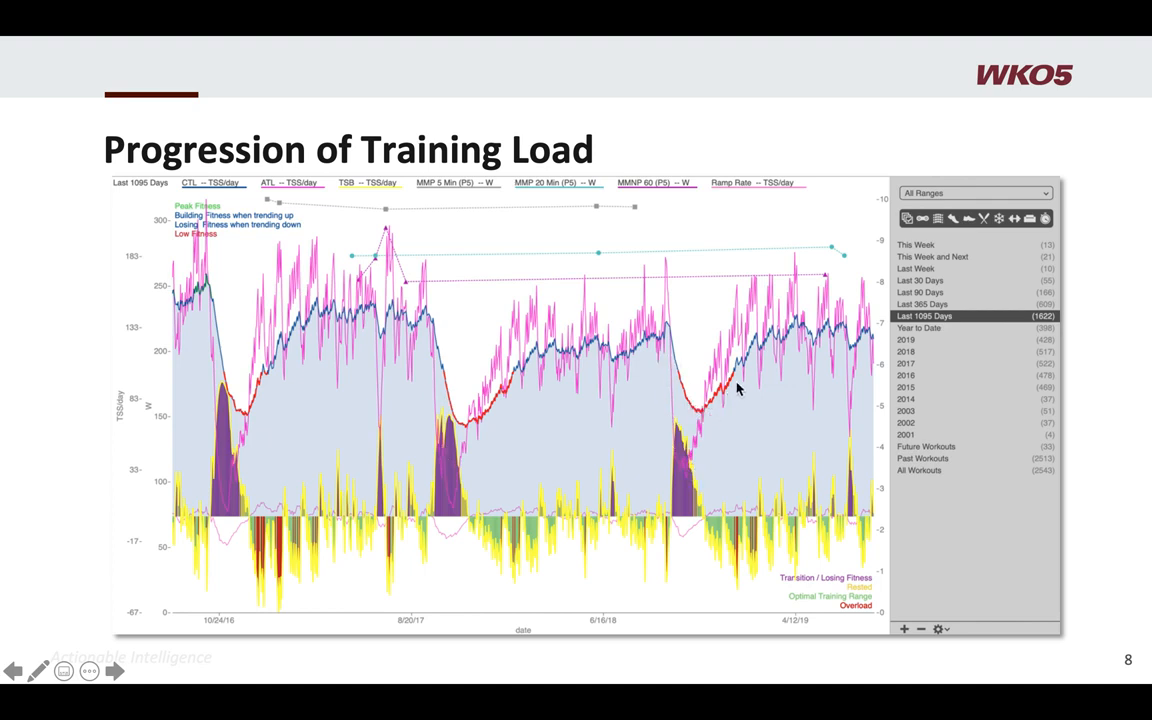
{"action": "mouse_move", "coordinate": [277, 560]}
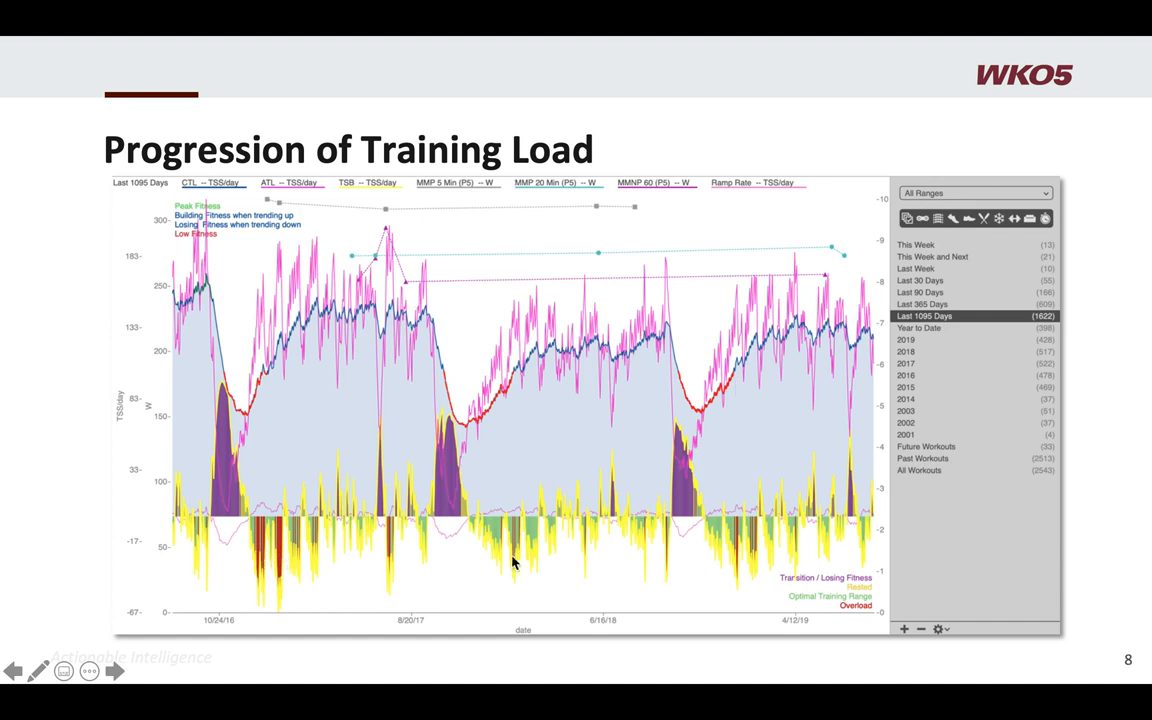
{"action": "mouse_move", "coordinate": [575, 548]}
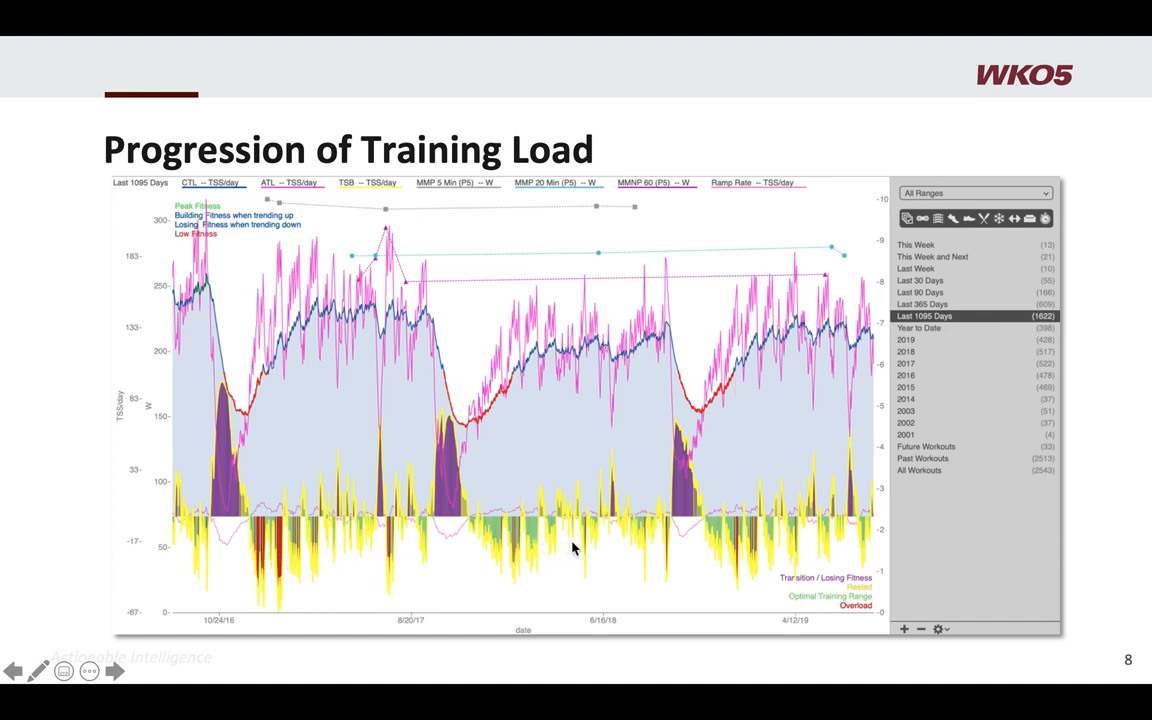
{"action": "mouse_move", "coordinate": [682, 531]}
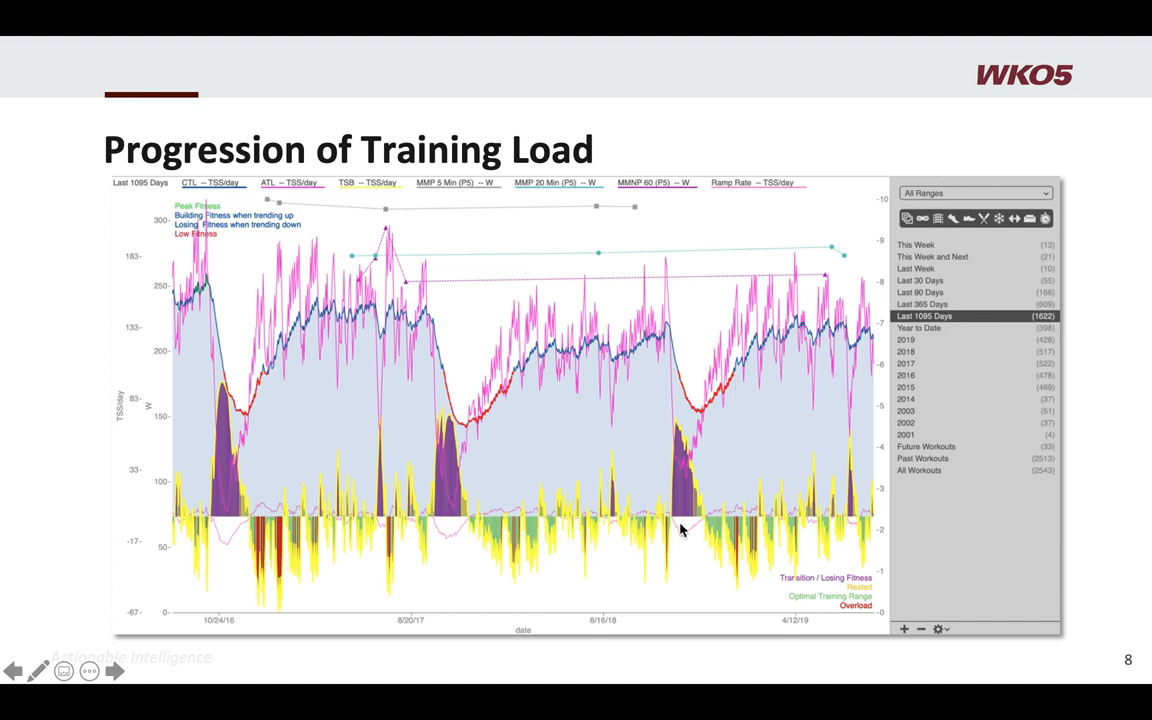
{"action": "mouse_move", "coordinate": [738, 542]}
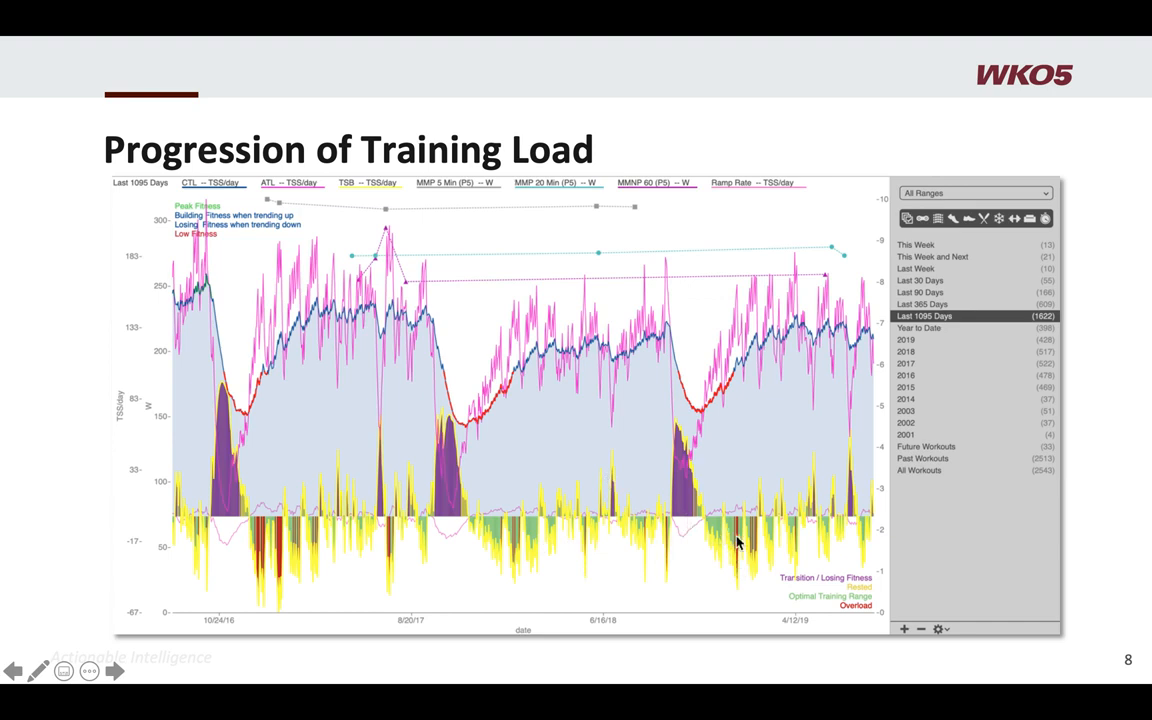
{"action": "mouse_move", "coordinate": [795, 540]}
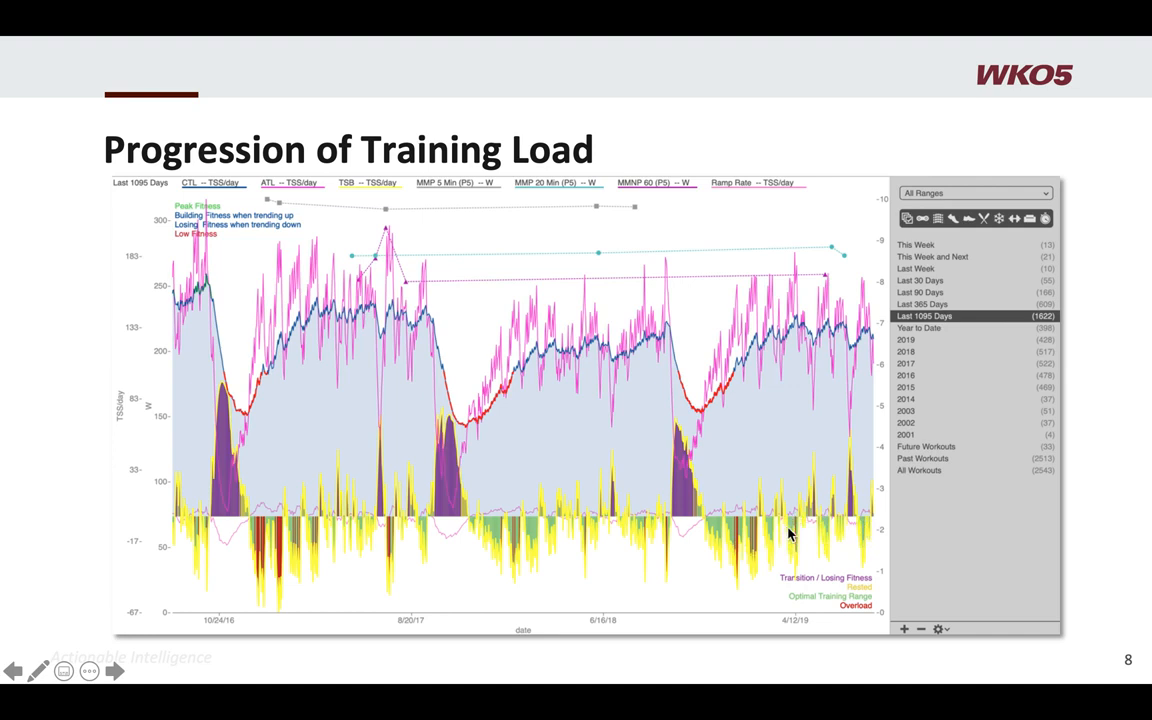
{"action": "mouse_move", "coordinate": [793, 528]}
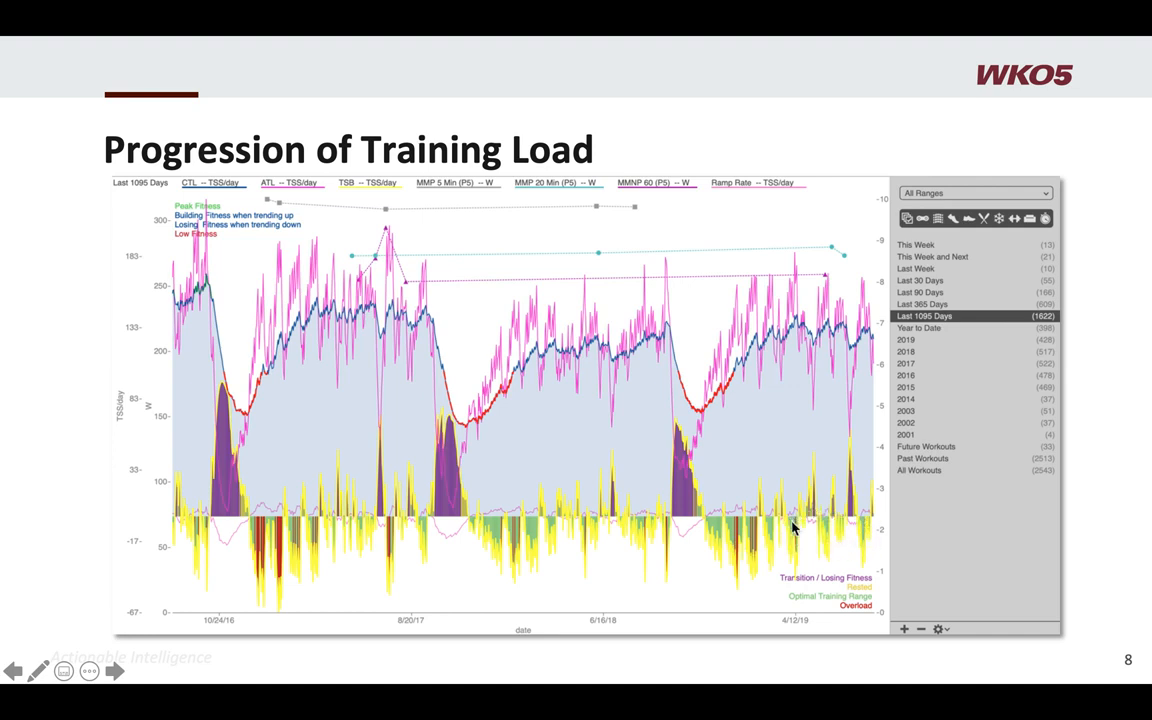
{"action": "mouse_move", "coordinate": [825, 515]}
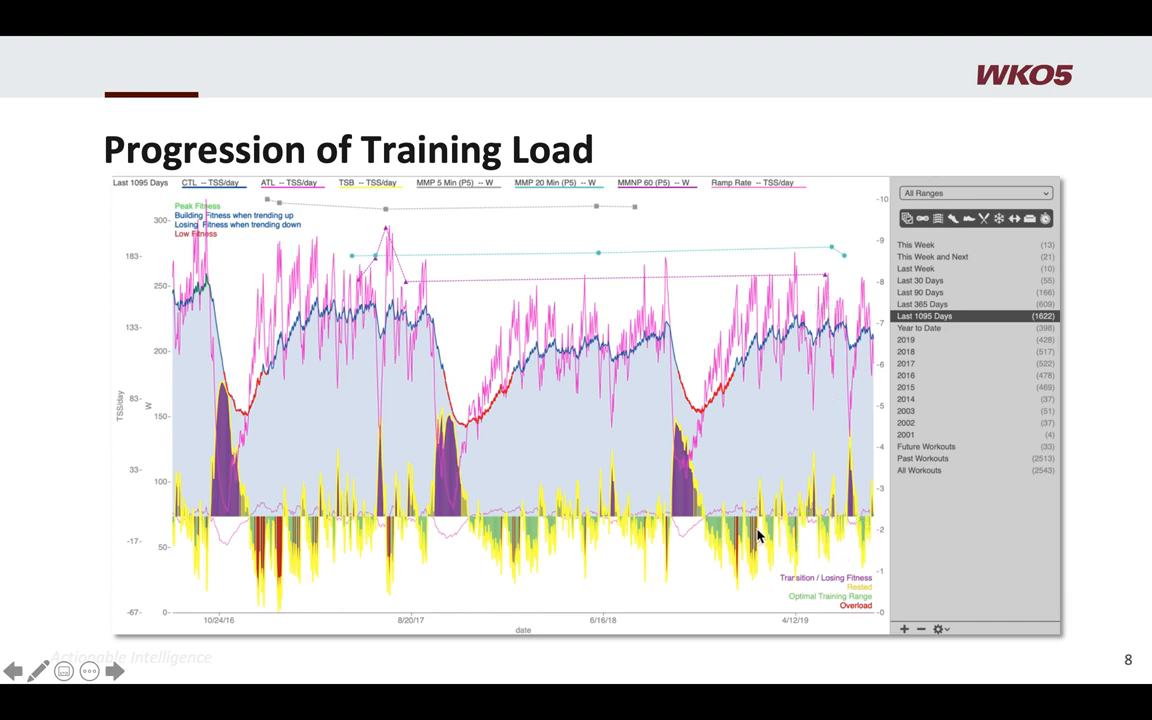
{"action": "mouse_move", "coordinate": [808, 521]}
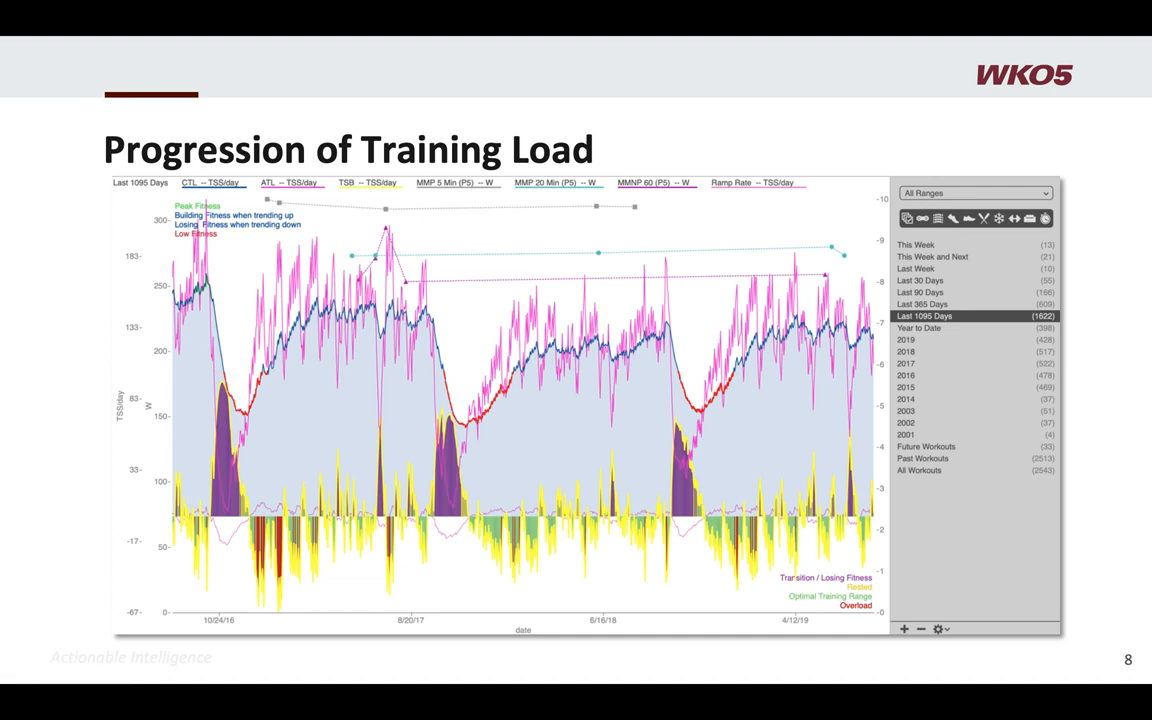
{"action": "mouse_move", "coordinate": [818, 332]}
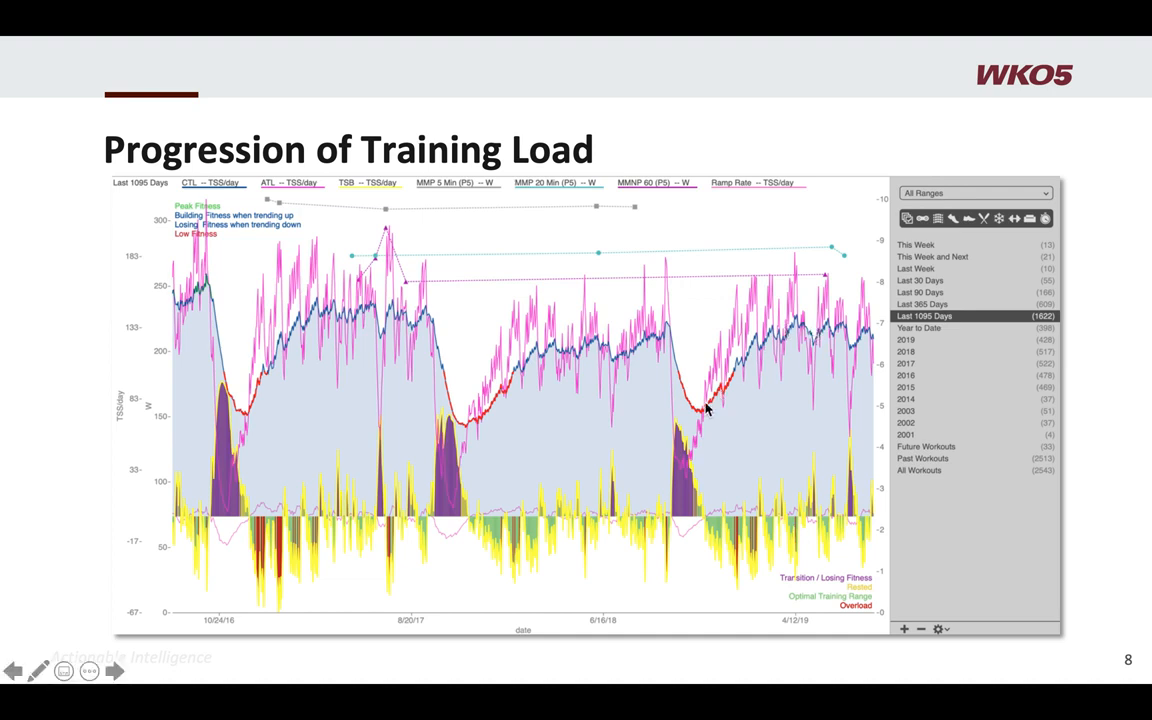
{"action": "mouse_move", "coordinate": [510, 388]}
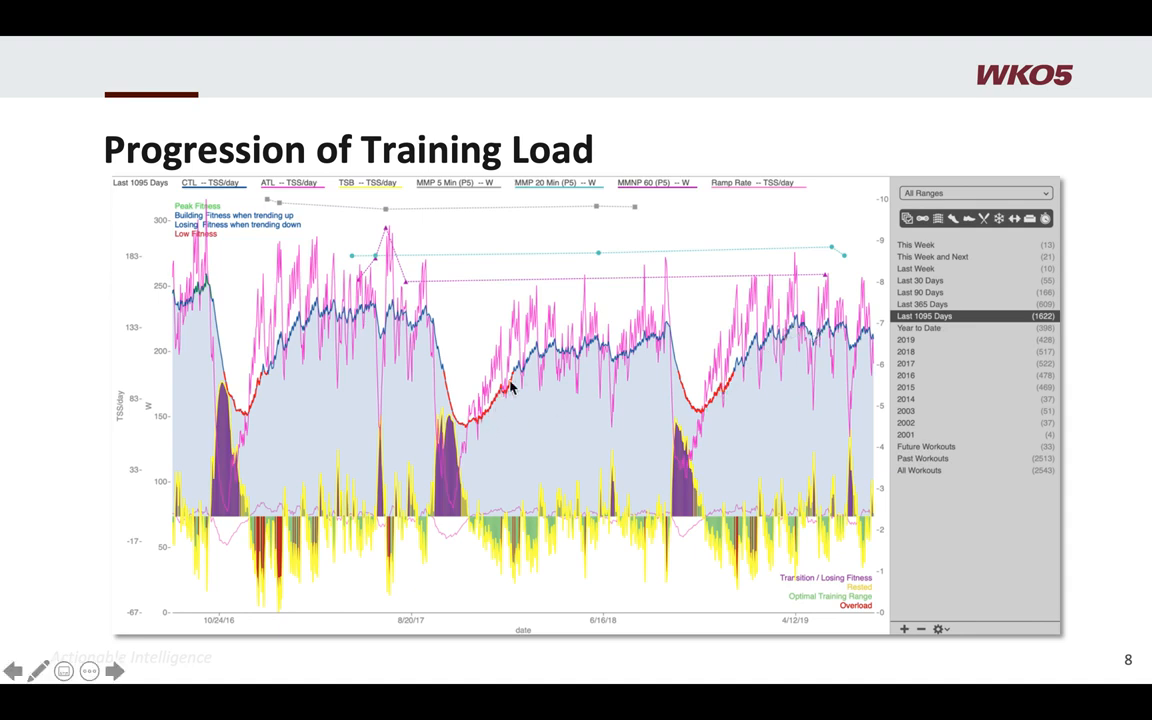
{"action": "mouse_move", "coordinate": [853, 335]}
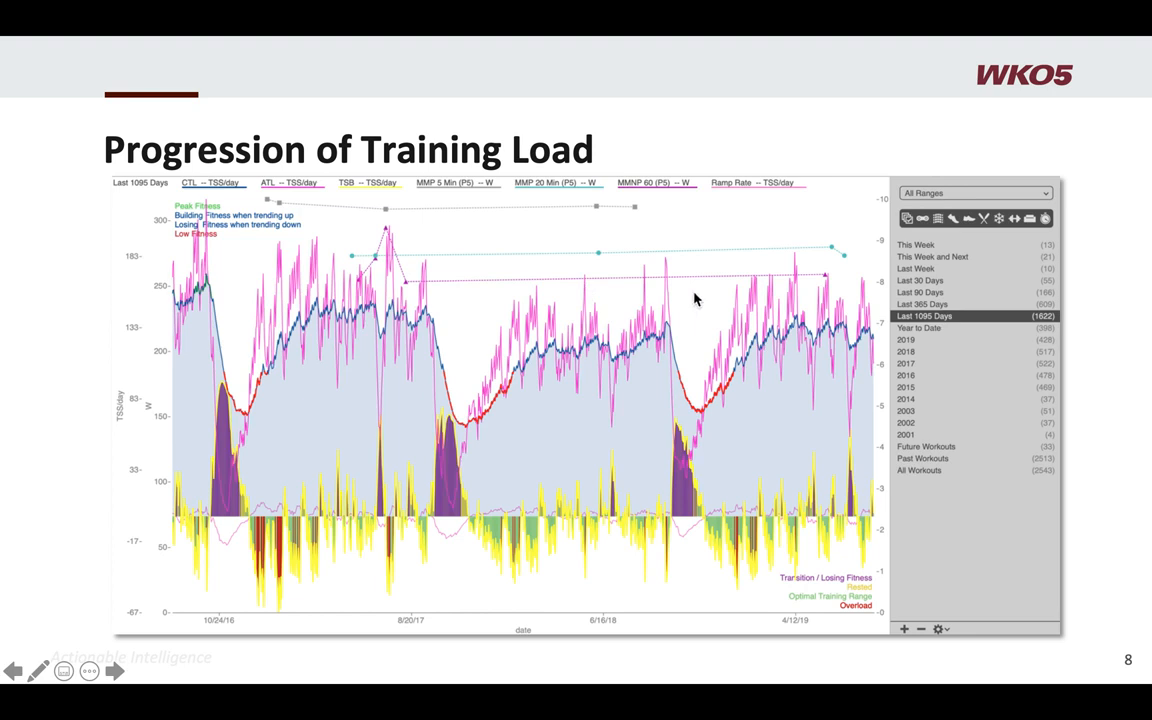
{"action": "mouse_move", "coordinate": [860, 335]}
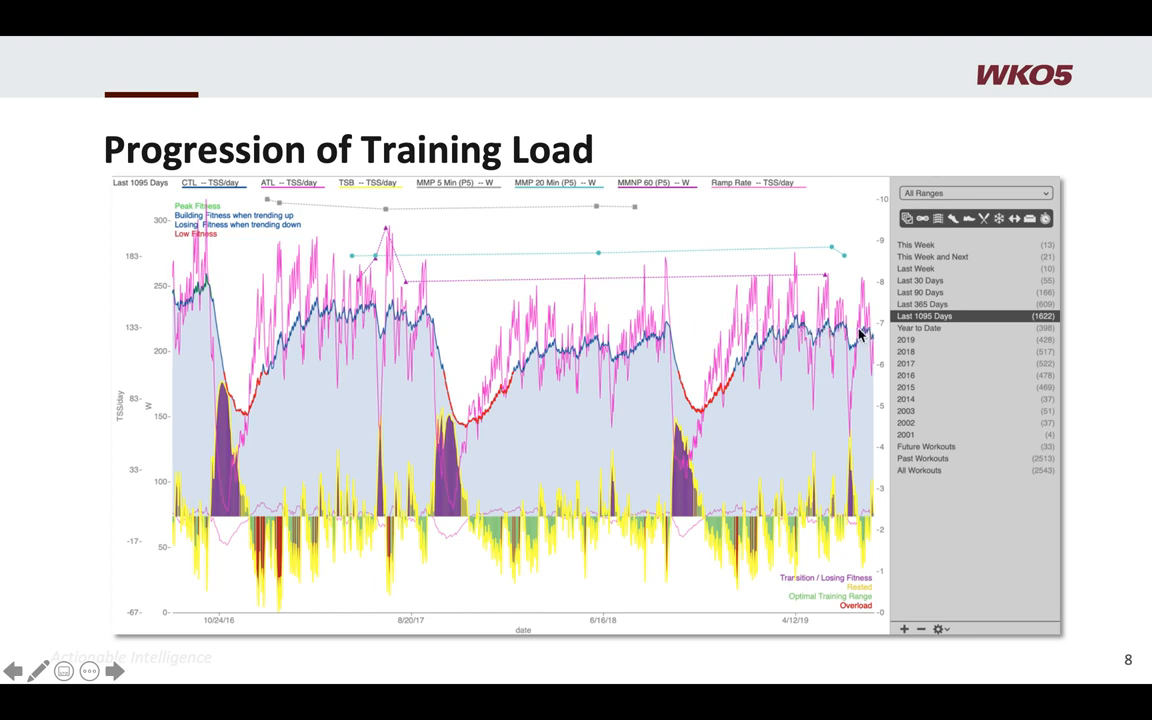
{"action": "mouse_move", "coordinate": [862, 334]}
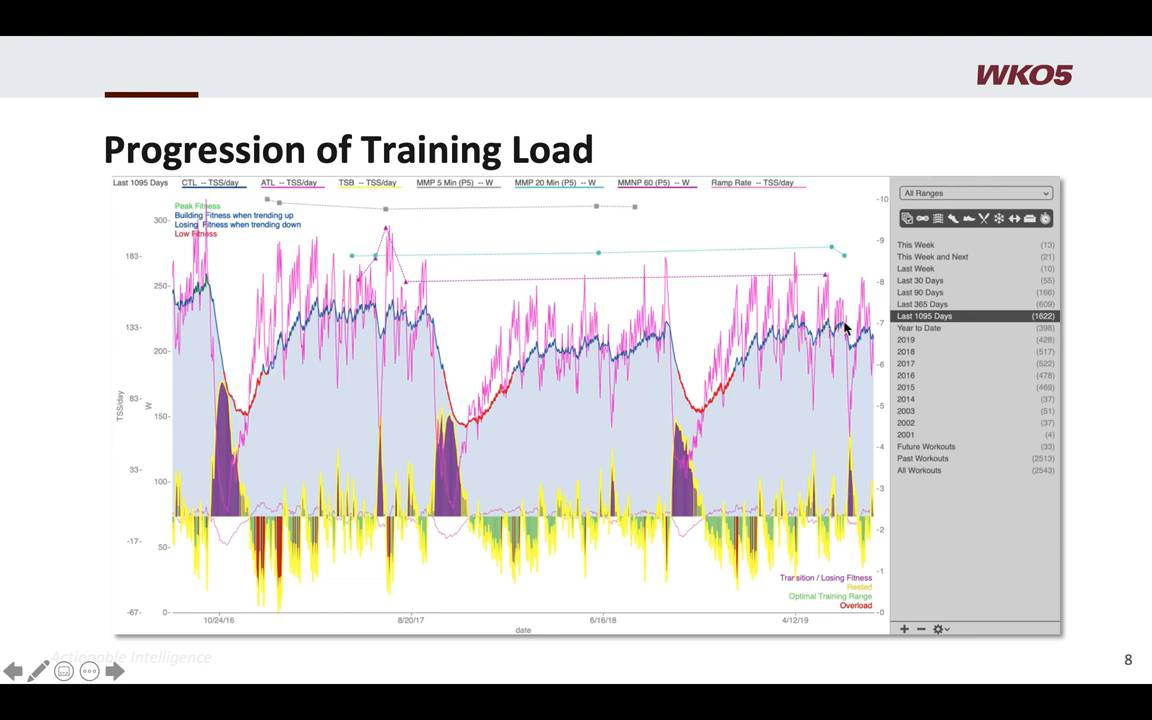
{"action": "mouse_move", "coordinate": [830, 250]}
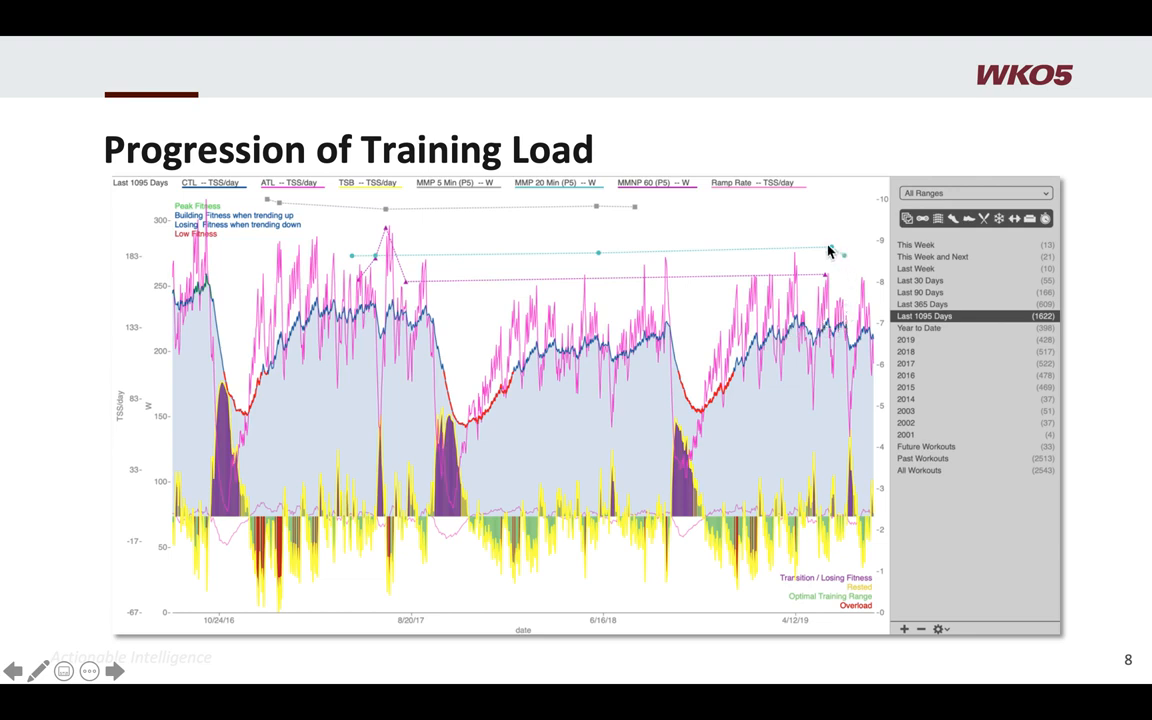
{"action": "mouse_move", "coordinate": [836, 248]}
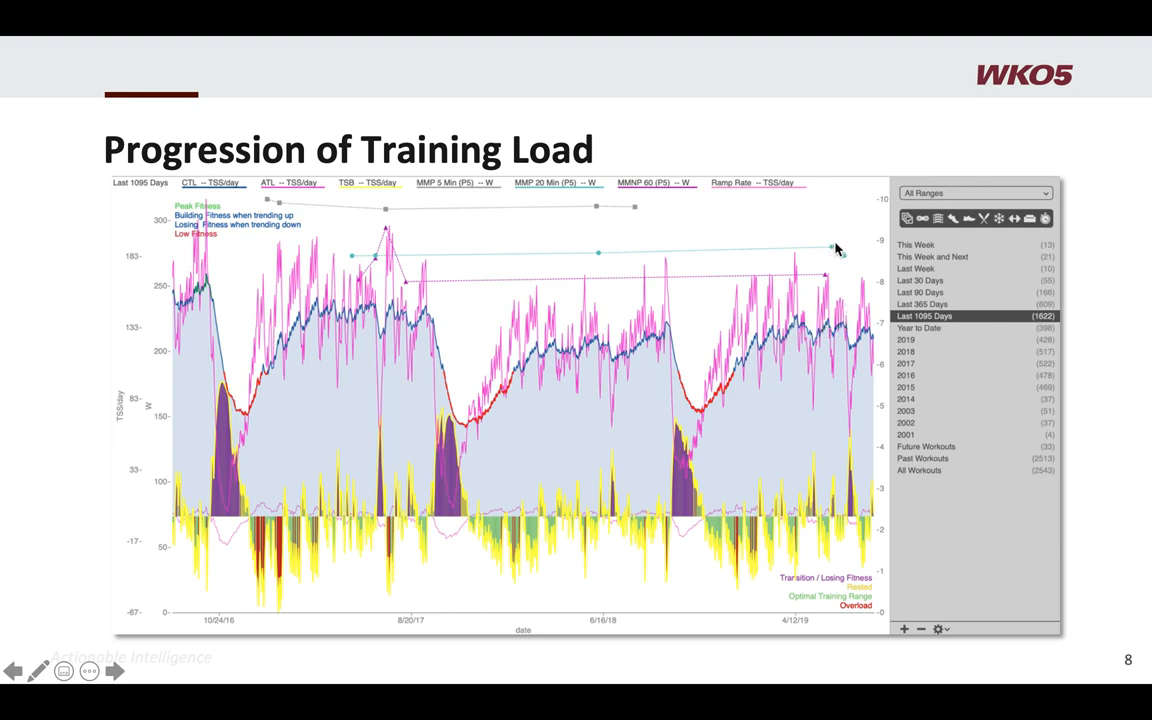
{"action": "mouse_move", "coordinate": [855, 350]}
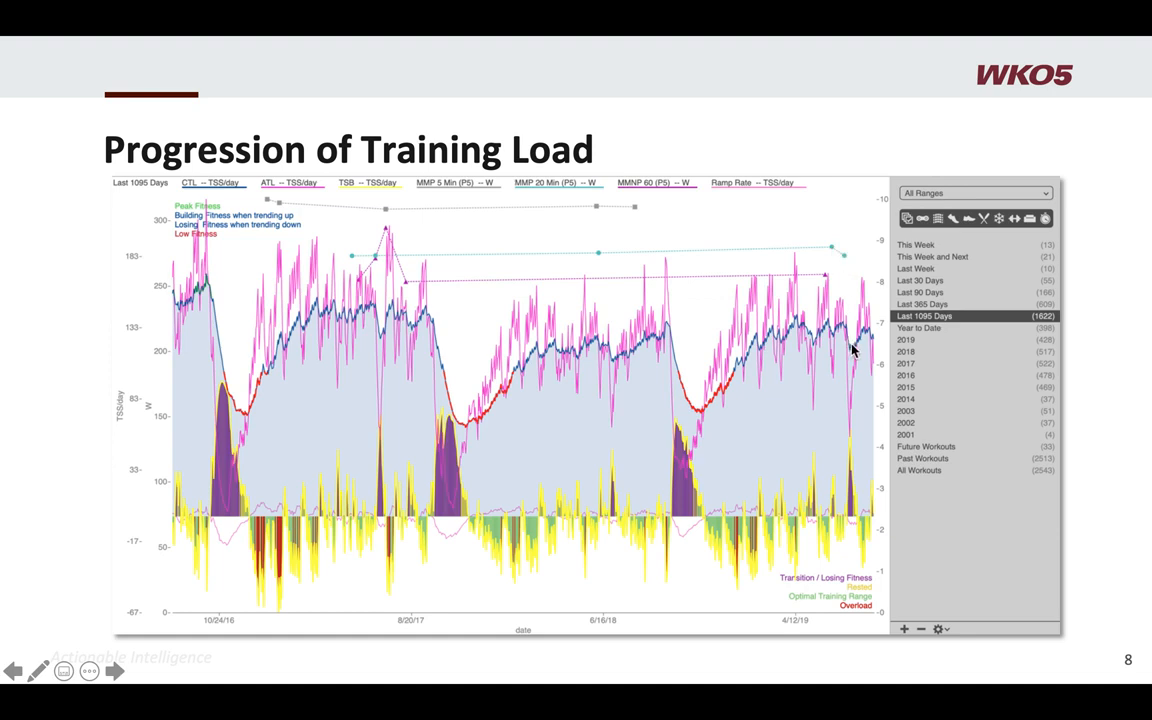
{"action": "mouse_move", "coordinate": [862, 300]}
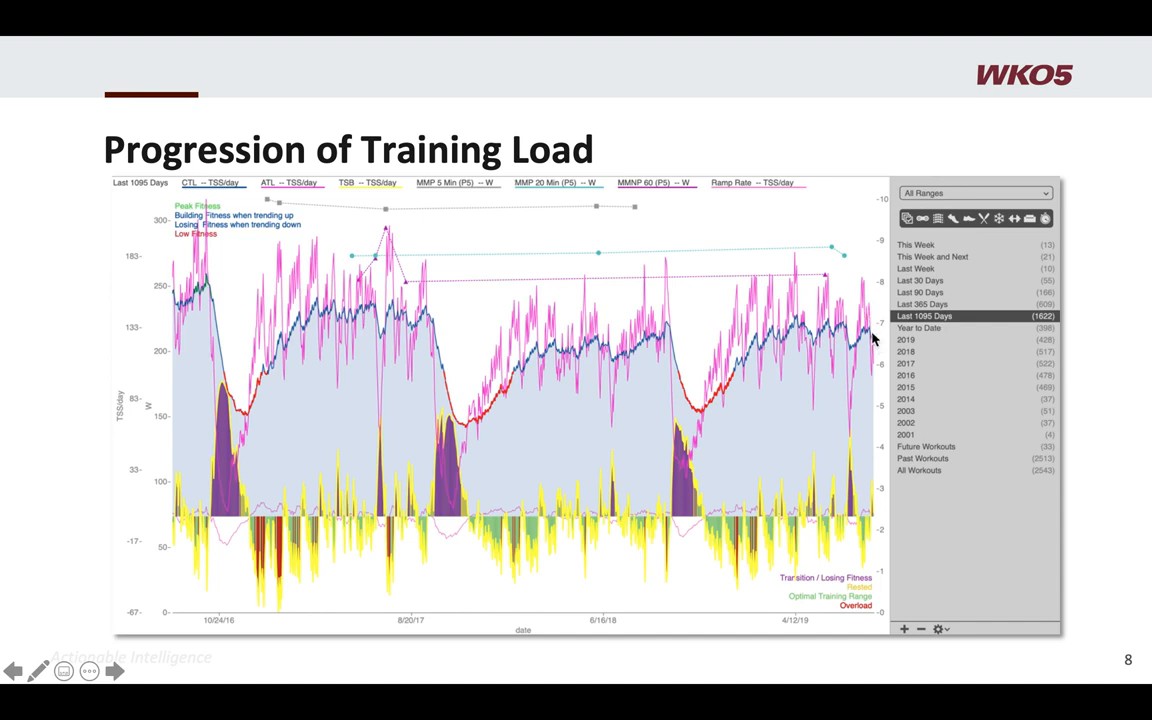
{"action": "left_click", "coordinate": [114, 671]}
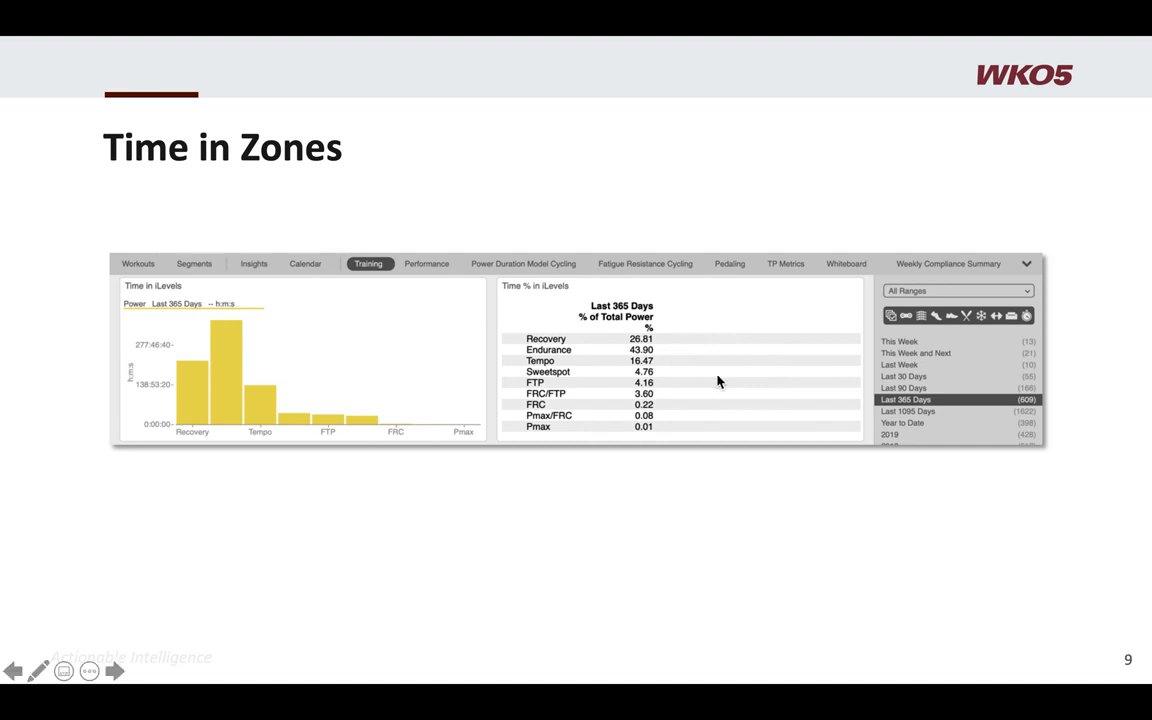
{"action": "mouse_move", "coordinate": [905, 385]}
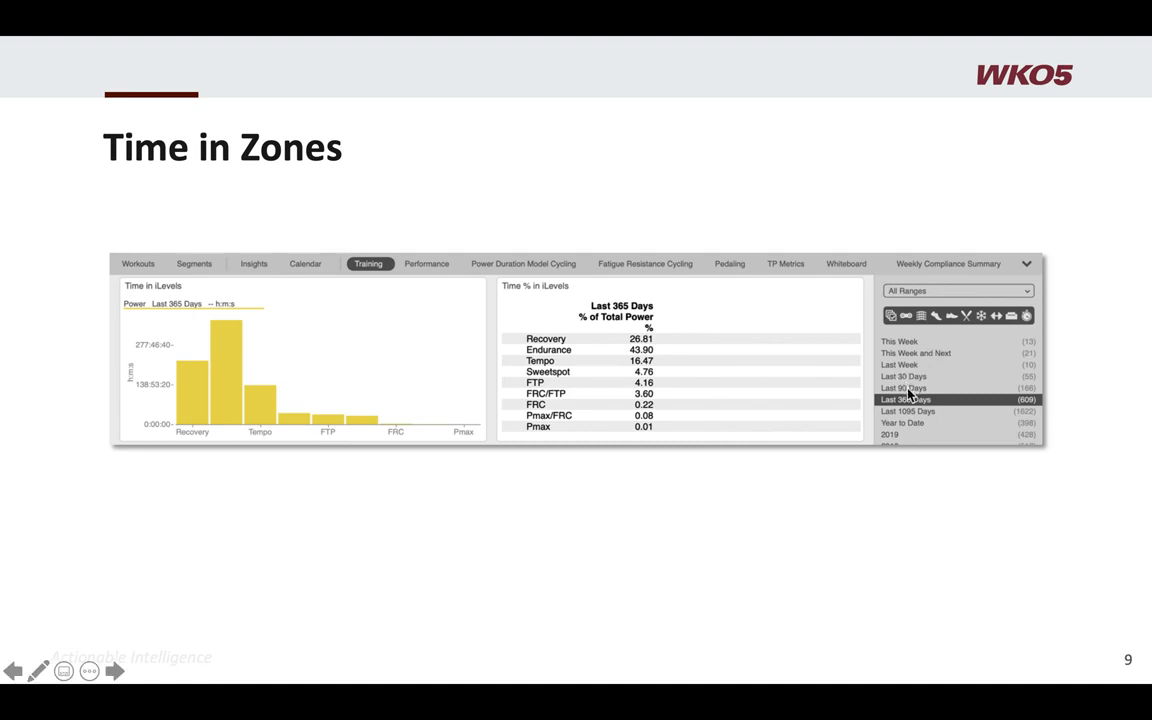
{"action": "mouse_move", "coordinate": [793, 356]}
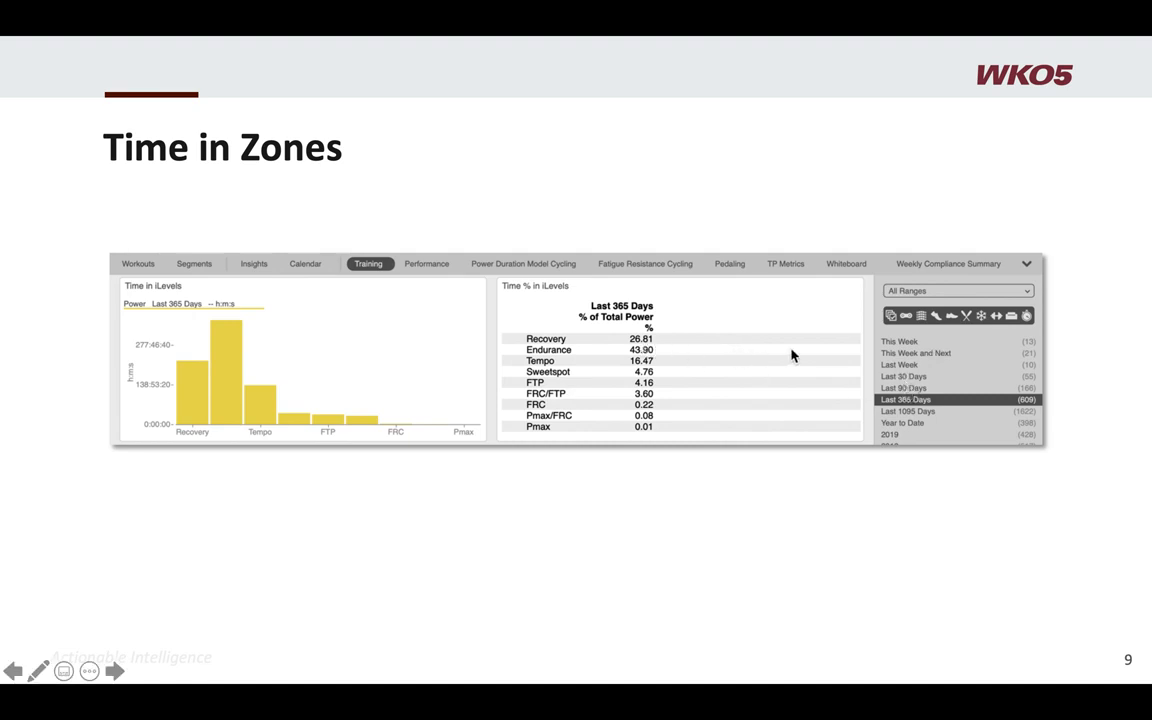
{"action": "mouse_move", "coordinate": [766, 355]}
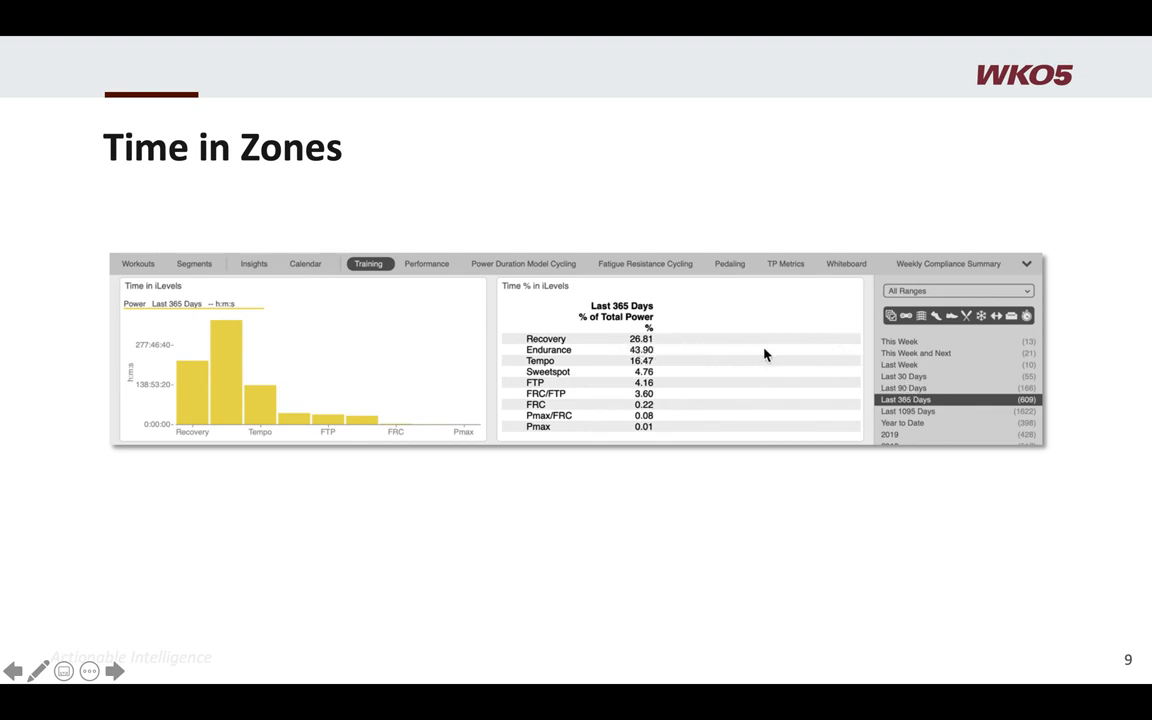
{"action": "mouse_move", "coordinate": [797, 355]}
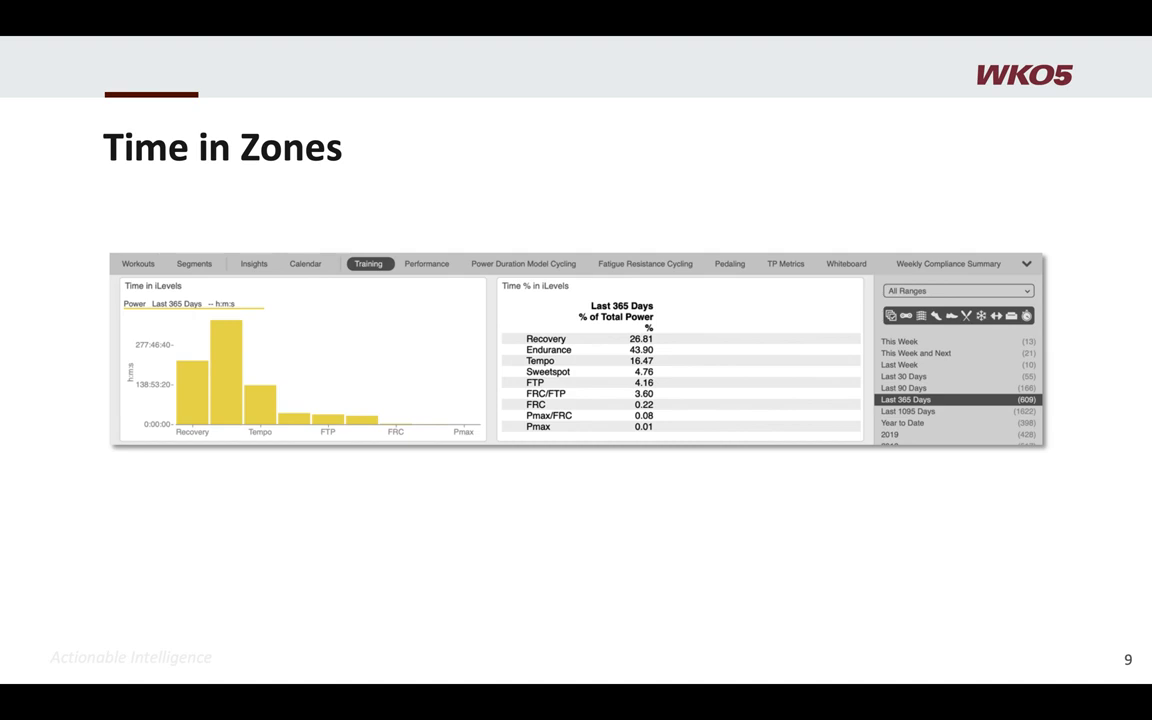
{"action": "mouse_move", "coordinate": [901, 563]}
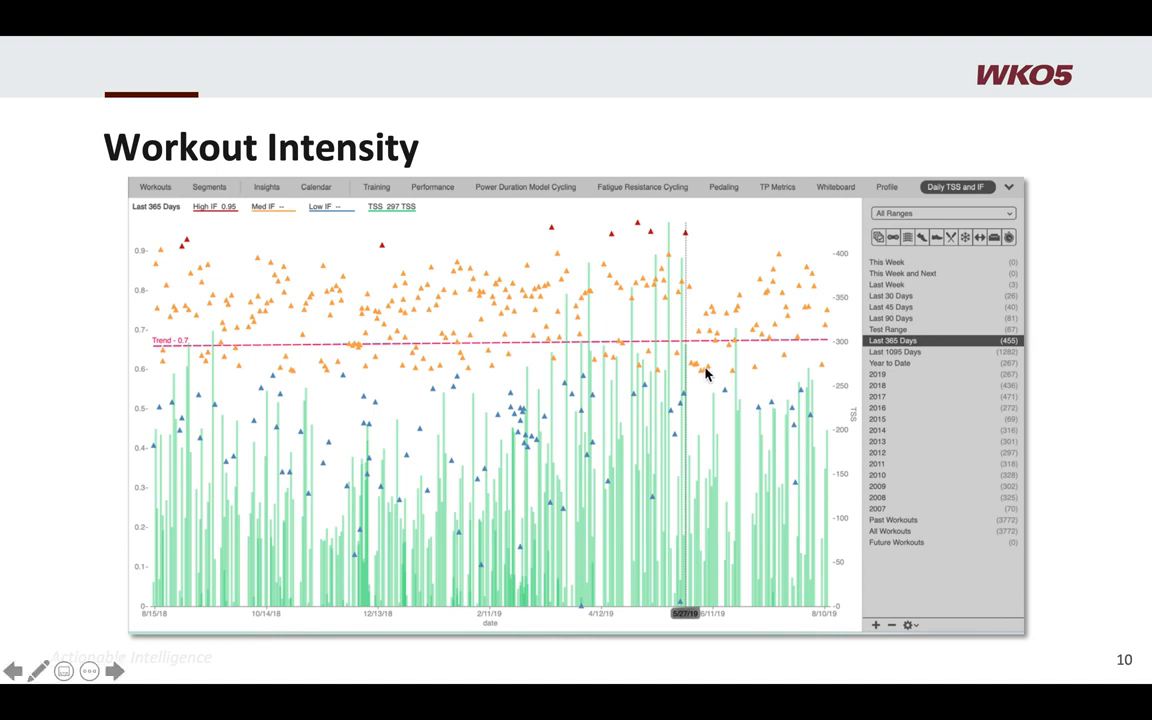
{"action": "mouse_move", "coordinate": [589, 453]}
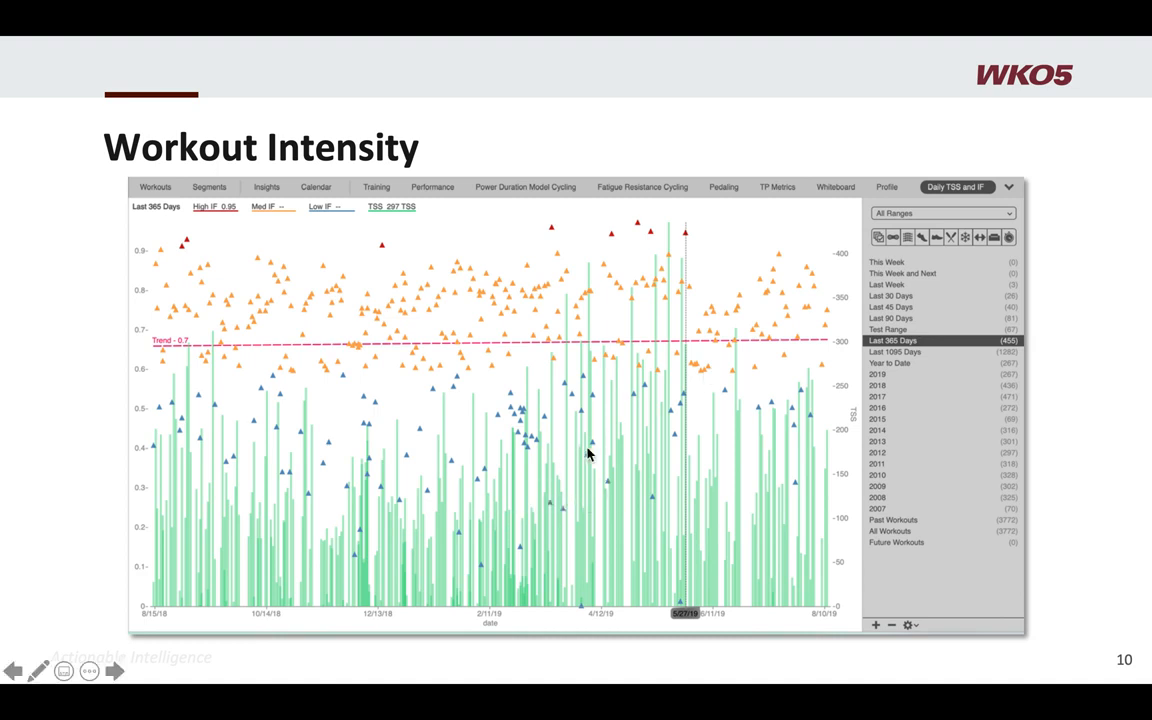
{"action": "mouse_move", "coordinate": [424, 245]}
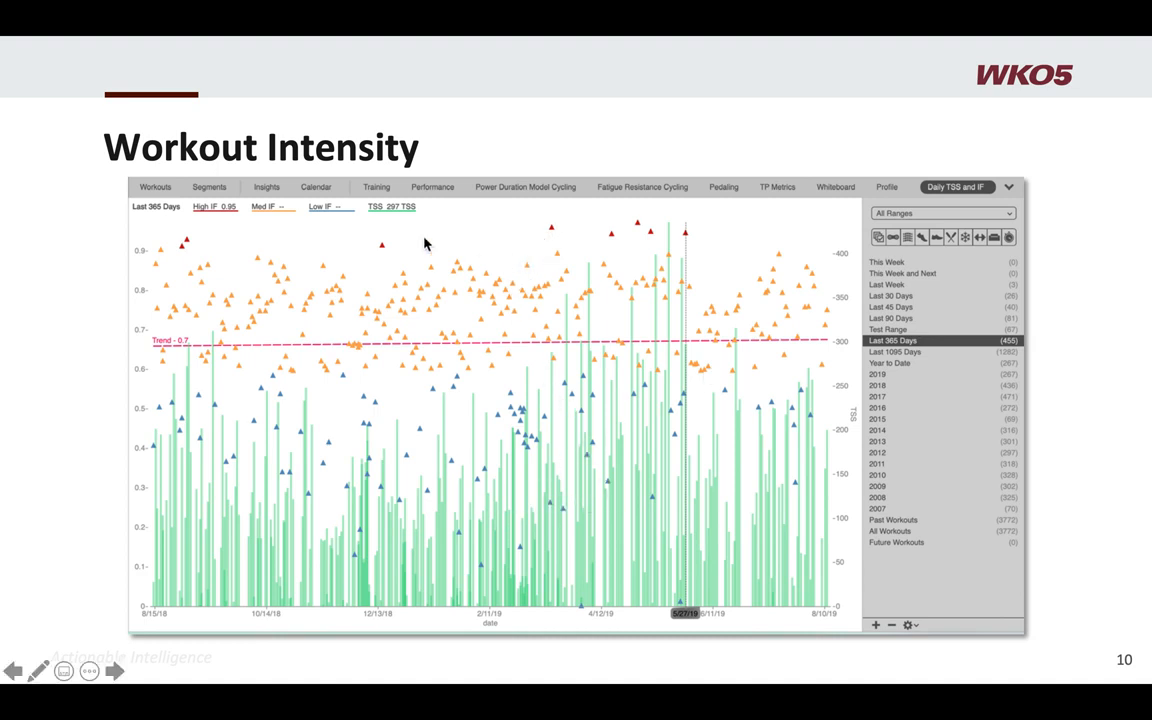
{"action": "mouse_move", "coordinate": [555, 232]}
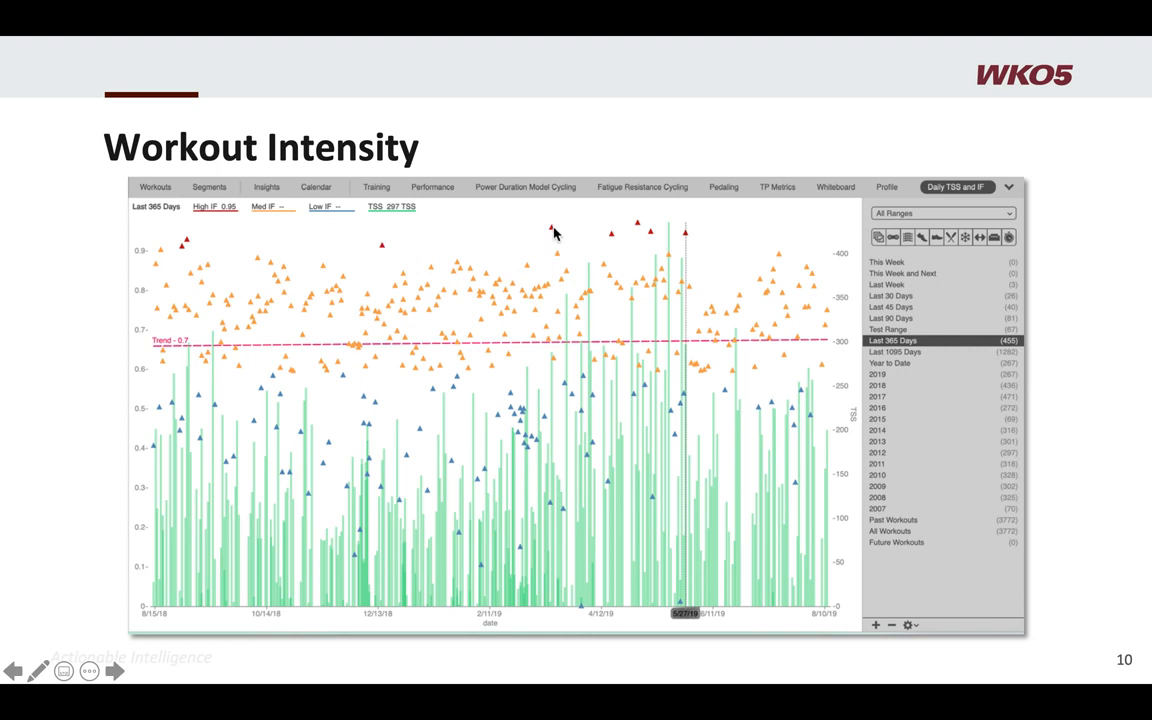
{"action": "mouse_move", "coordinate": [555, 237]}
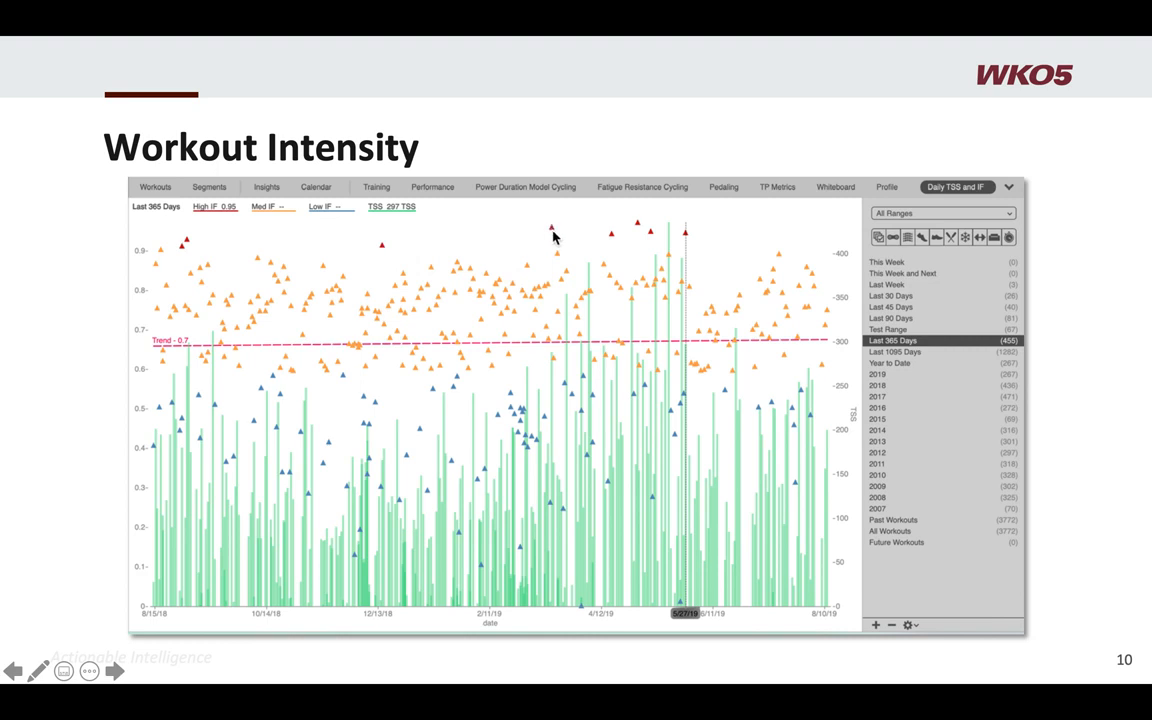
{"action": "mouse_move", "coordinate": [561, 263]}
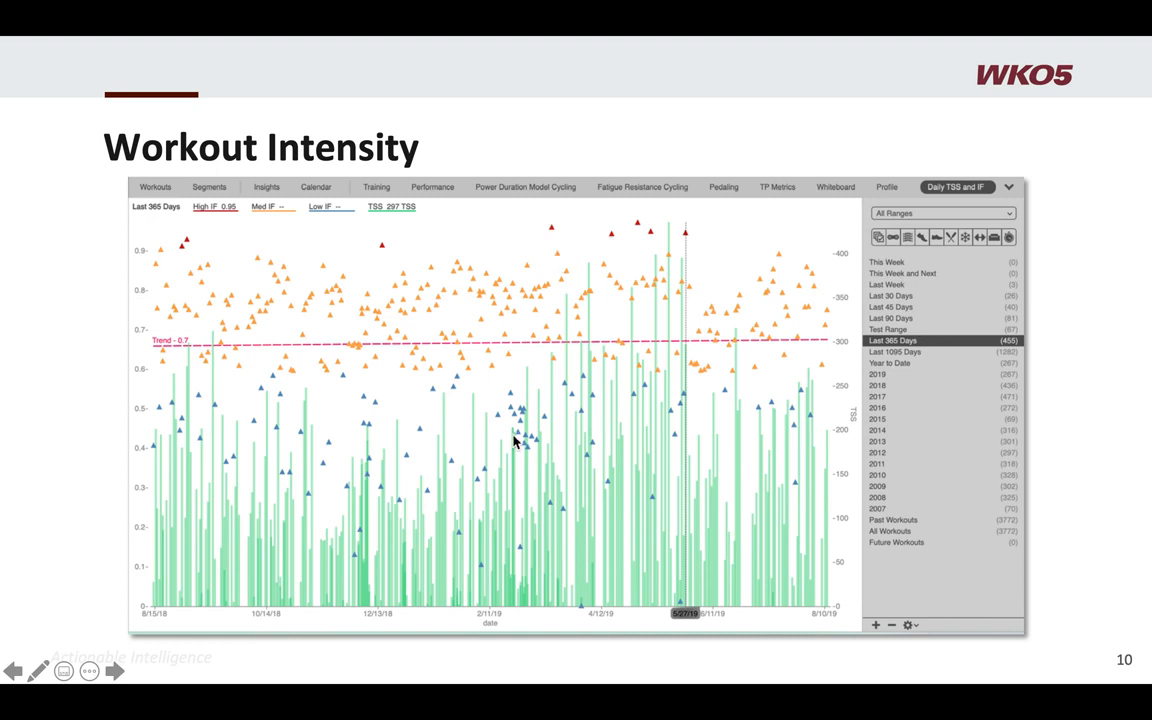
{"action": "mouse_move", "coordinate": [385, 235]}
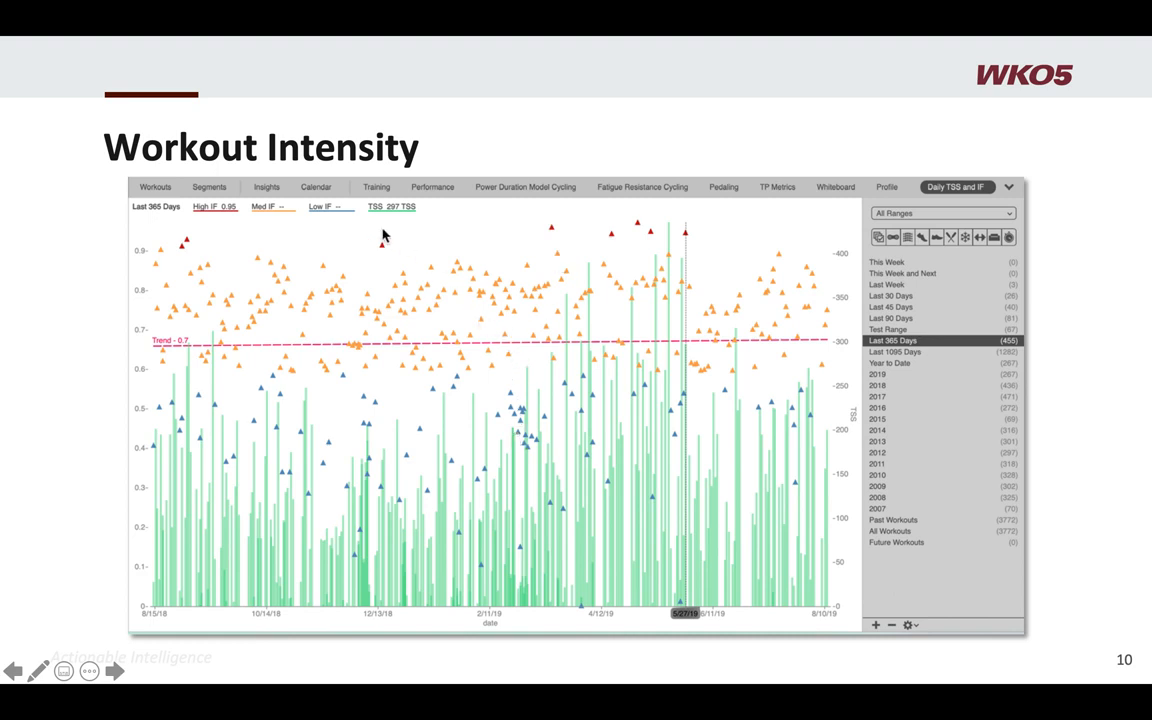
{"action": "mouse_move", "coordinate": [577, 242]}
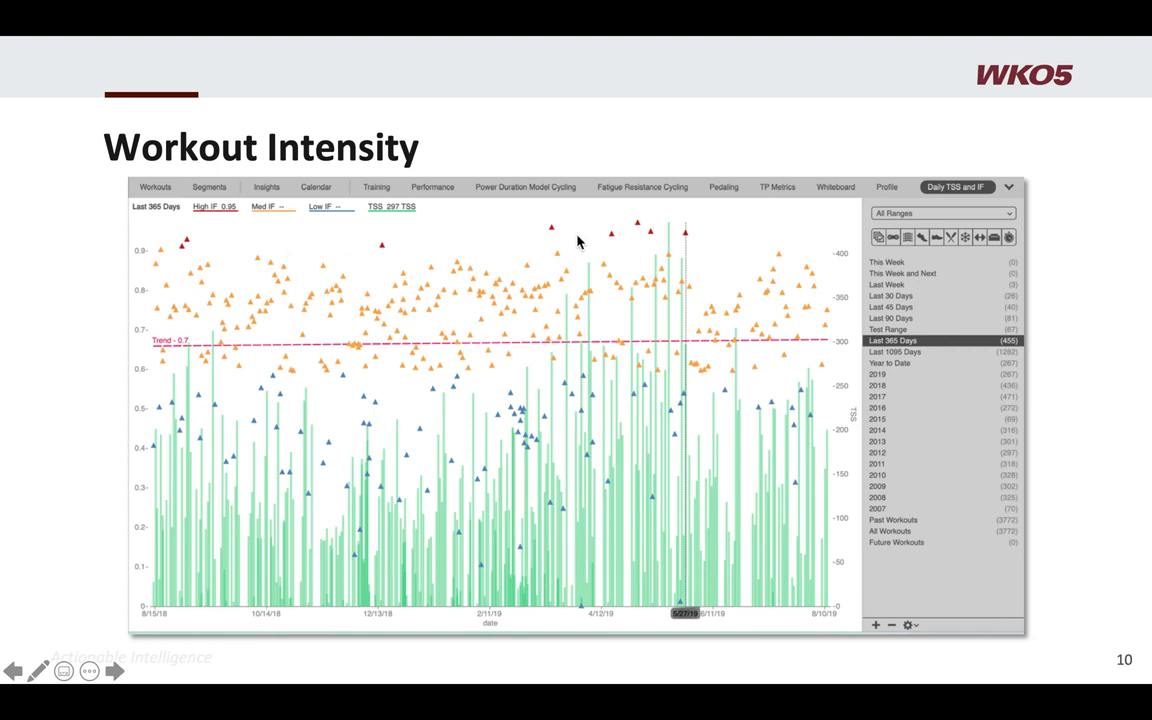
{"action": "mouse_move", "coordinate": [611, 238]}
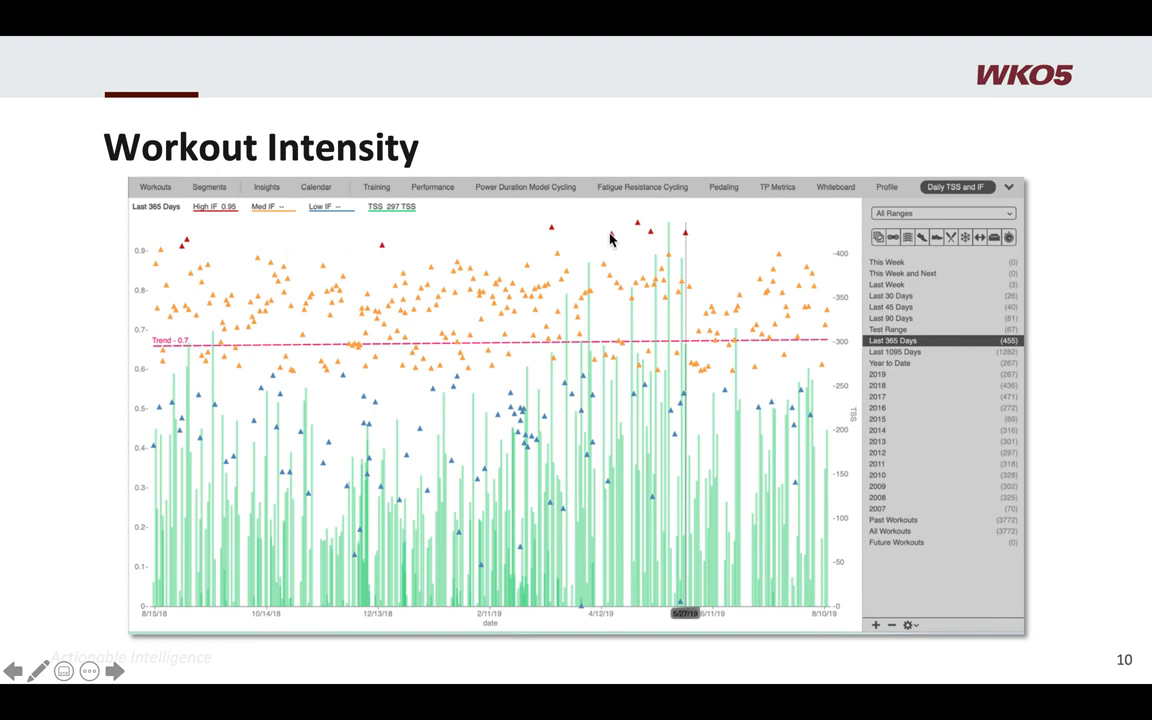
{"action": "mouse_move", "coordinate": [548, 232]}
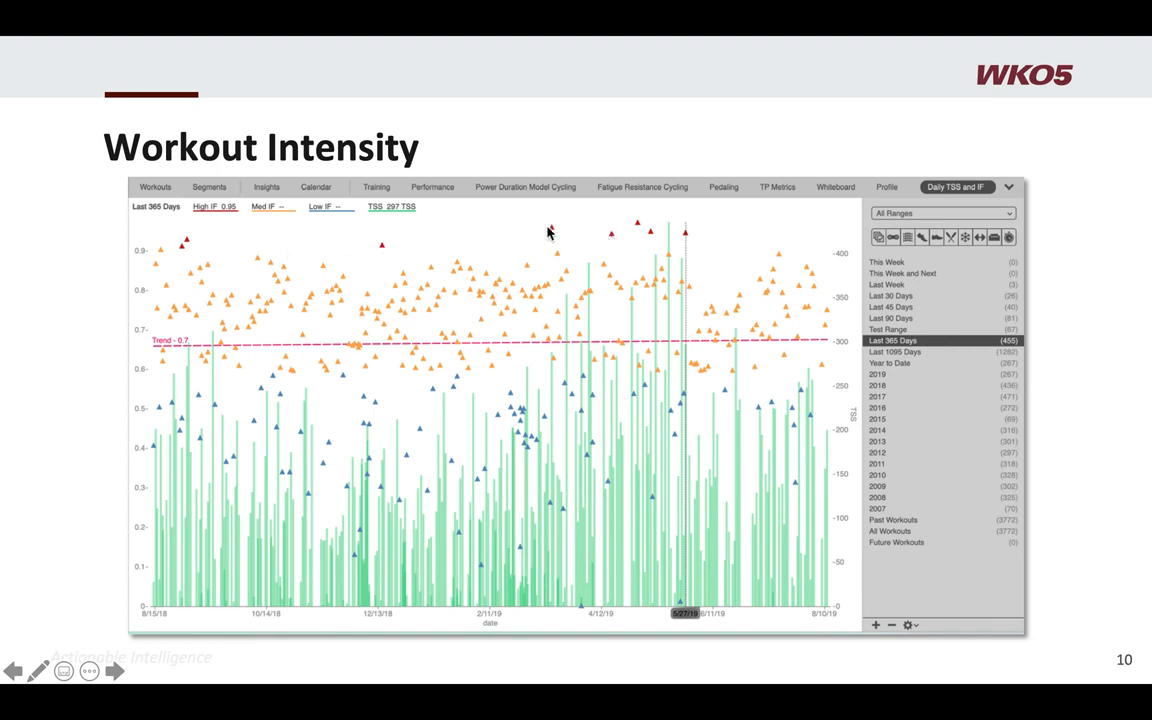
{"action": "mouse_move", "coordinate": [685, 243]}
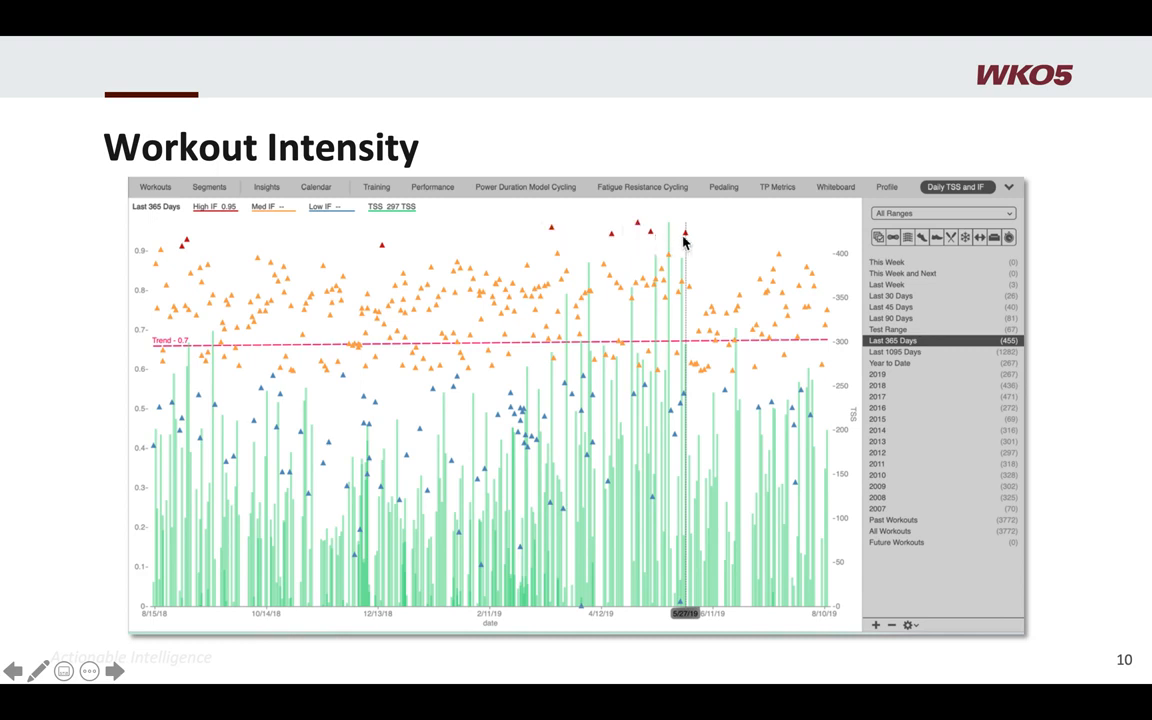
{"action": "mouse_move", "coordinate": [788, 320]}
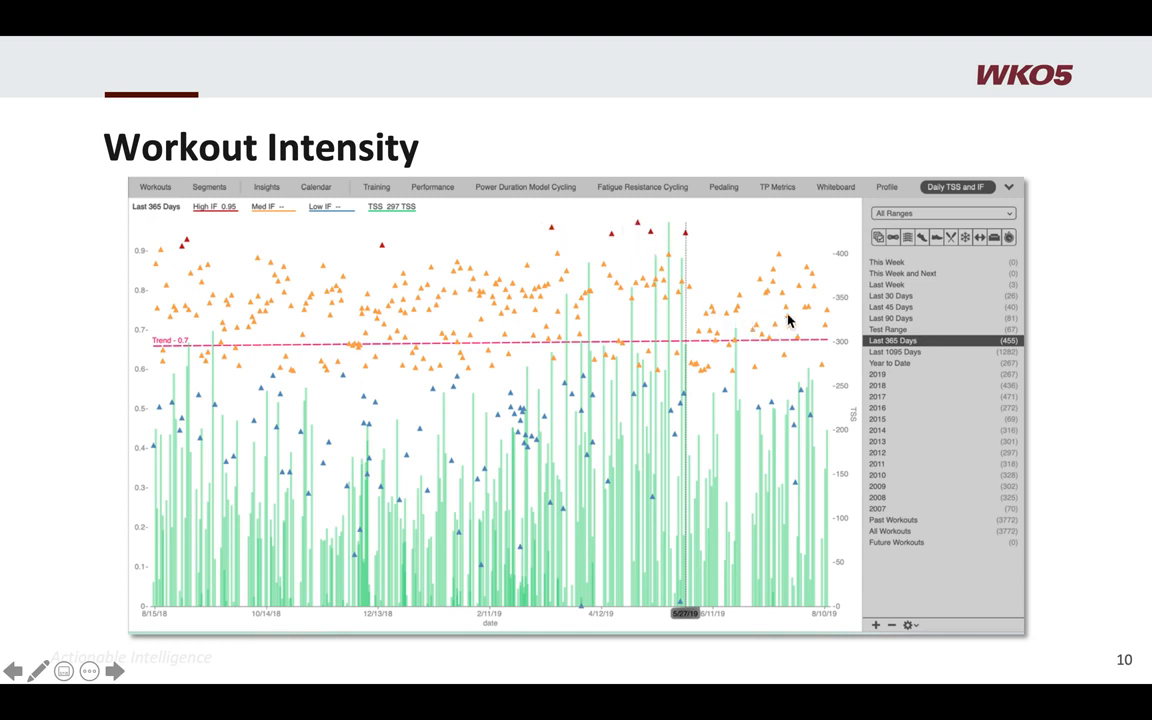
{"action": "mouse_move", "coordinate": [685, 240]}
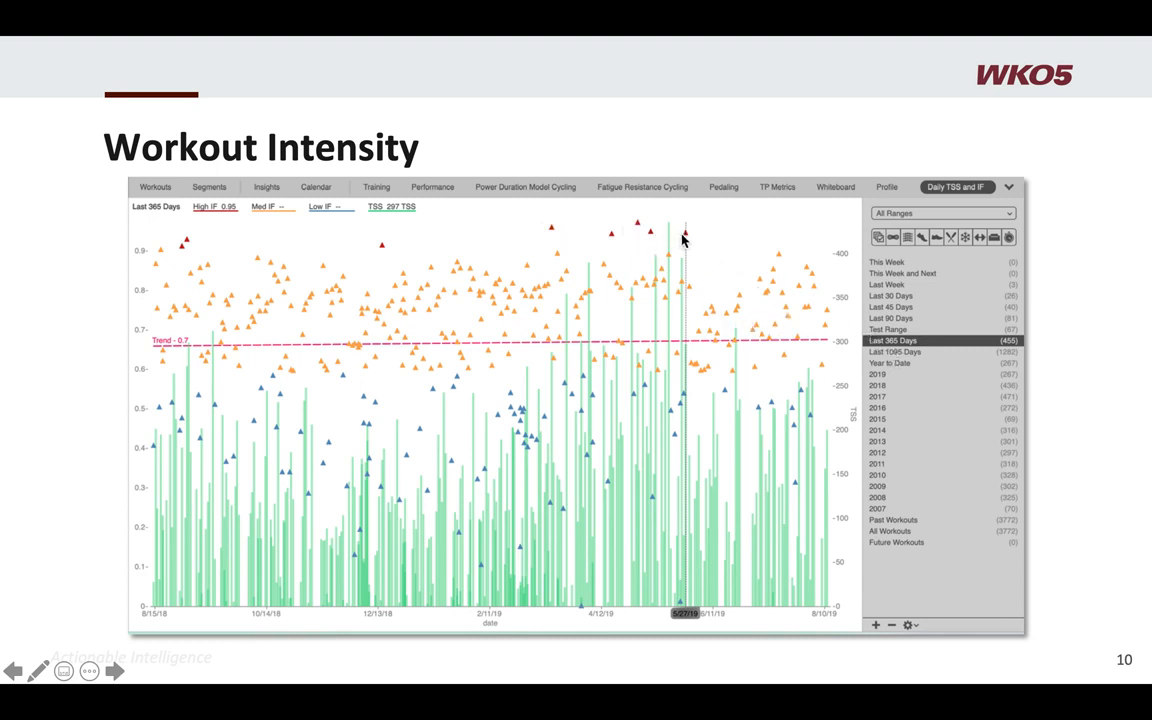
{"action": "mouse_move", "coordinate": [398, 252]}
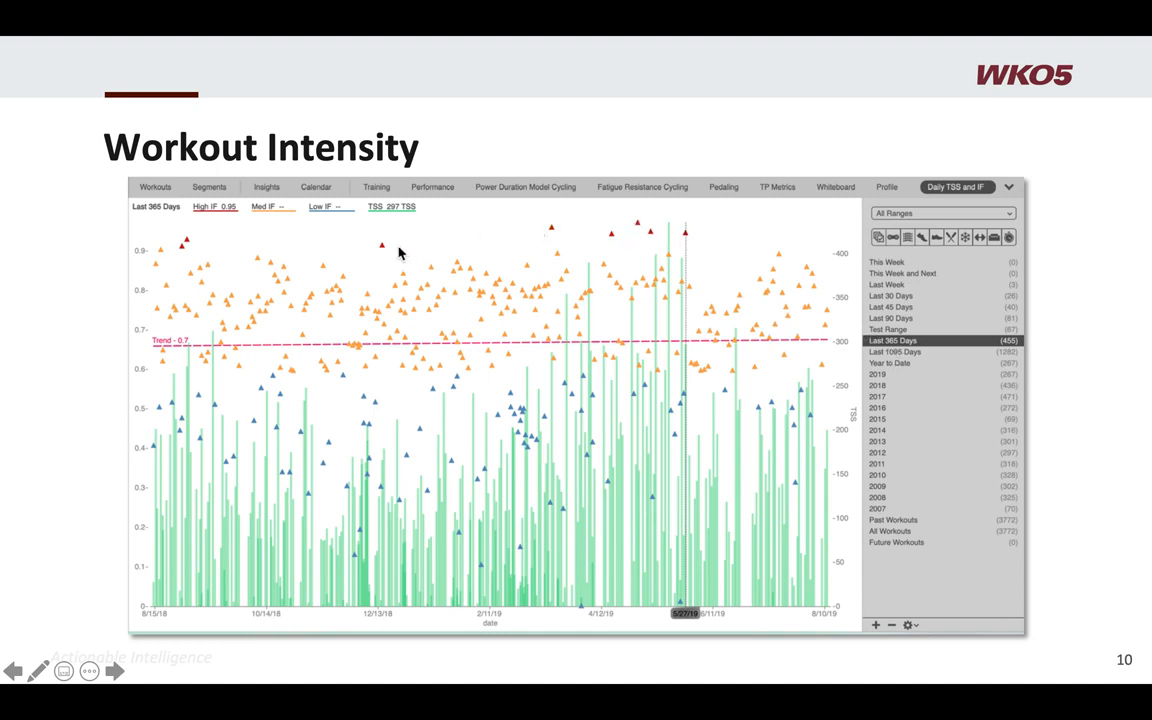
{"action": "mouse_move", "coordinate": [622, 420]}
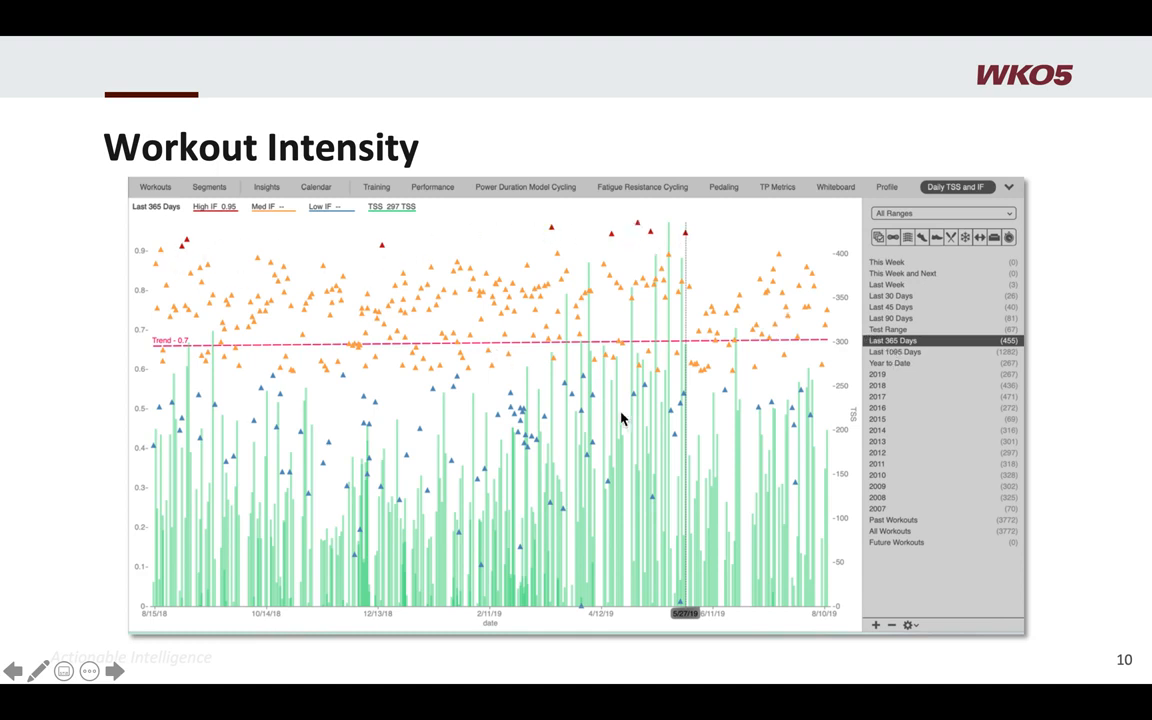
{"action": "mouse_move", "coordinate": [637, 424]}
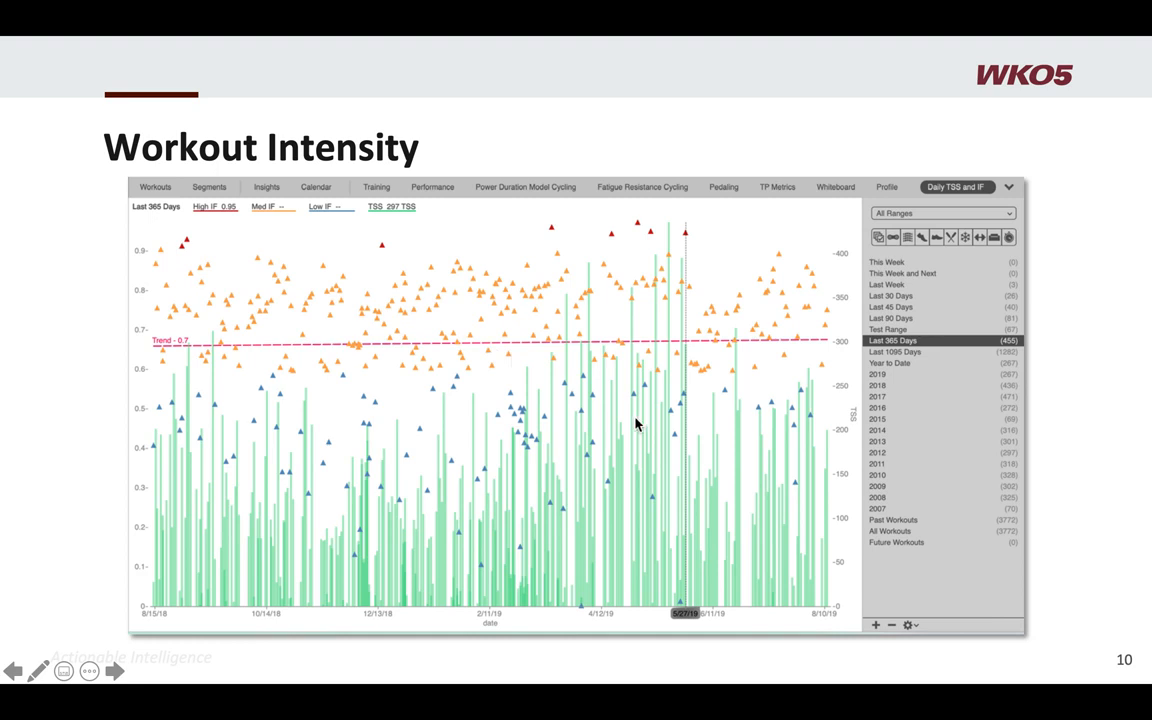
{"action": "mouse_move", "coordinate": [744, 267]}
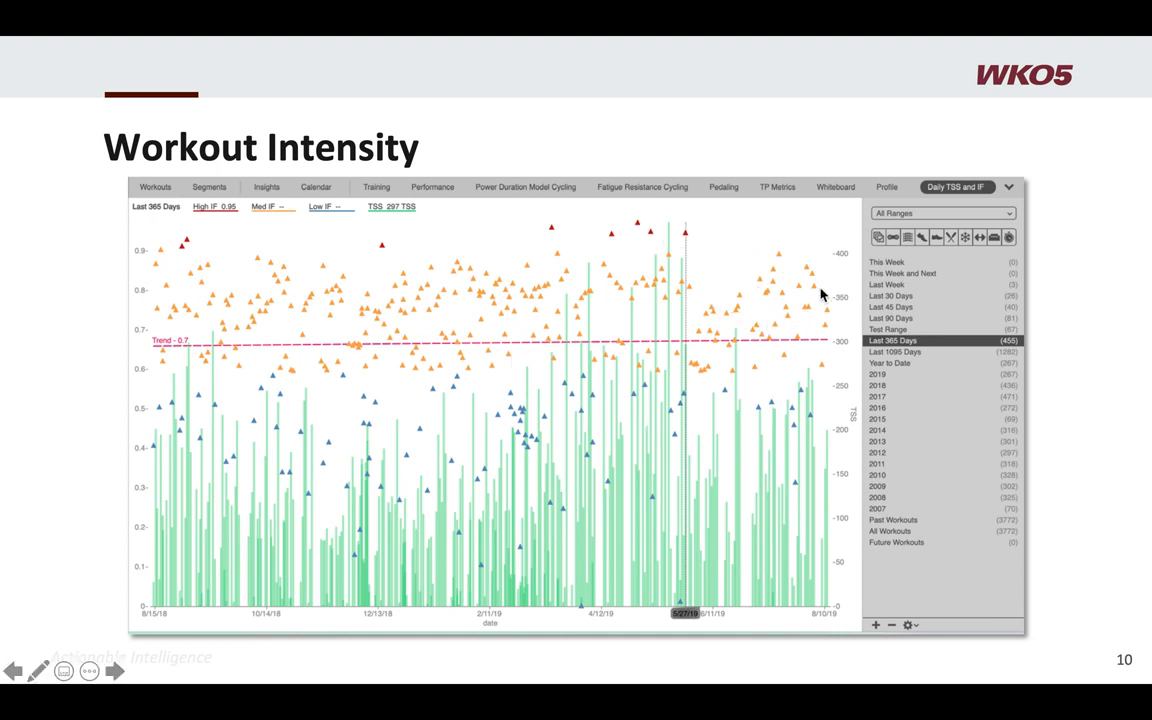
{"action": "mouse_move", "coordinate": [720, 313]}
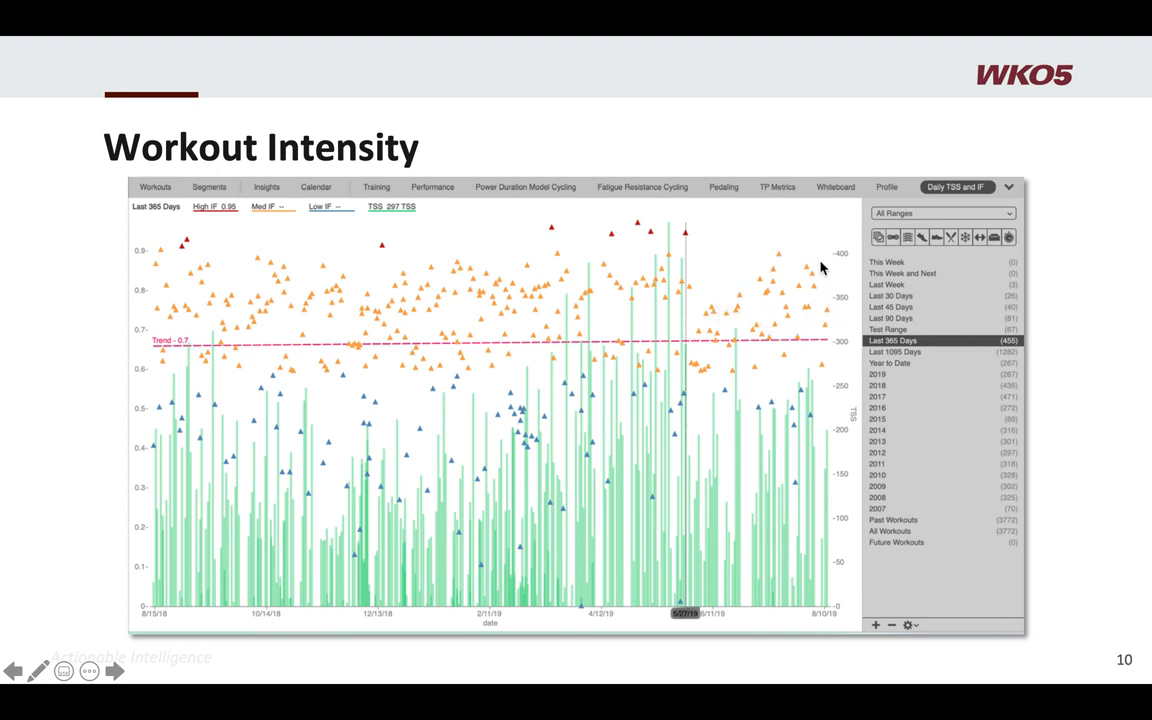
{"action": "mouse_move", "coordinate": [623, 235]}
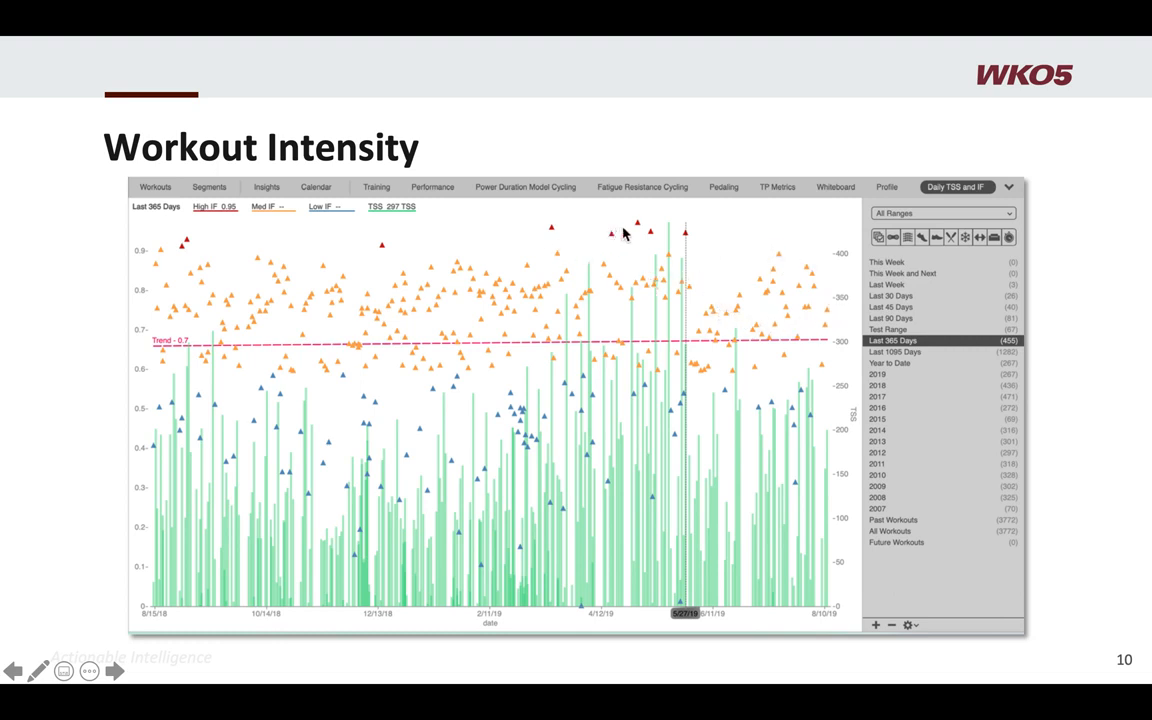
{"action": "mouse_move", "coordinate": [828, 297]}
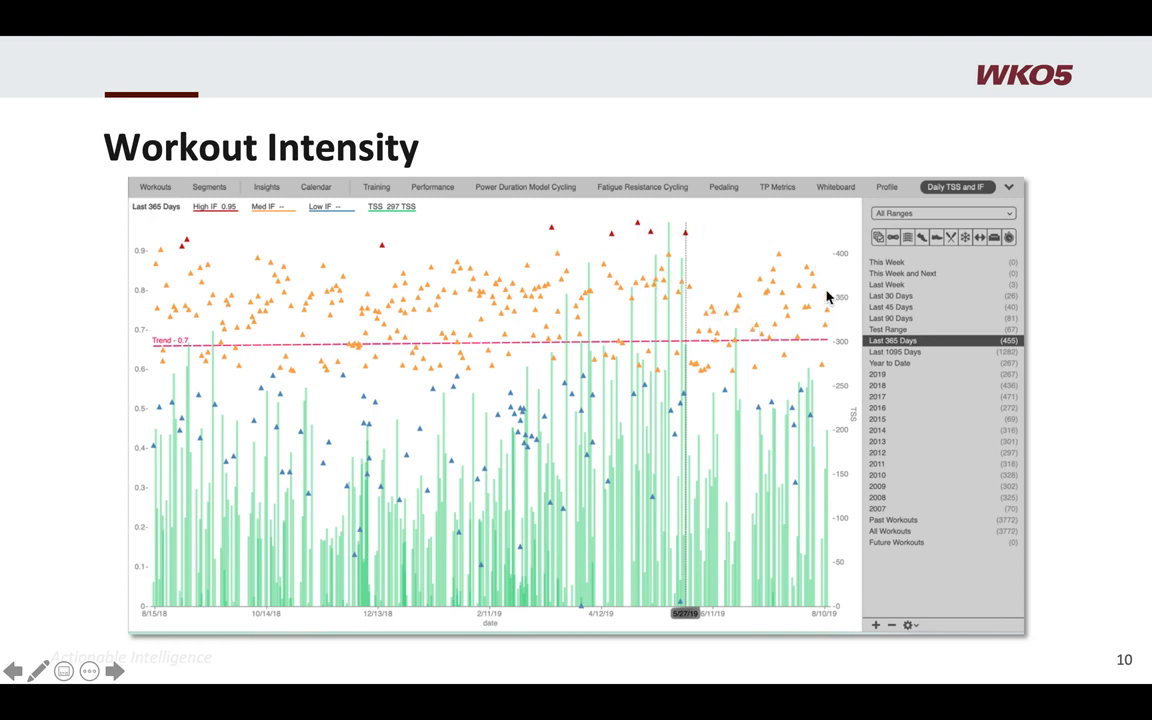
{"action": "mouse_move", "coordinate": [799, 261]}
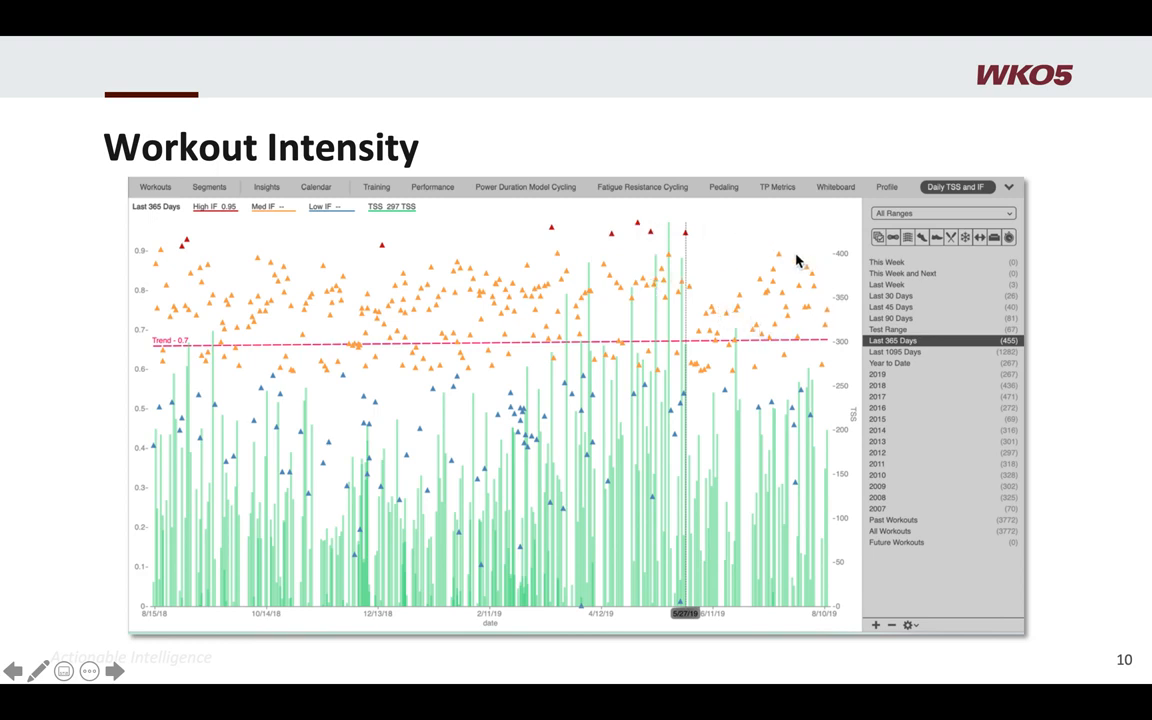
{"action": "mouse_move", "coordinate": [268, 337]}
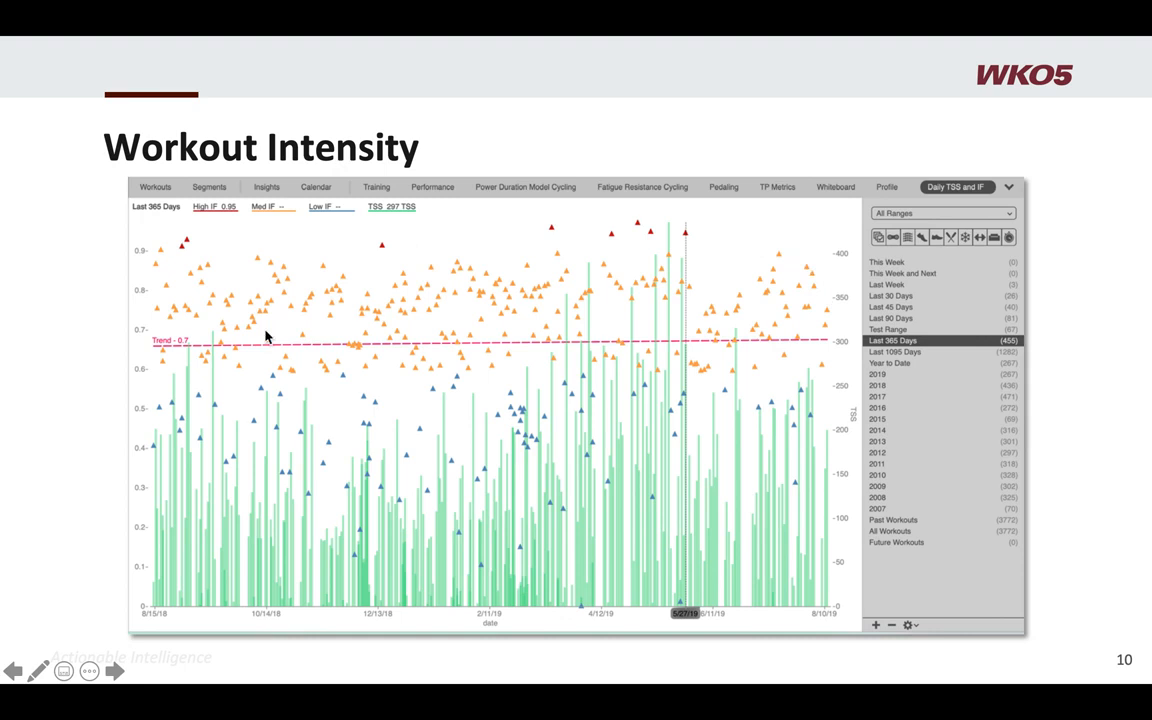
{"action": "mouse_move", "coordinate": [225, 350]}
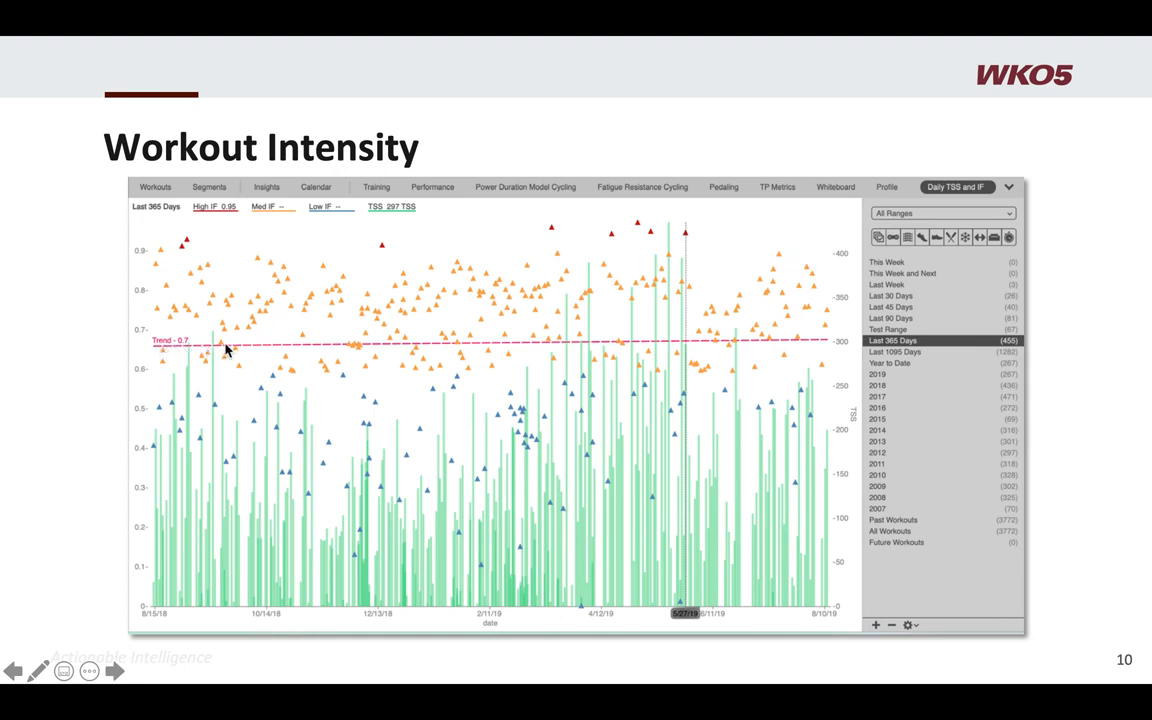
{"action": "mouse_move", "coordinate": [560, 347]}
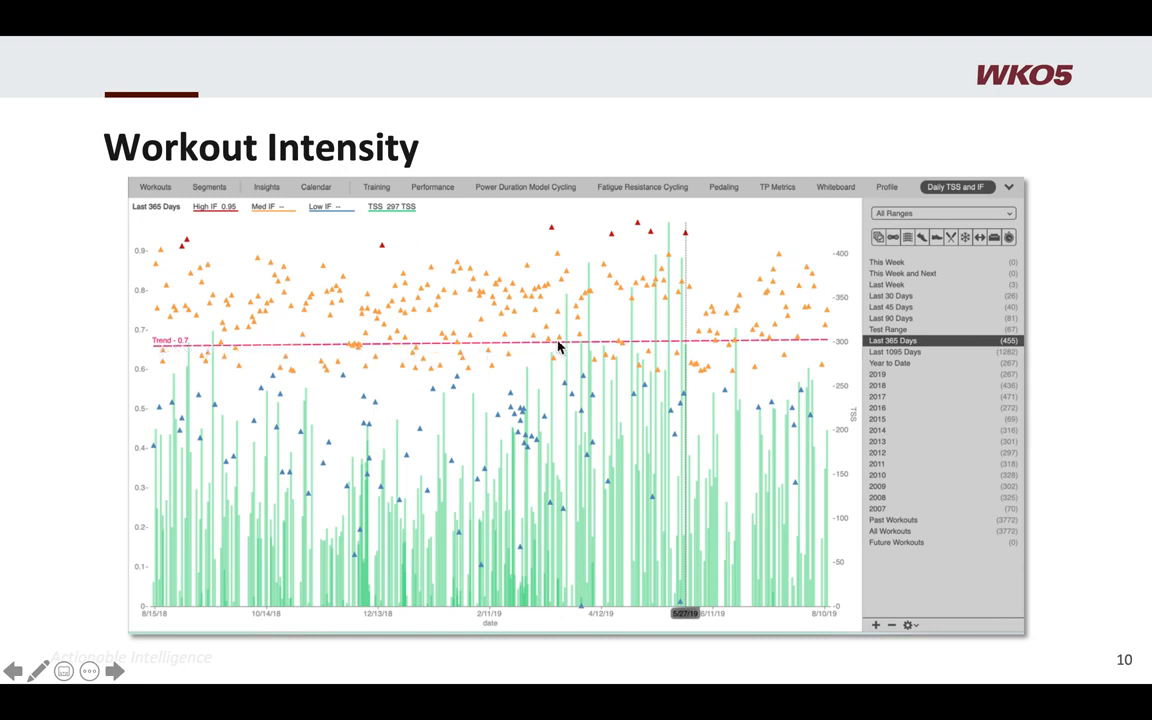
{"action": "mouse_move", "coordinate": [707, 347]}
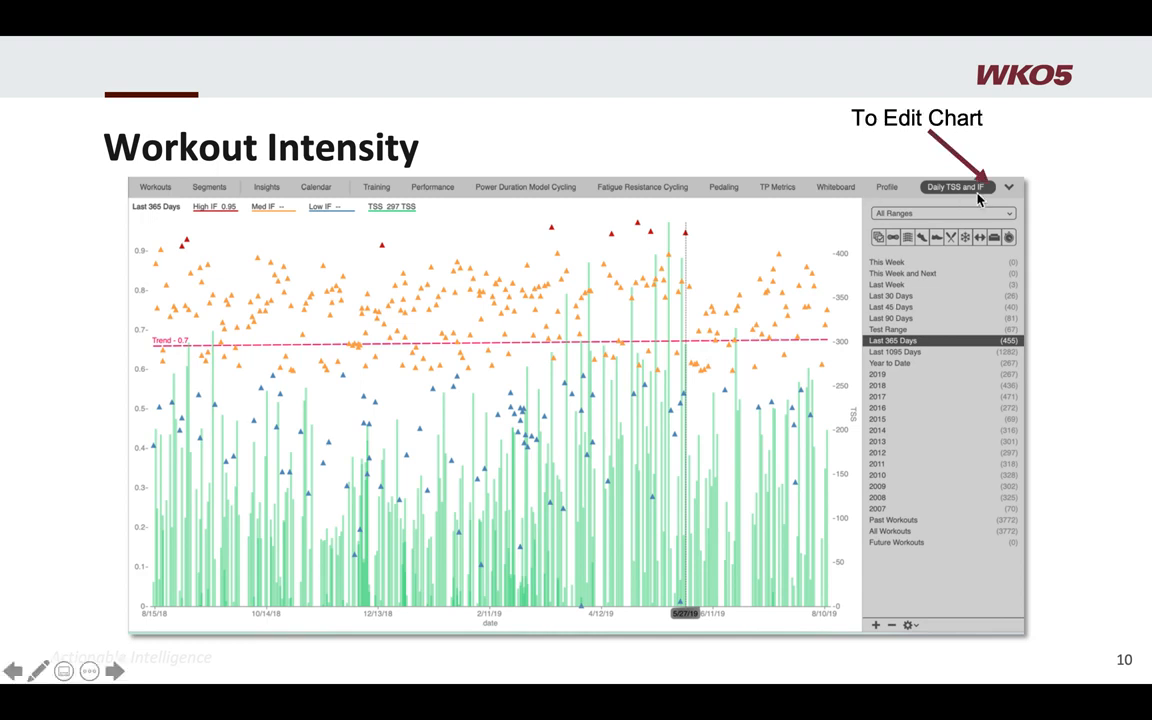
{"action": "mouse_move", "coordinate": [968, 196]}
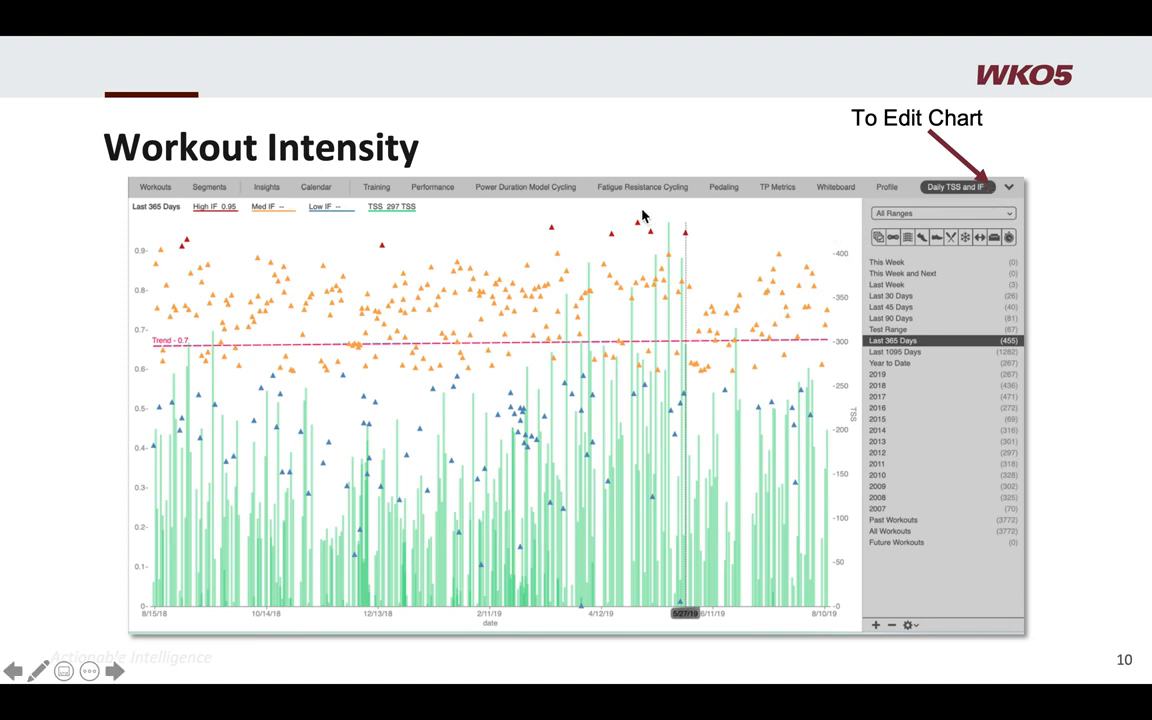
{"action": "mouse_move", "coordinate": [907, 254]}
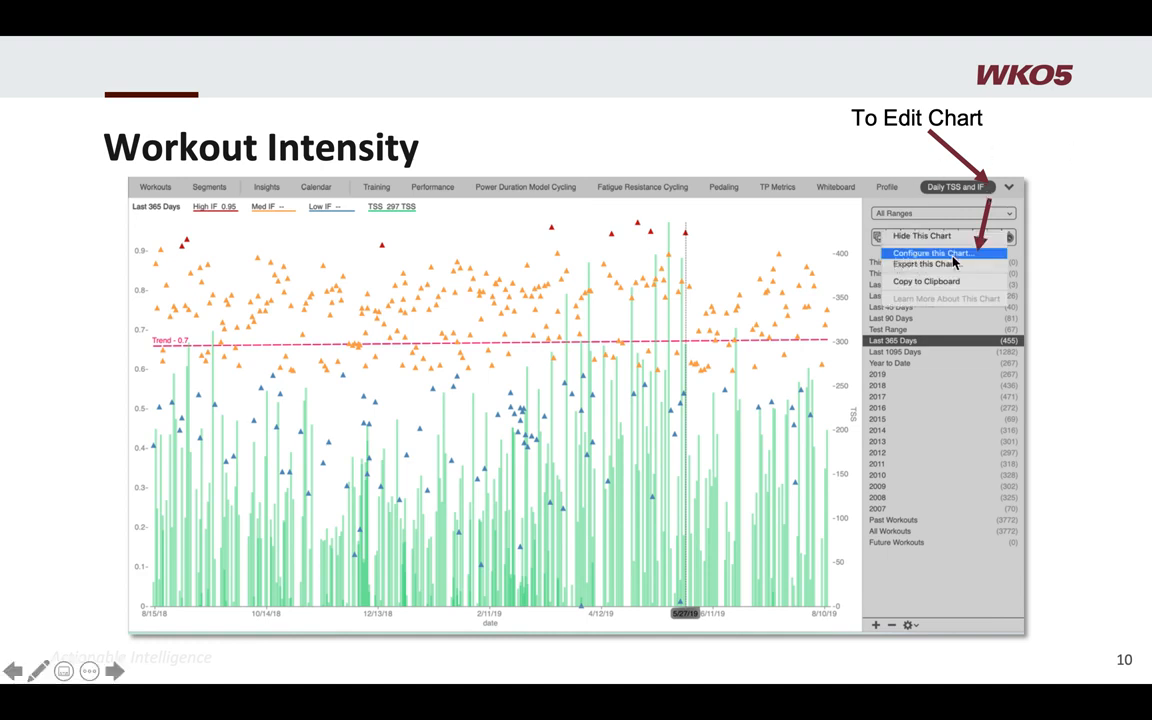
Step: Reveal the 'To Edit Chart' callout and the Configure 'Daily TSS and IF' Chart window
{"action": "left_click", "coordinate": [930, 252]}
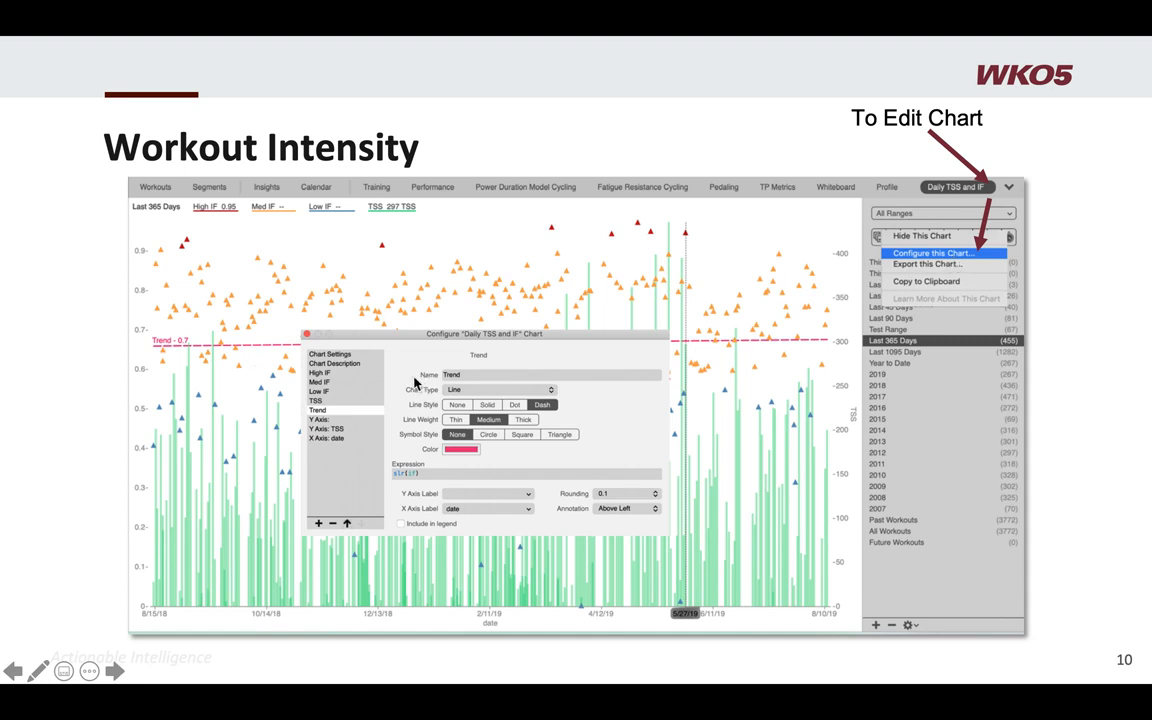
{"action": "mouse_move", "coordinate": [333, 362]}
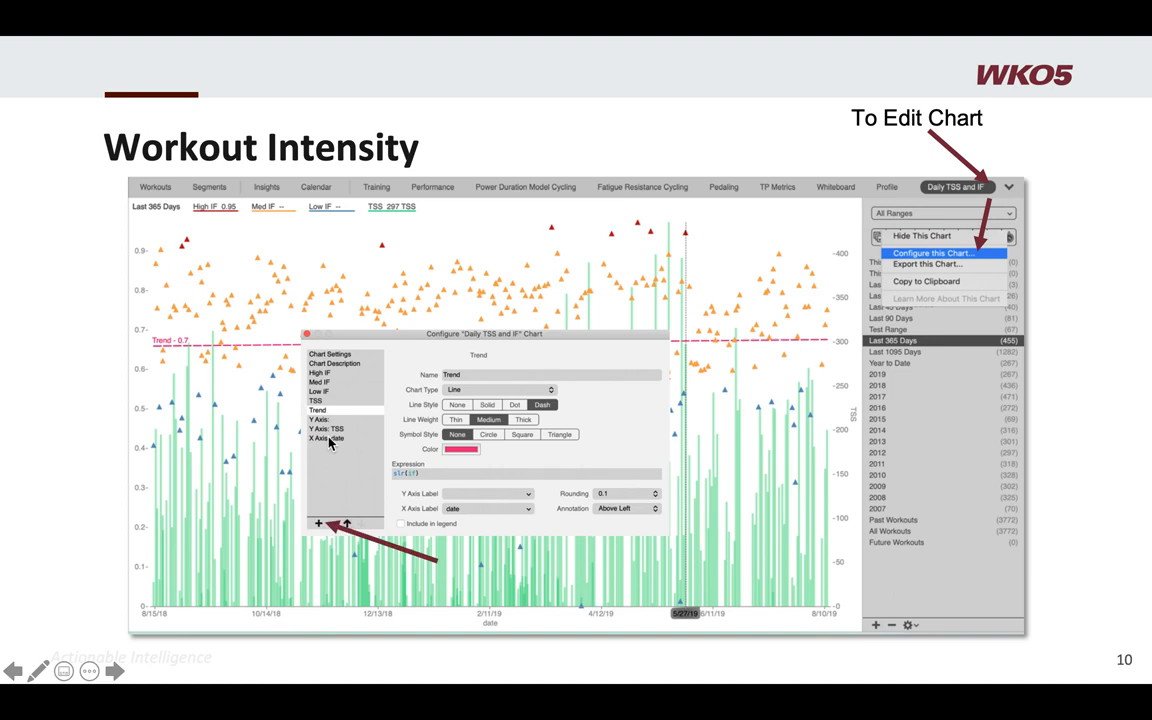
{"action": "mouse_move", "coordinate": [324, 417]}
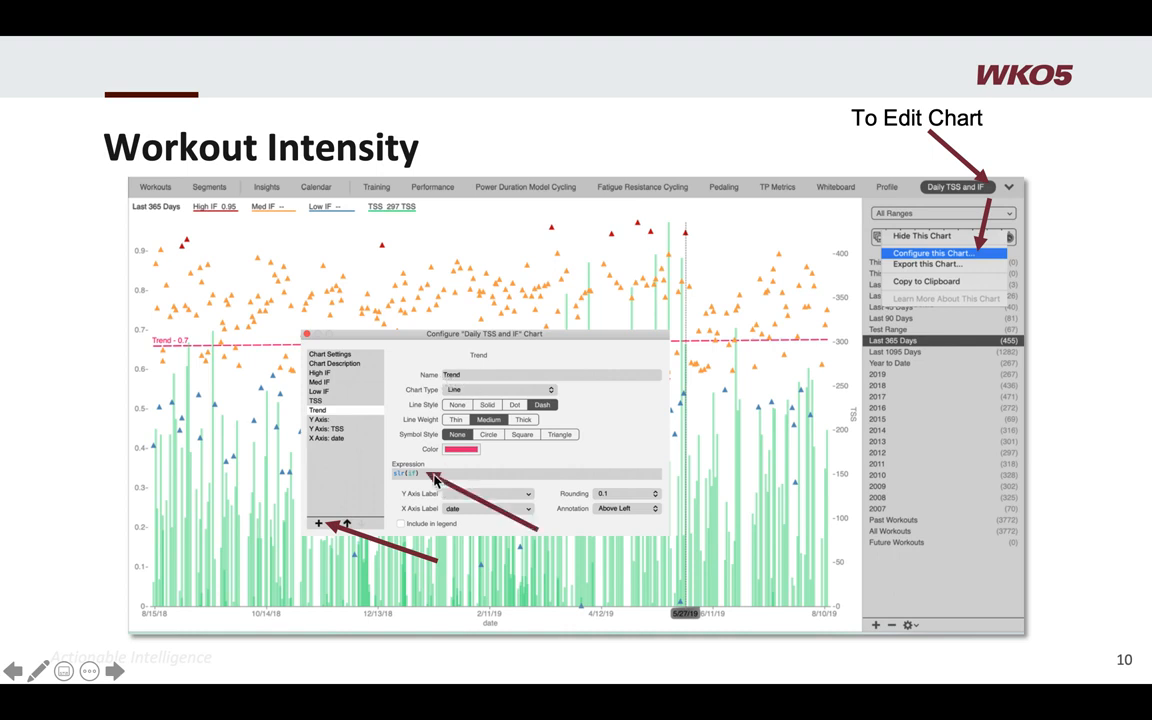
{"action": "mouse_move", "coordinate": [371, 463]}
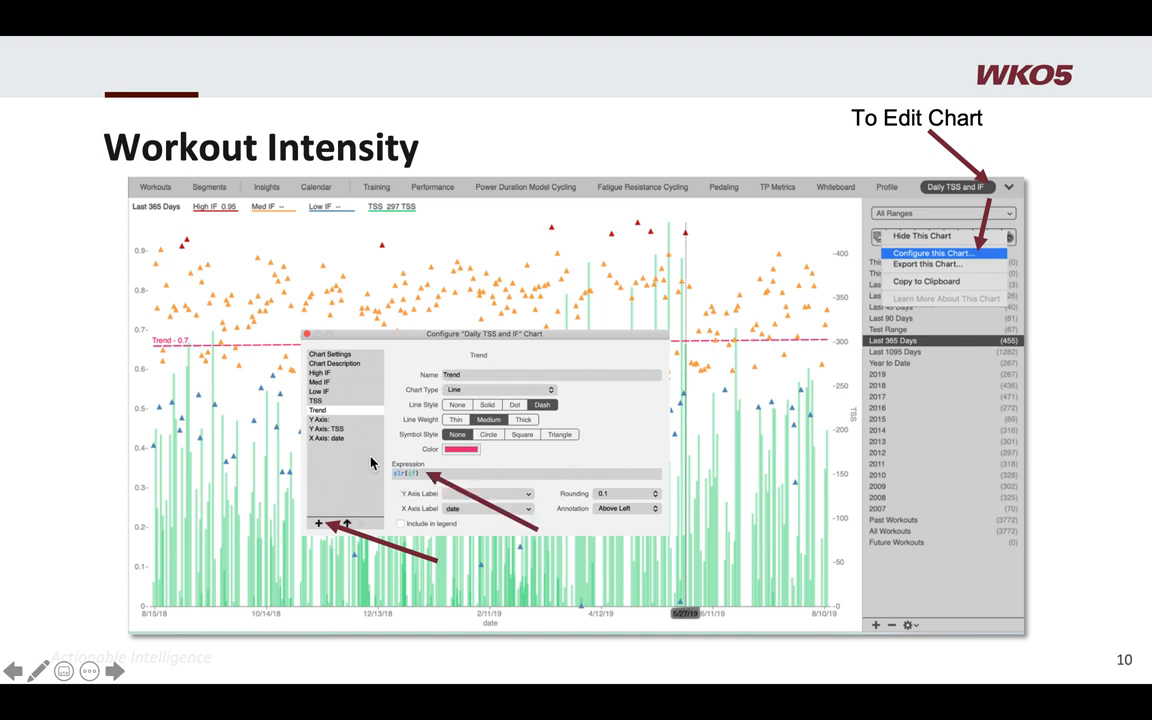
{"action": "mouse_move", "coordinate": [406, 488]}
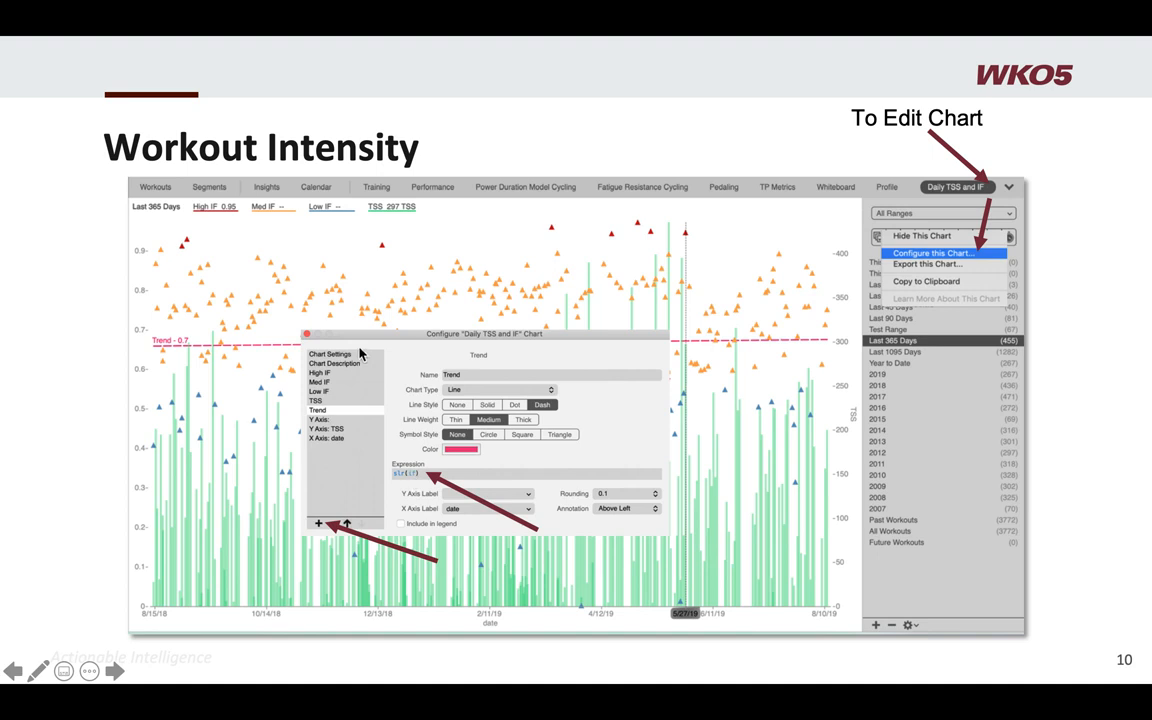
{"action": "mouse_move", "coordinate": [180, 350]}
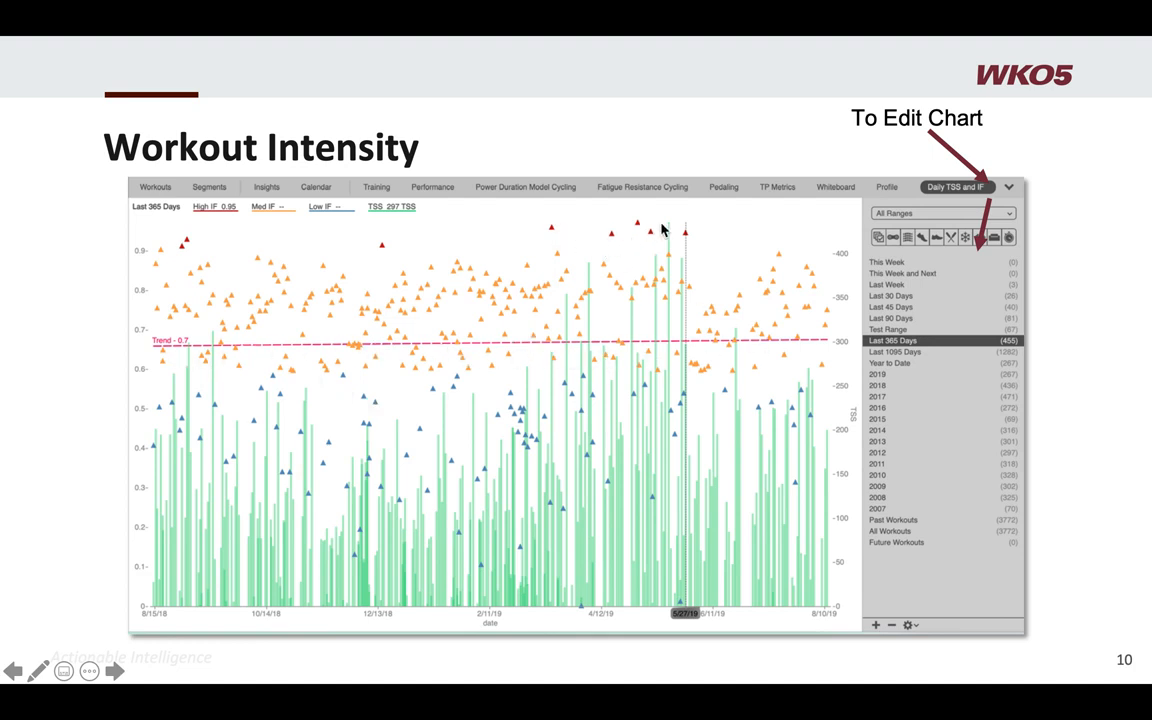
{"action": "mouse_move", "coordinate": [390, 350]}
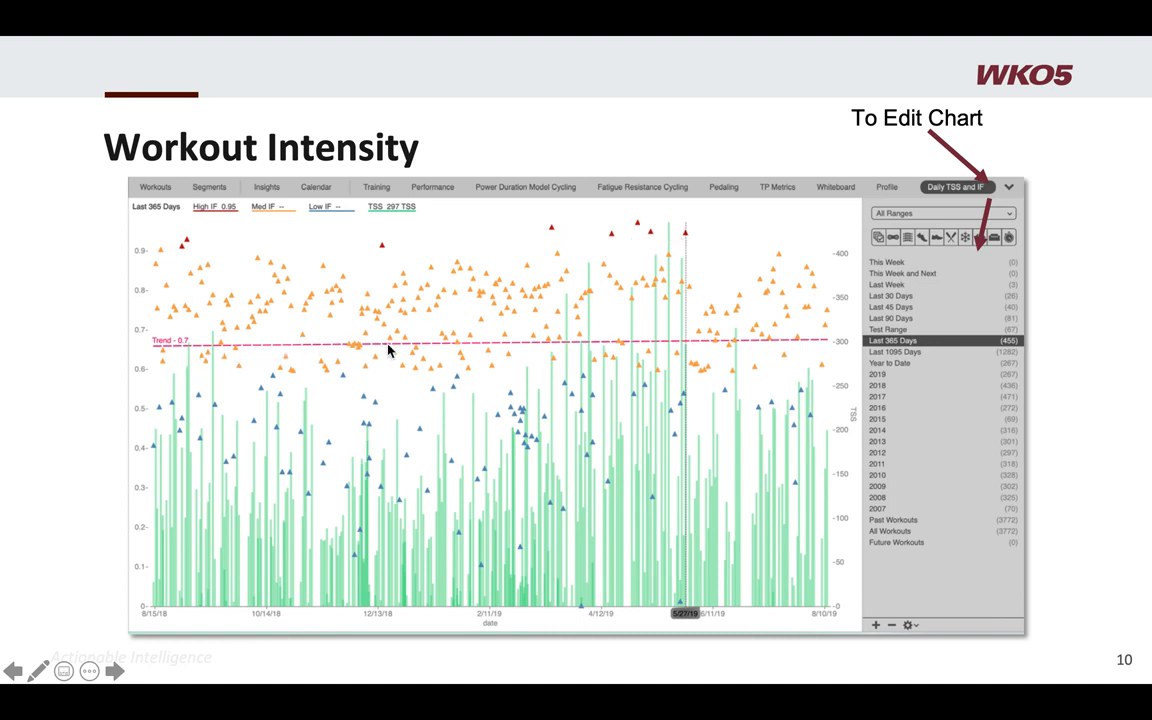
{"action": "mouse_move", "coordinate": [592, 343]}
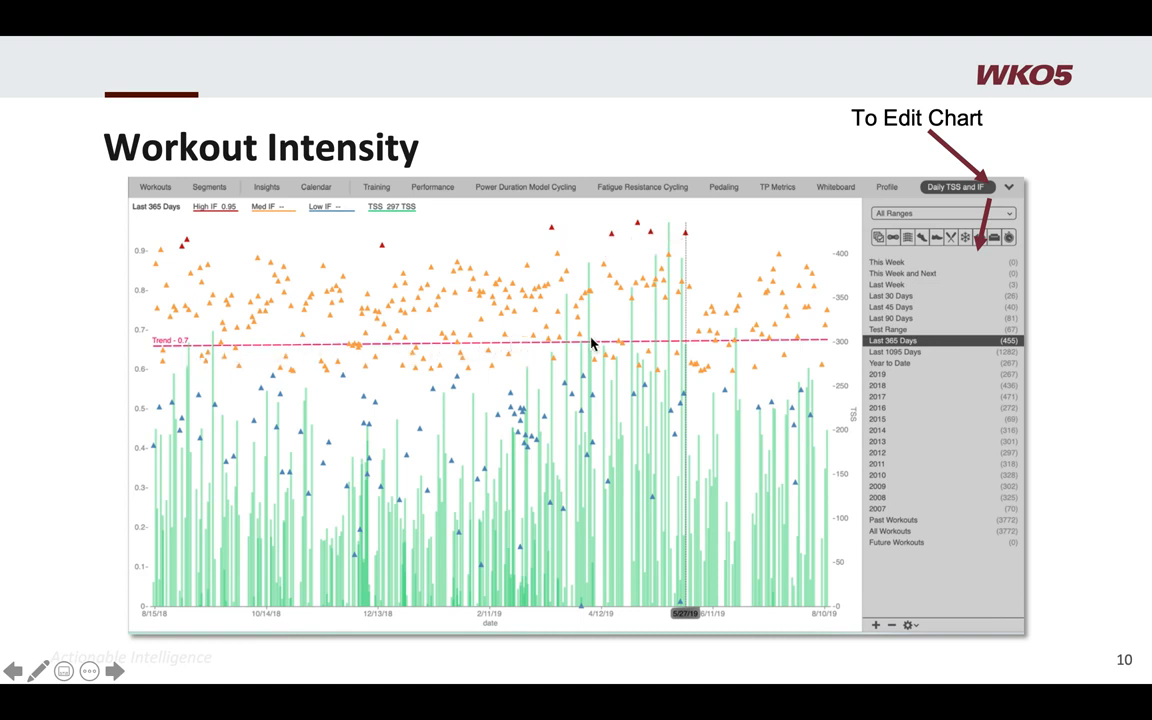
{"action": "mouse_move", "coordinate": [780, 348]}
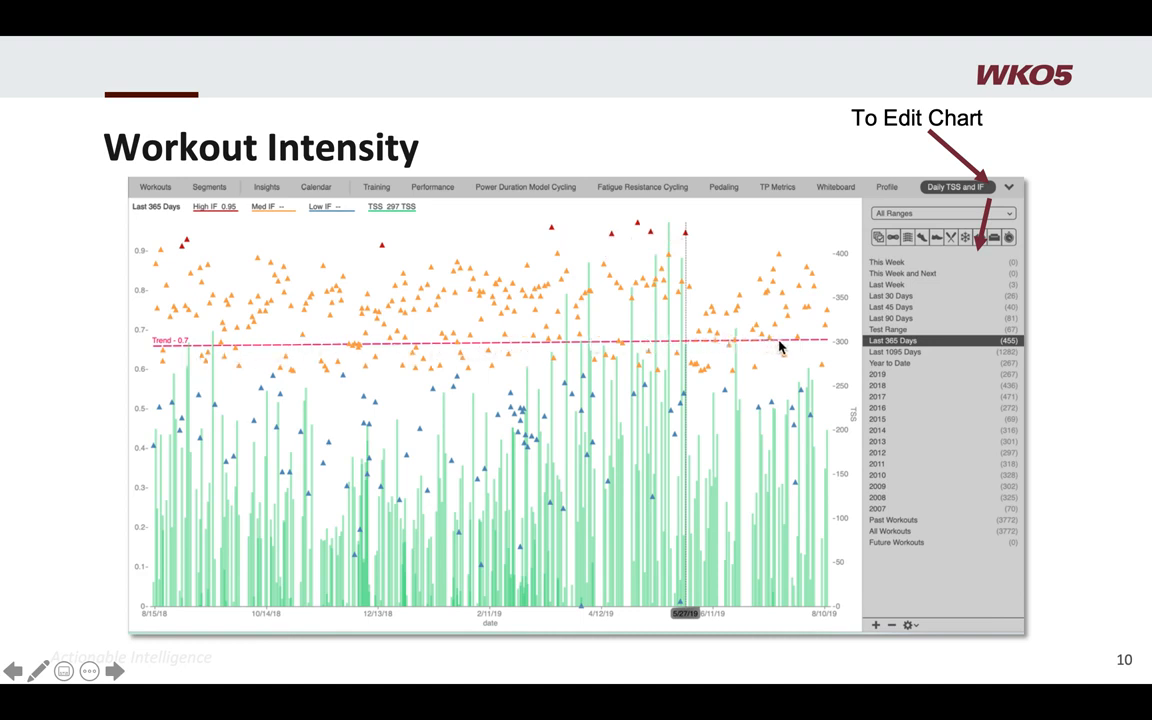
{"action": "mouse_move", "coordinate": [277, 348]}
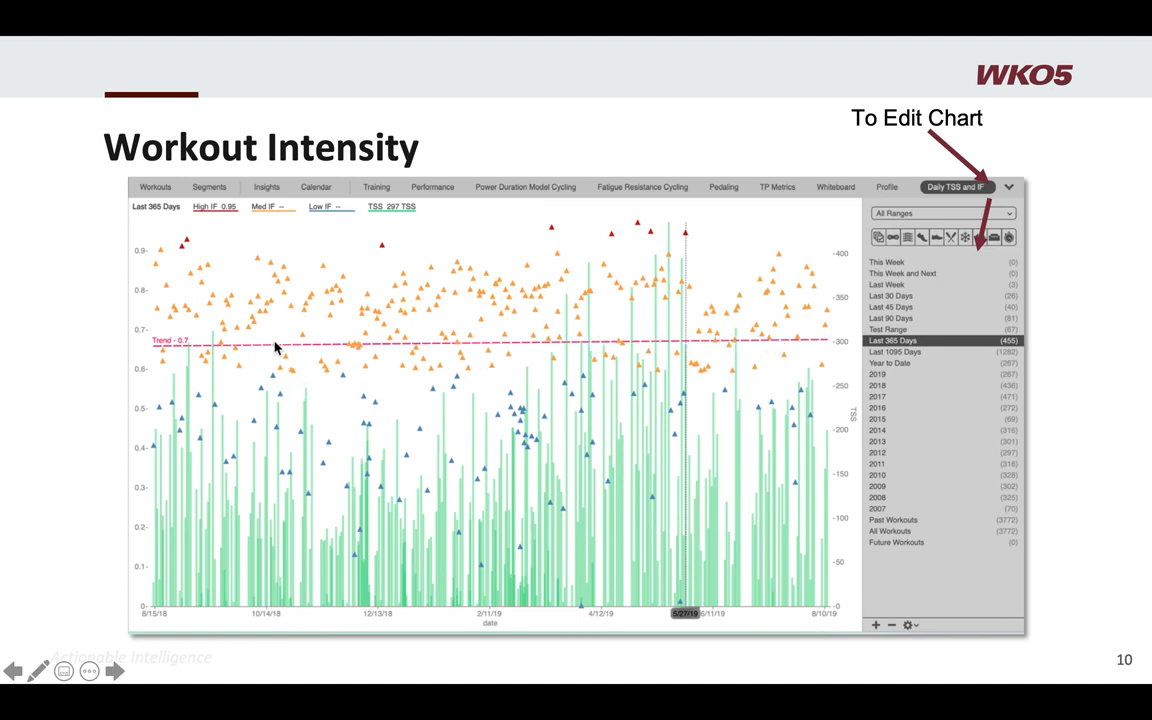
{"action": "mouse_move", "coordinate": [267, 293]}
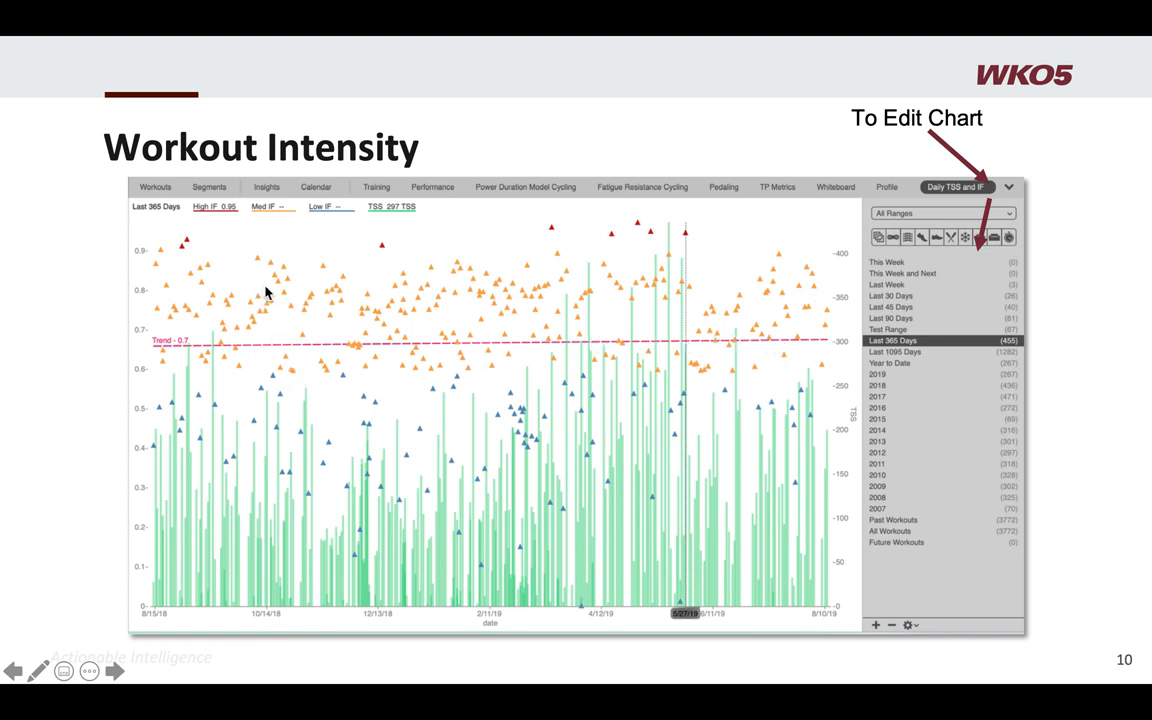
{"action": "mouse_move", "coordinate": [290, 322]}
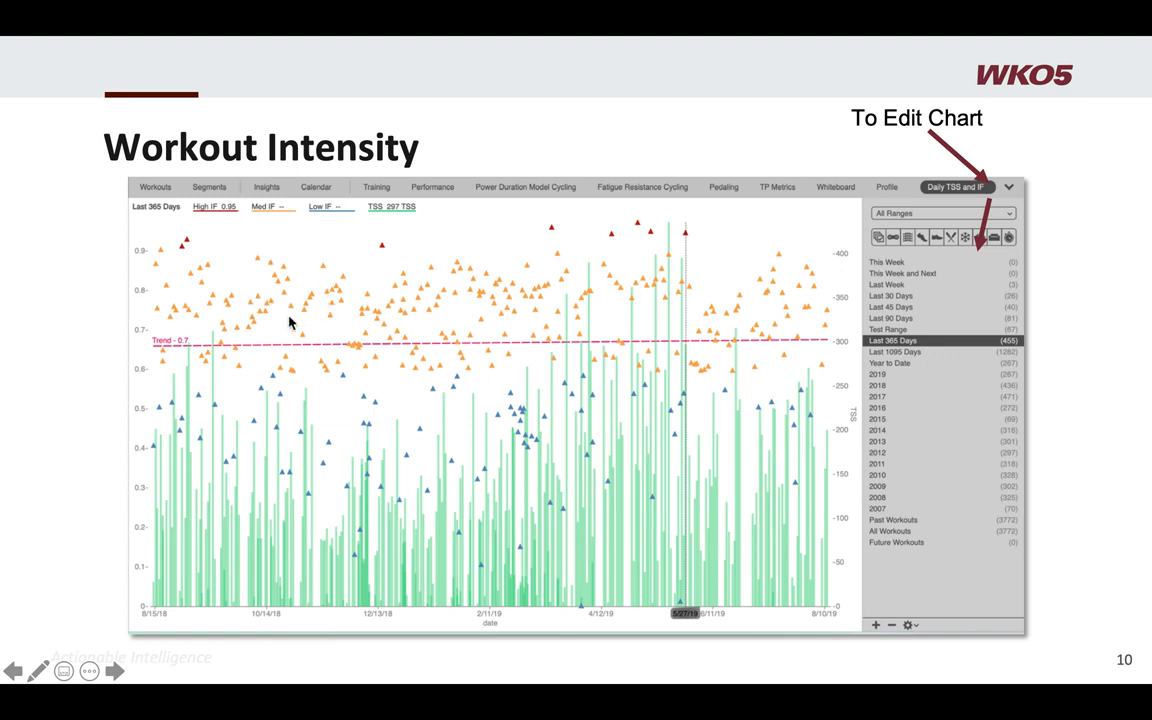
{"action": "mouse_move", "coordinate": [380, 457]}
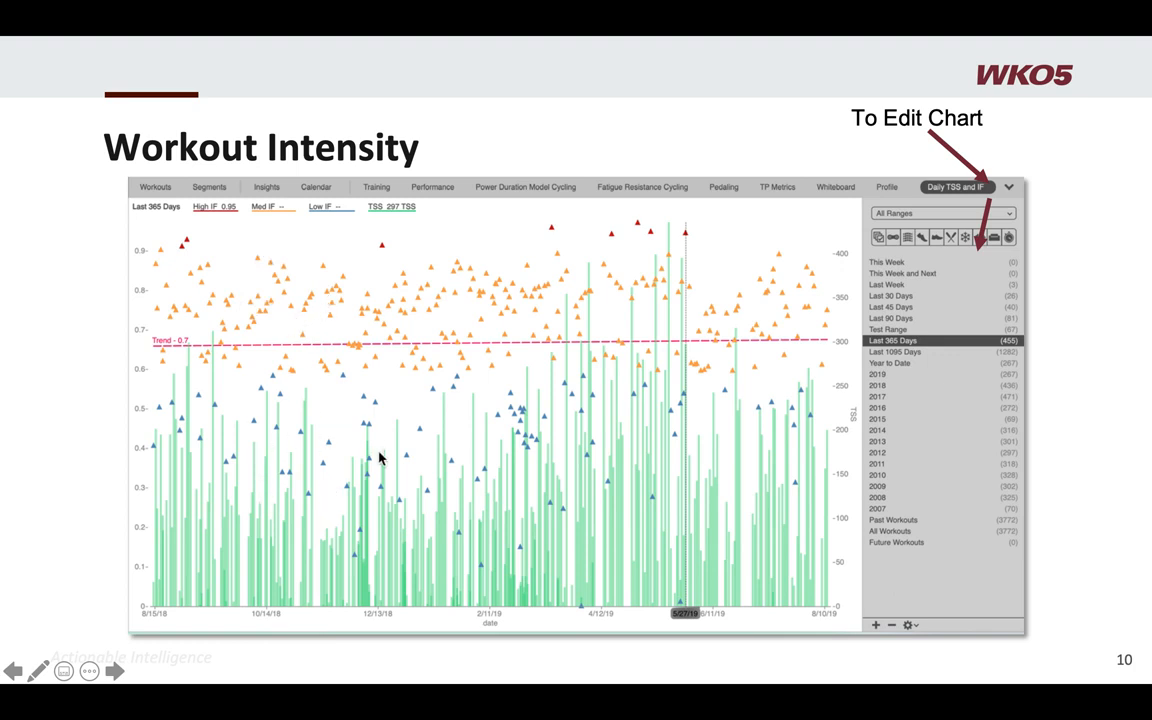
{"action": "mouse_move", "coordinate": [722, 378]}
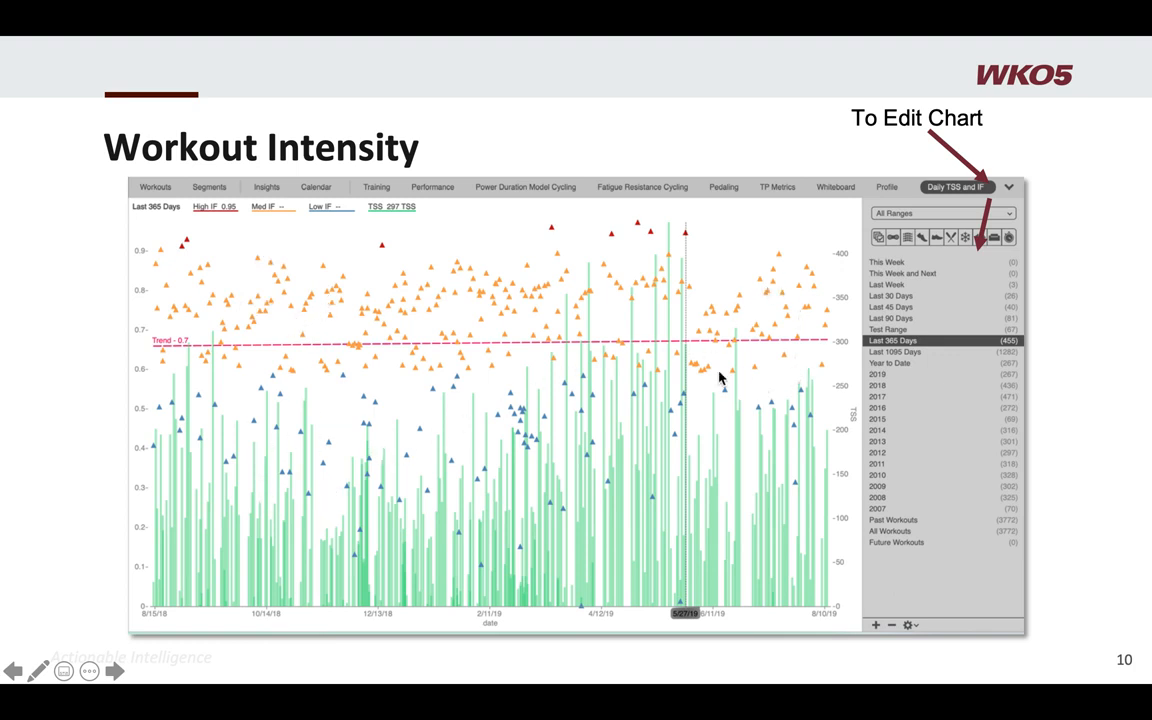
{"action": "mouse_move", "coordinate": [797, 418]}
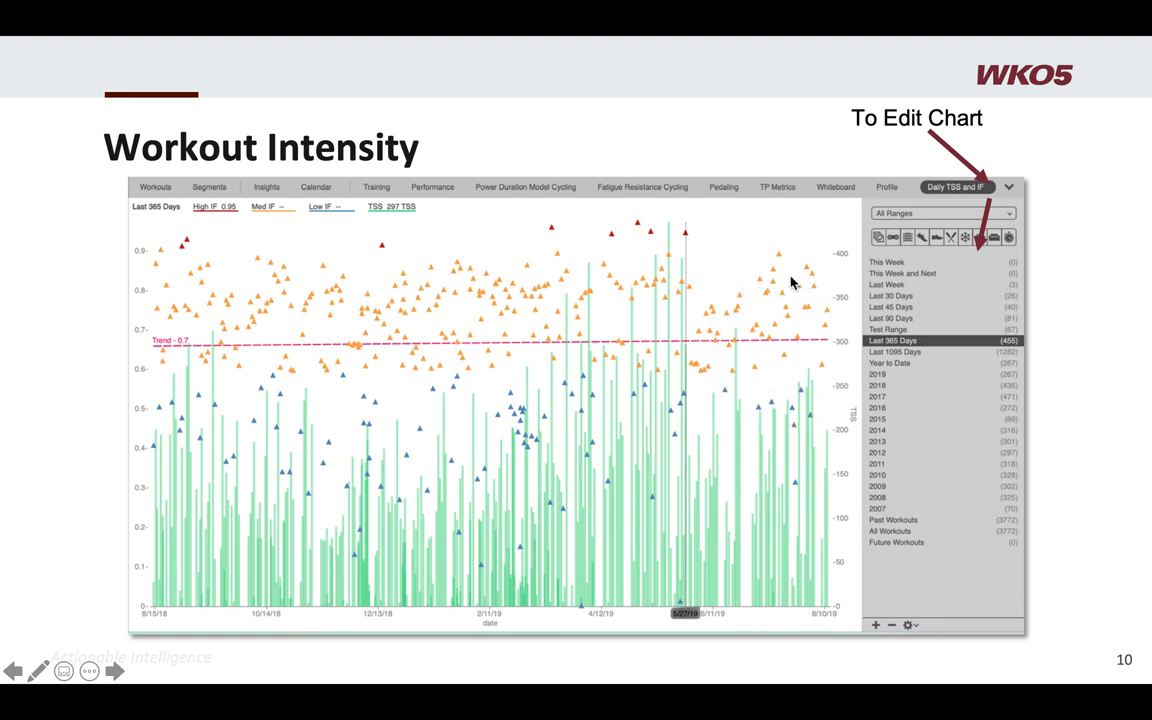
{"action": "mouse_move", "coordinate": [240, 347]}
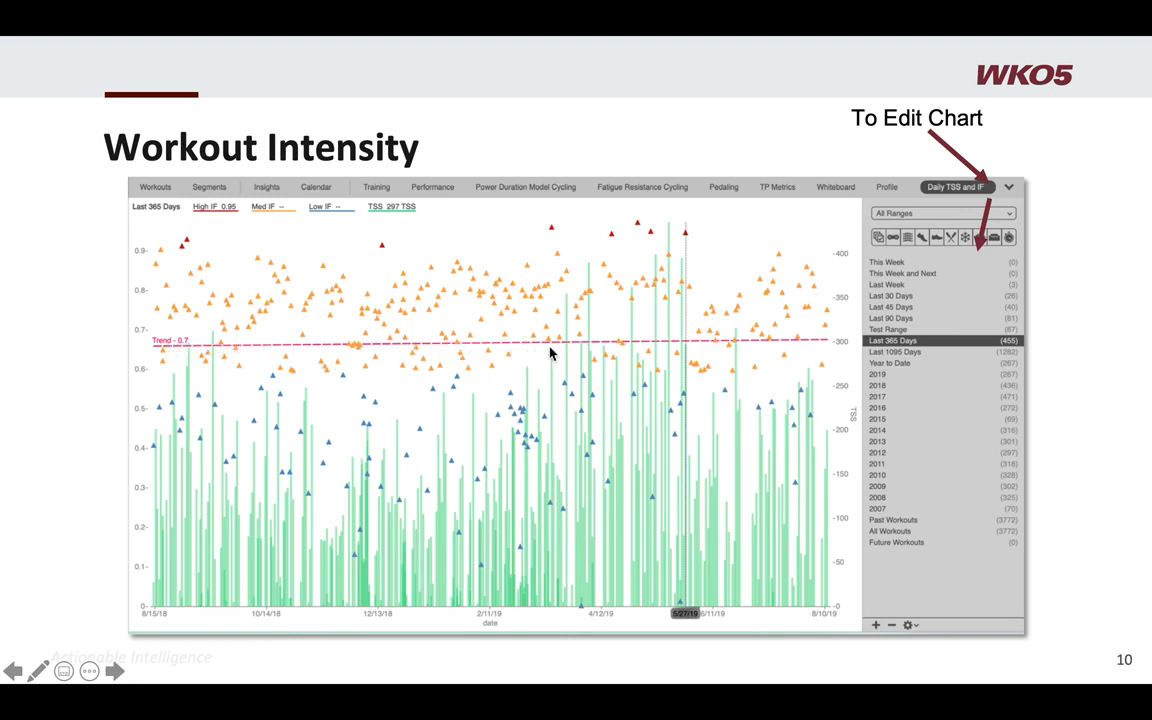
{"action": "mouse_move", "coordinate": [783, 350]}
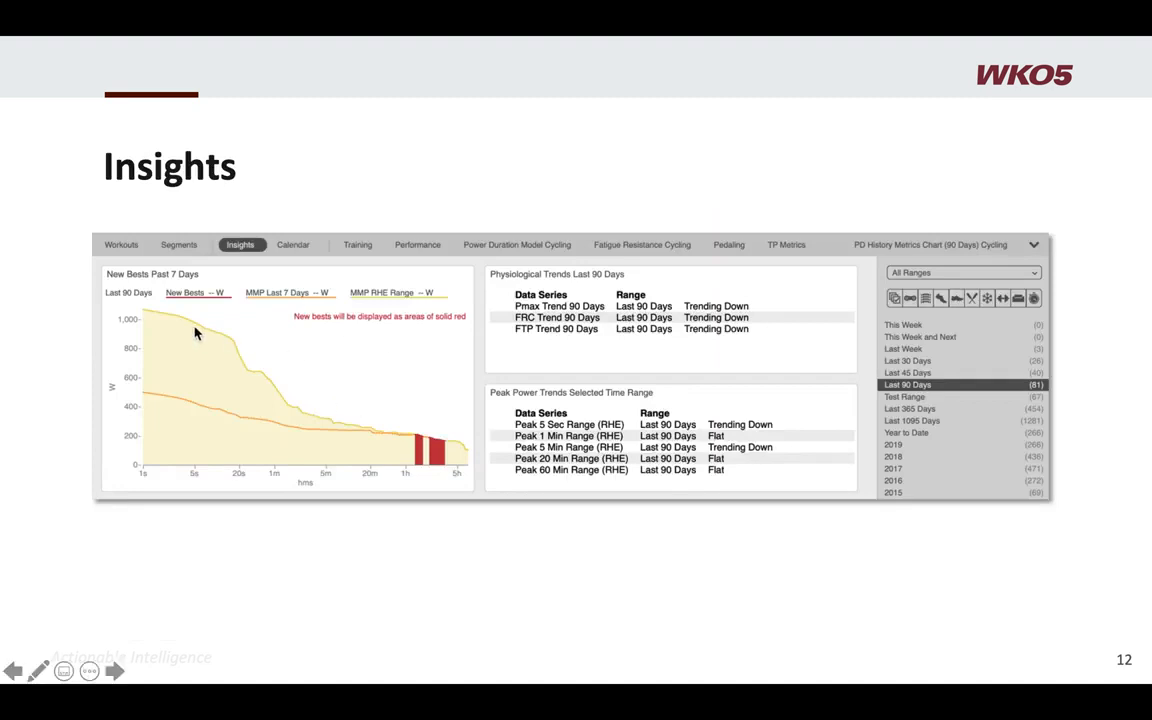
{"action": "mouse_move", "coordinate": [323, 408]}
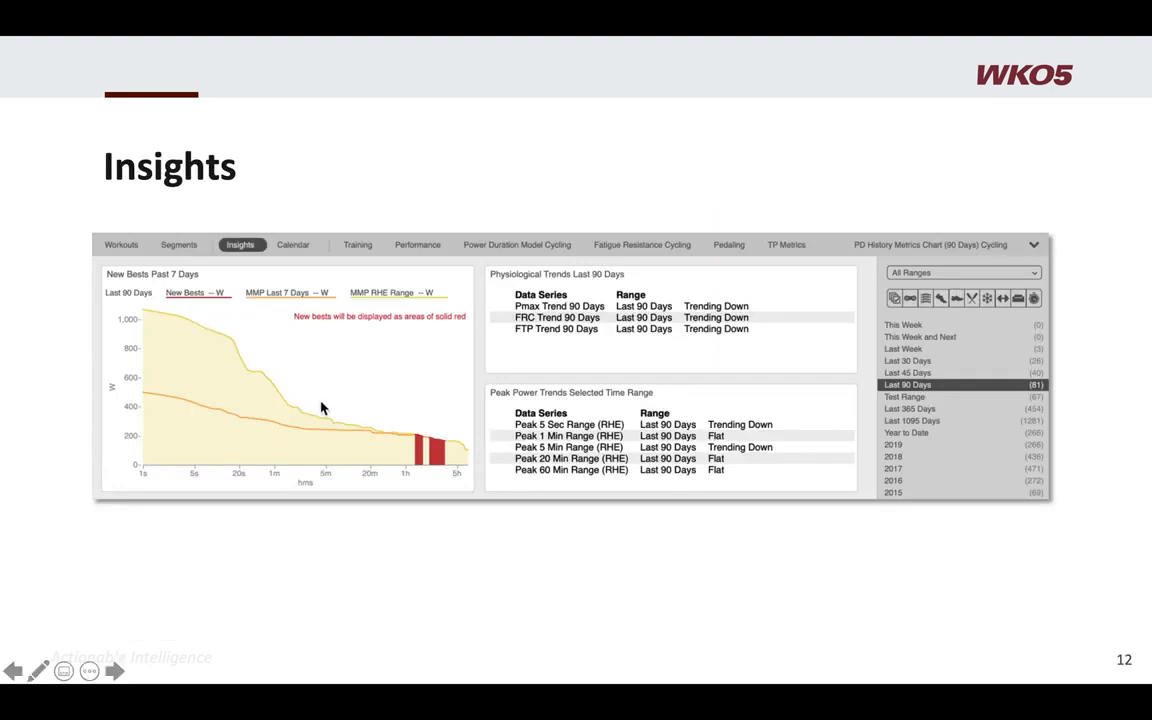
{"action": "mouse_move", "coordinate": [420, 447]}
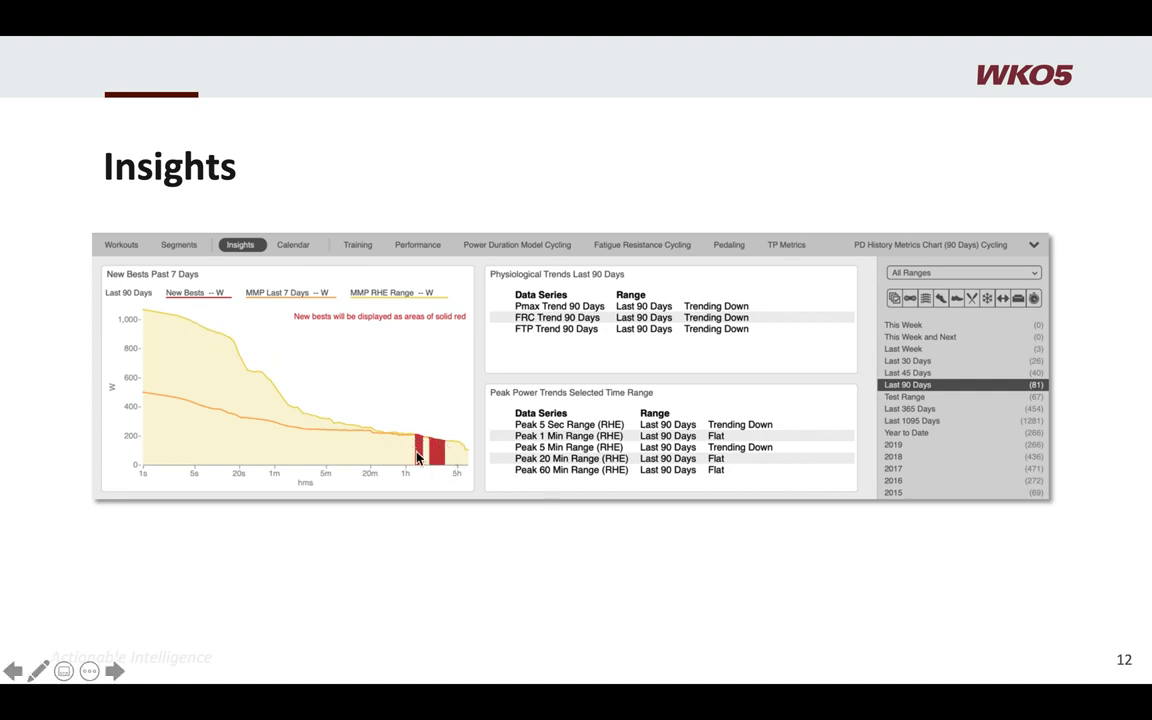
{"action": "mouse_move", "coordinate": [430, 445]}
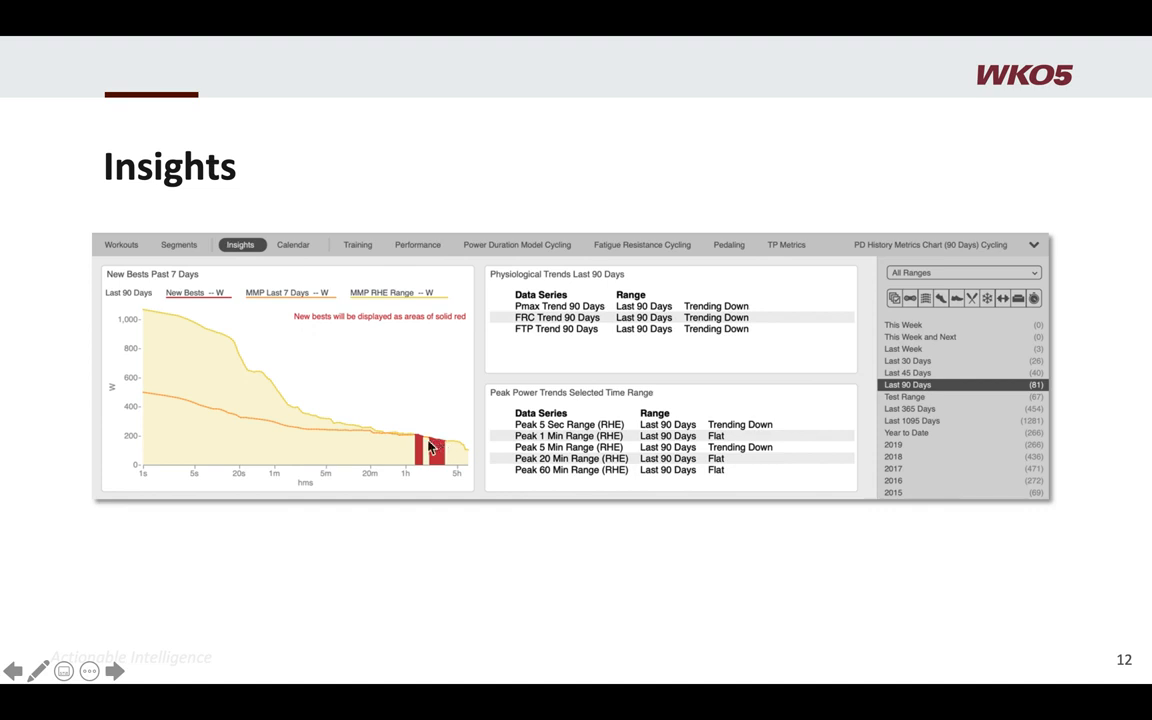
{"action": "mouse_move", "coordinate": [443, 379]}
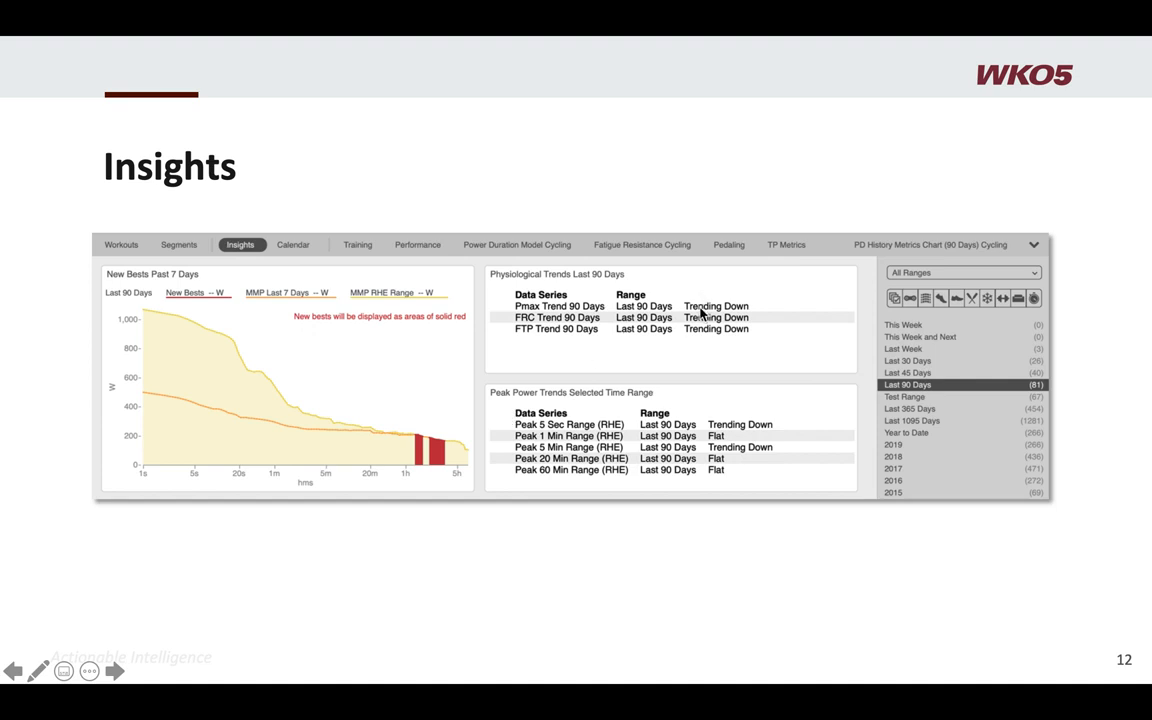
{"action": "mouse_move", "coordinate": [588, 332]}
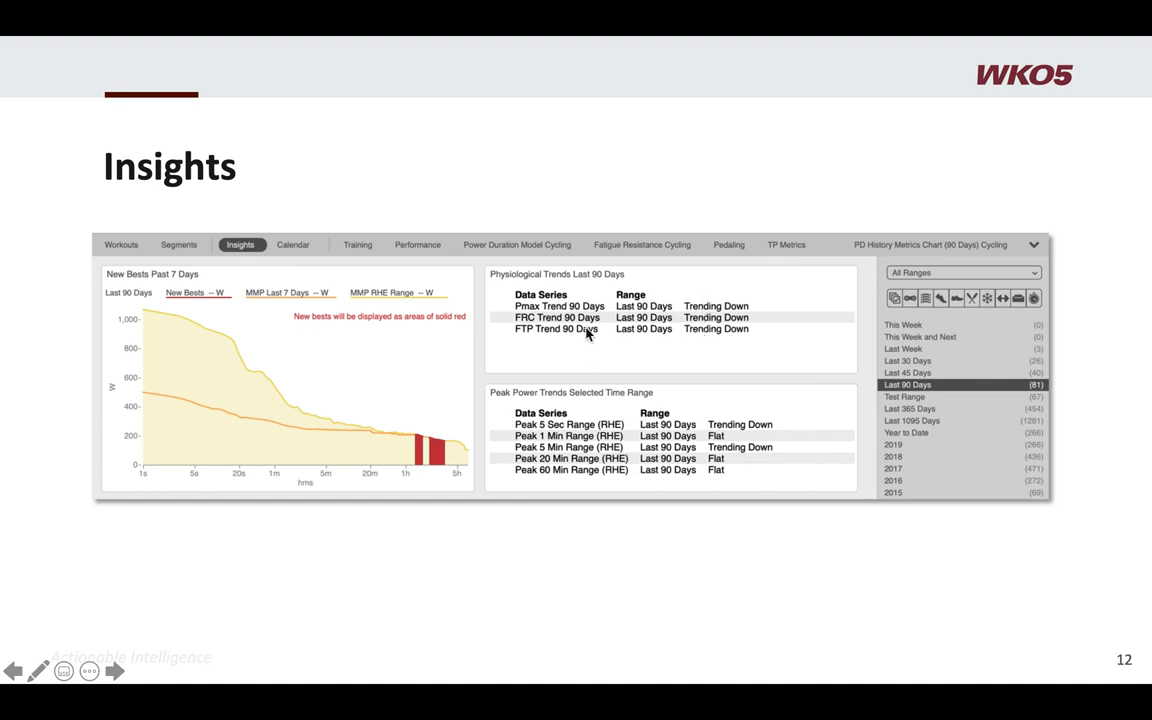
{"action": "mouse_move", "coordinate": [685, 318]}
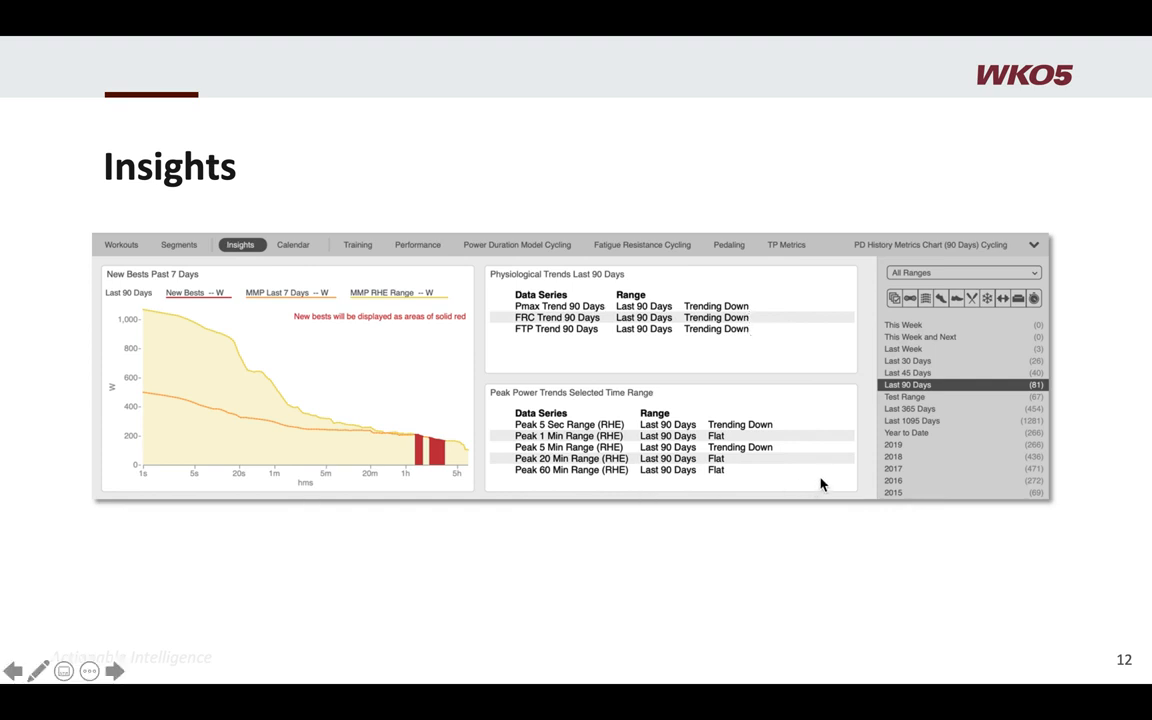
{"action": "mouse_move", "coordinate": [718, 435]}
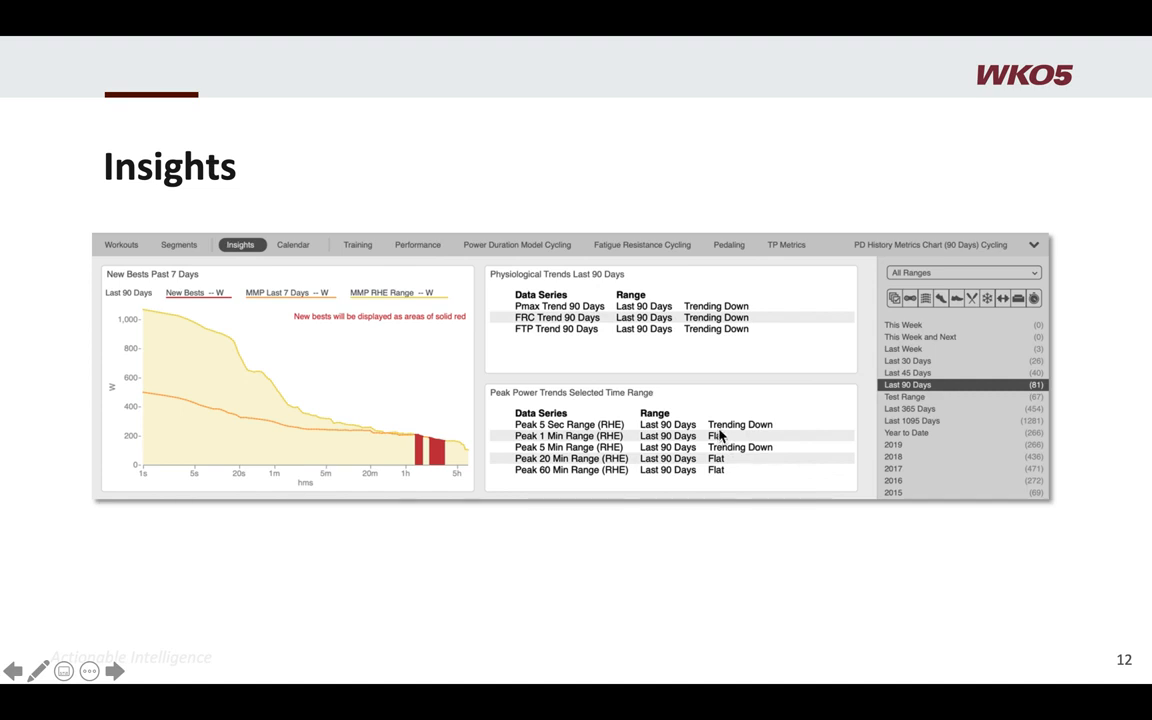
{"action": "mouse_move", "coordinate": [720, 475]}
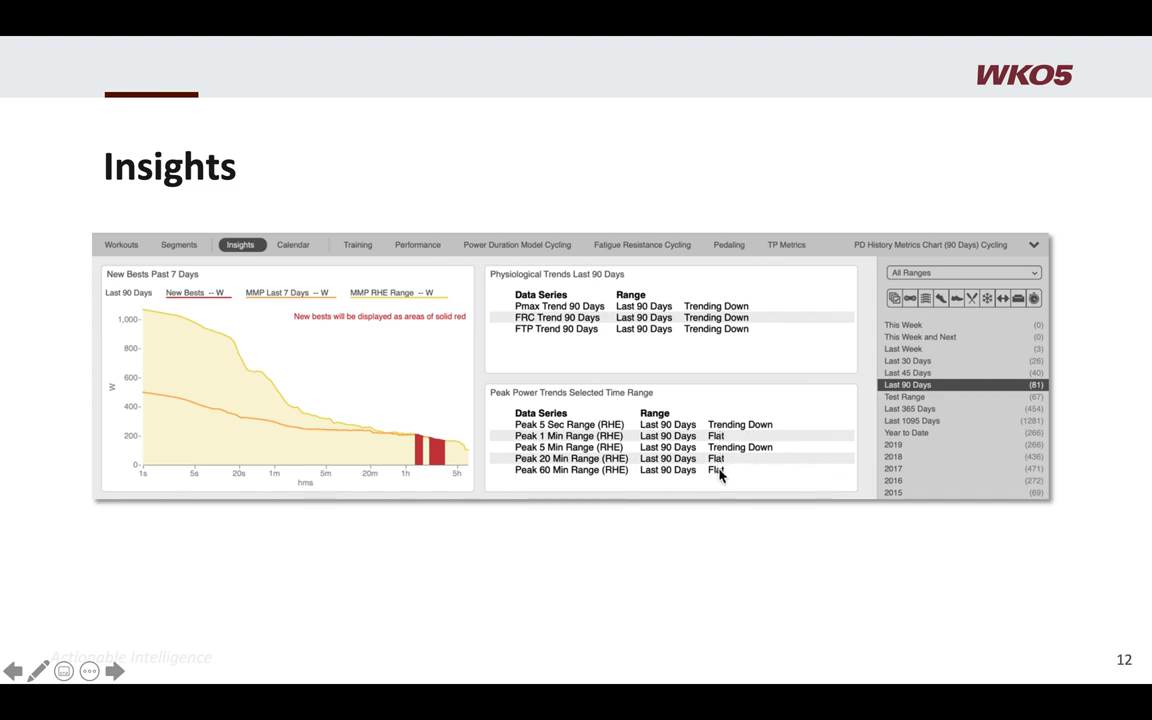
{"action": "mouse_move", "coordinate": [732, 435]}
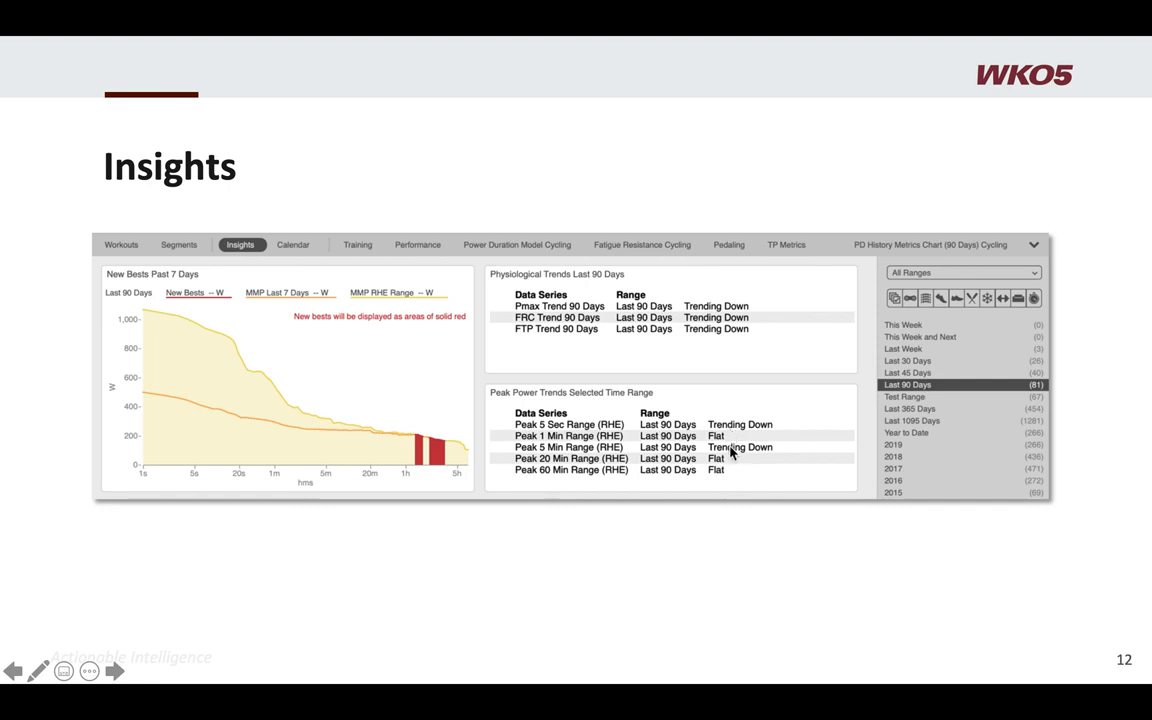
{"action": "mouse_move", "coordinate": [722, 458]}
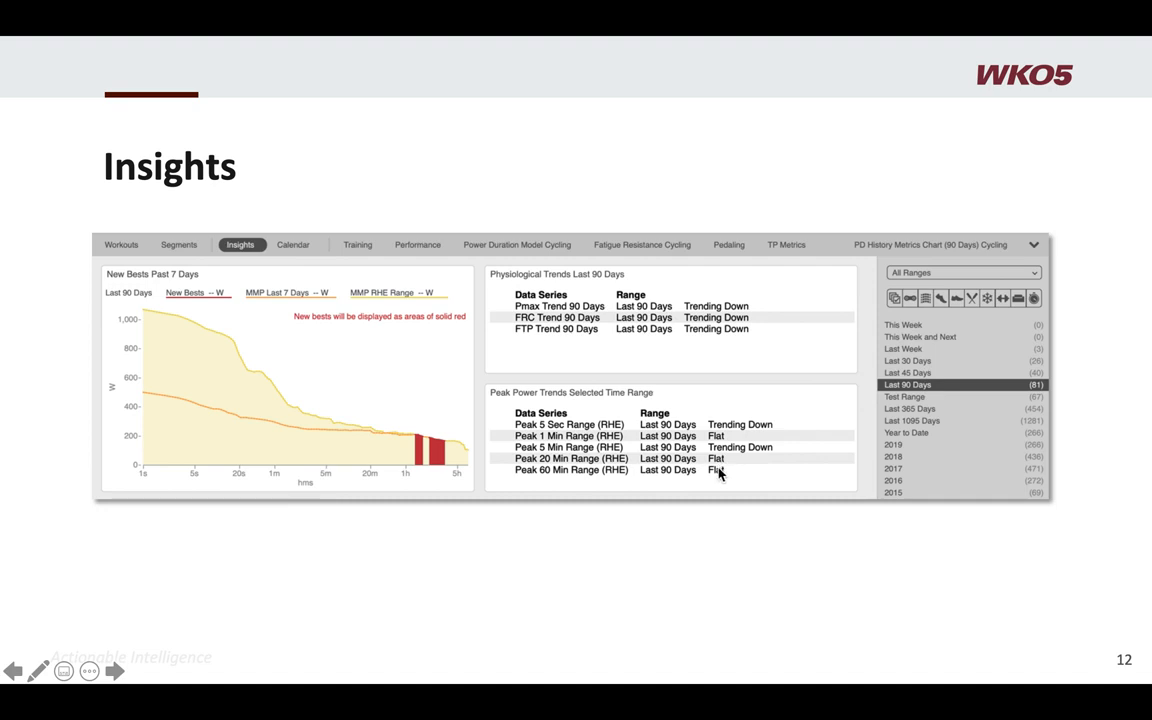
{"action": "mouse_move", "coordinate": [720, 474]}
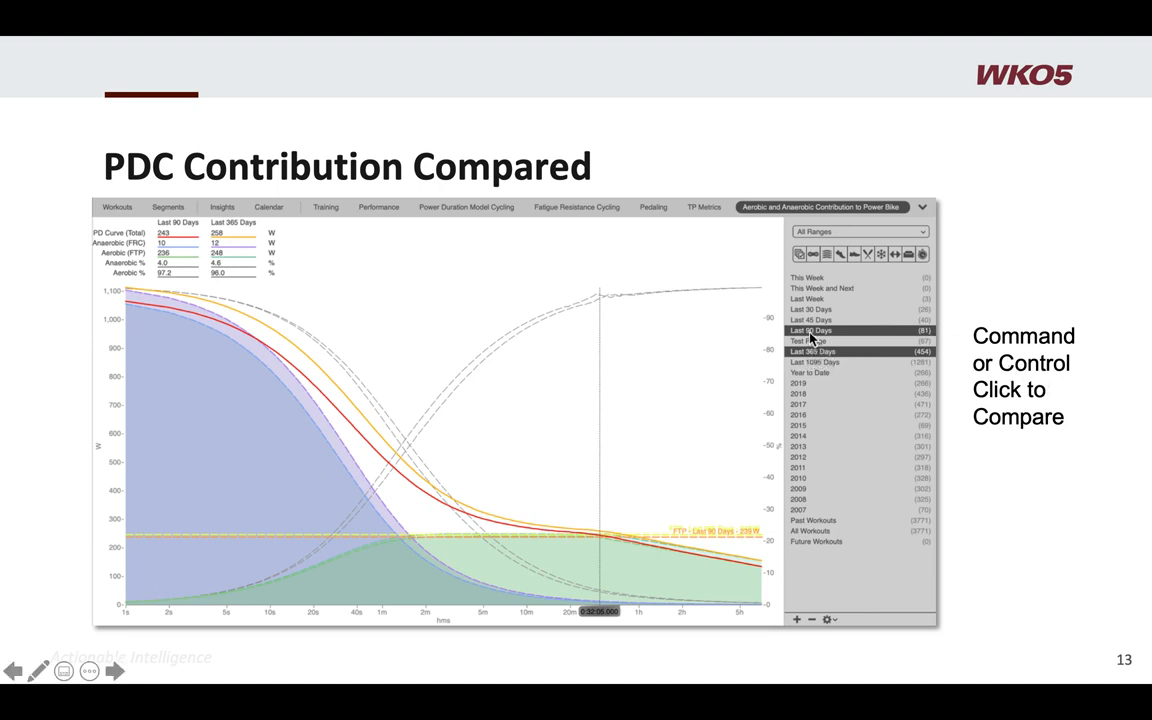
{"action": "mouse_move", "coordinate": [603, 390]}
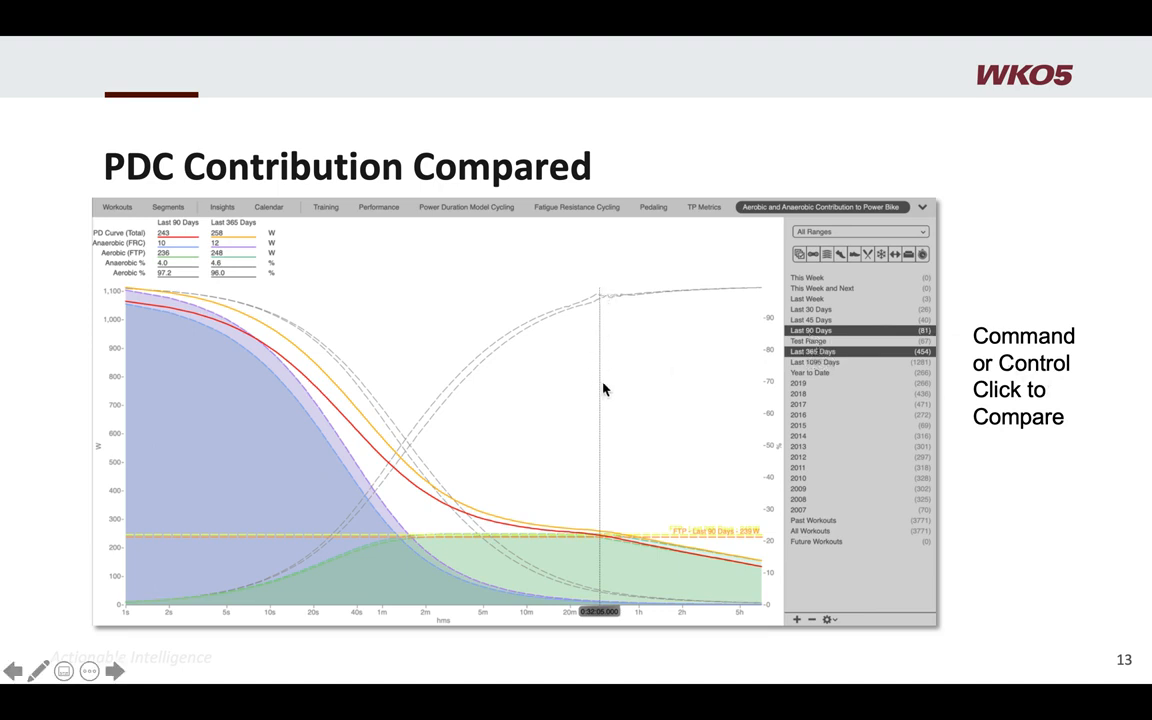
{"action": "mouse_move", "coordinate": [677, 528]}
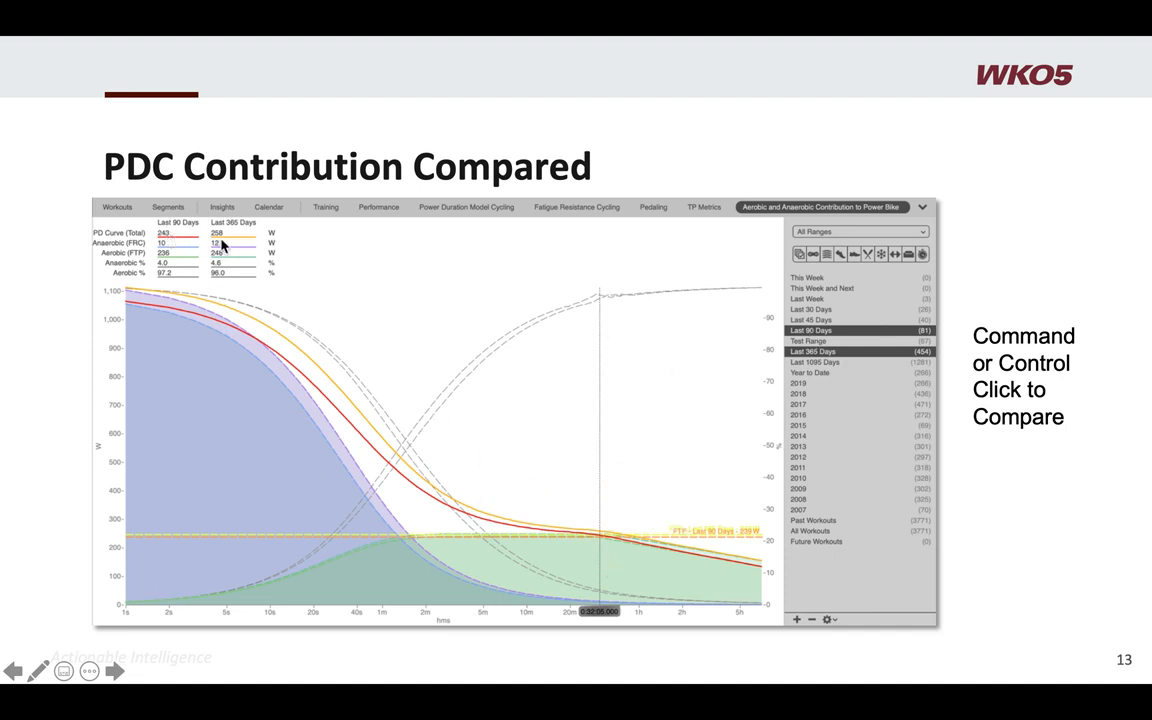
{"action": "mouse_move", "coordinate": [746, 540]}
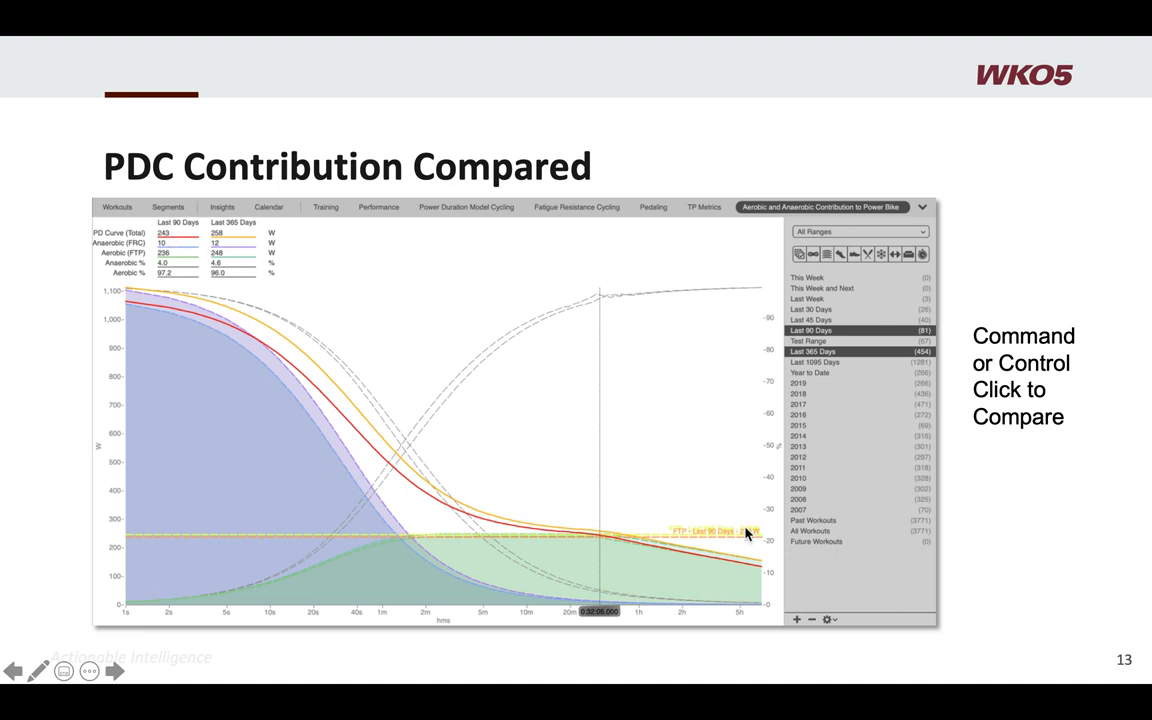
{"action": "mouse_move", "coordinate": [520, 425]}
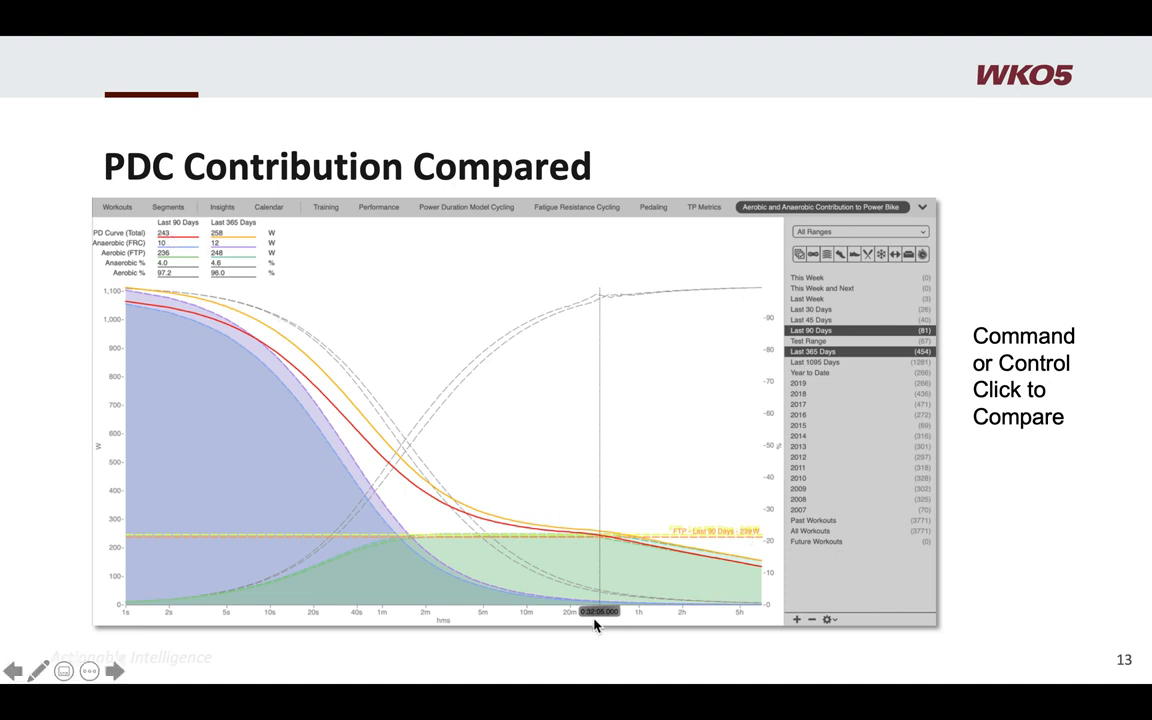
{"action": "mouse_move", "coordinate": [315, 343]}
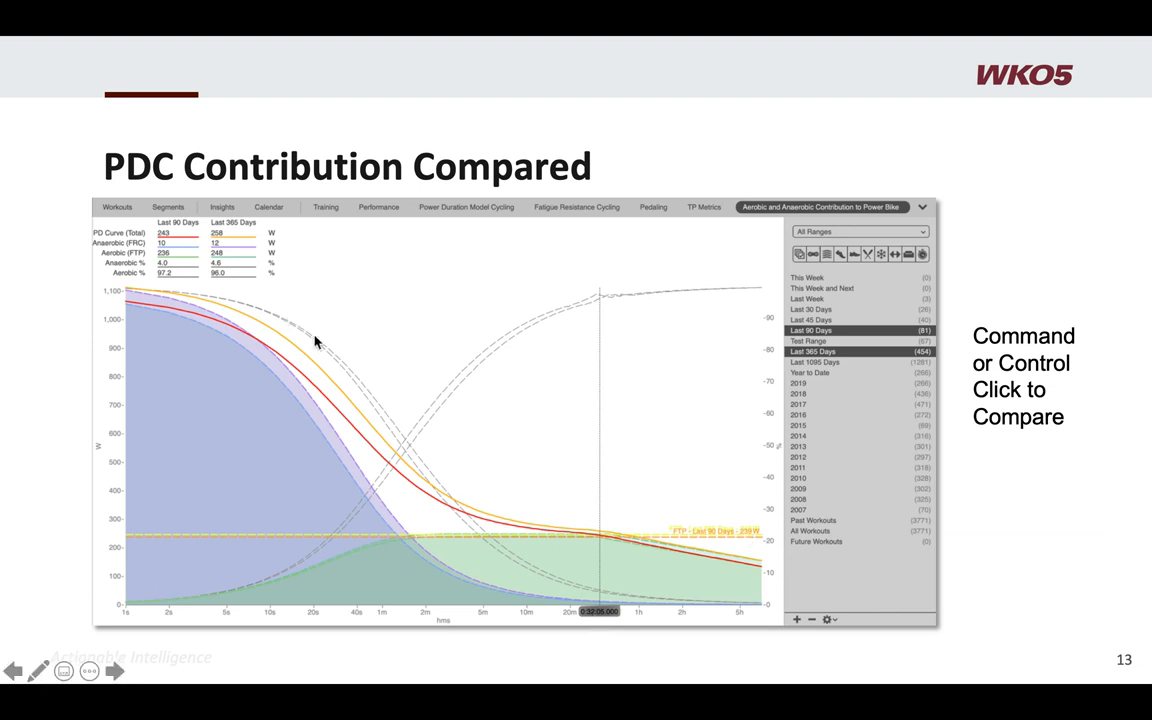
{"action": "mouse_move", "coordinate": [177, 242]}
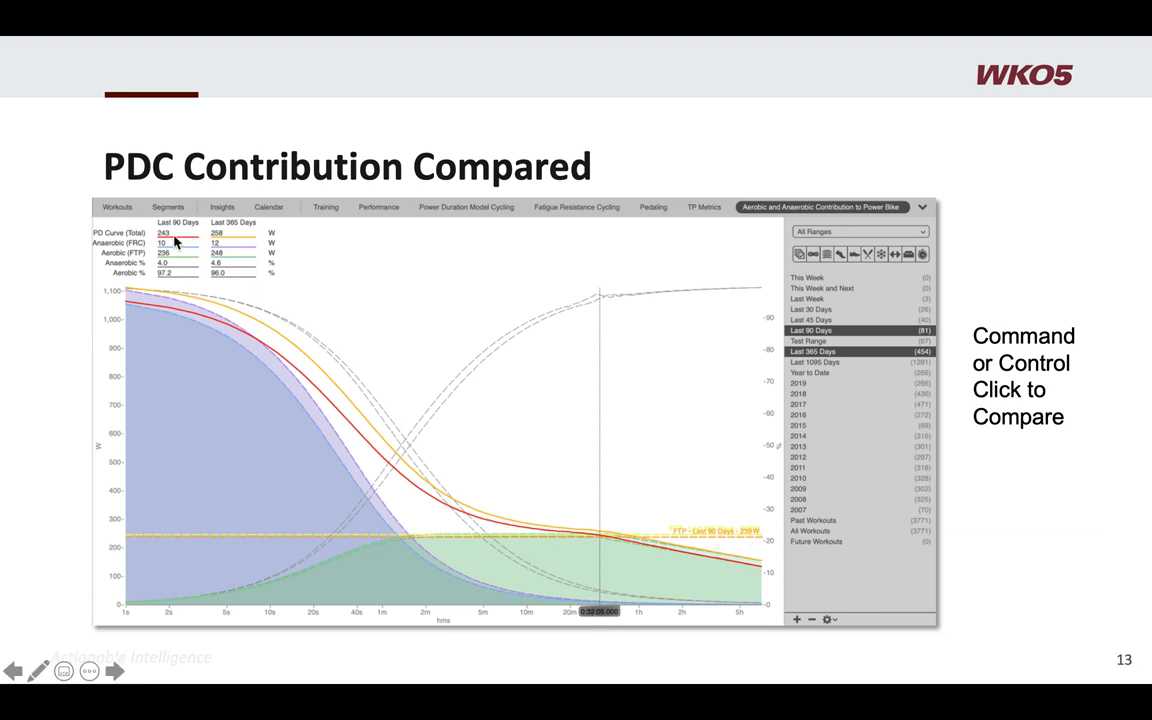
{"action": "mouse_move", "coordinate": [230, 246]}
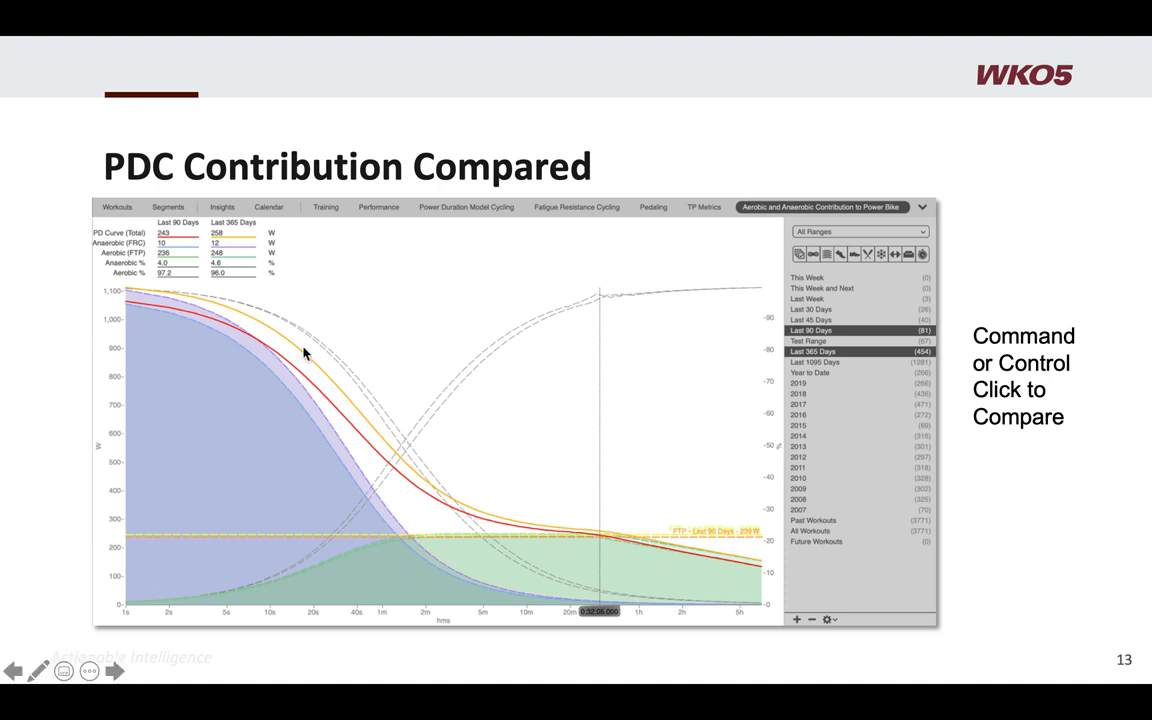
{"action": "mouse_move", "coordinate": [333, 551]}
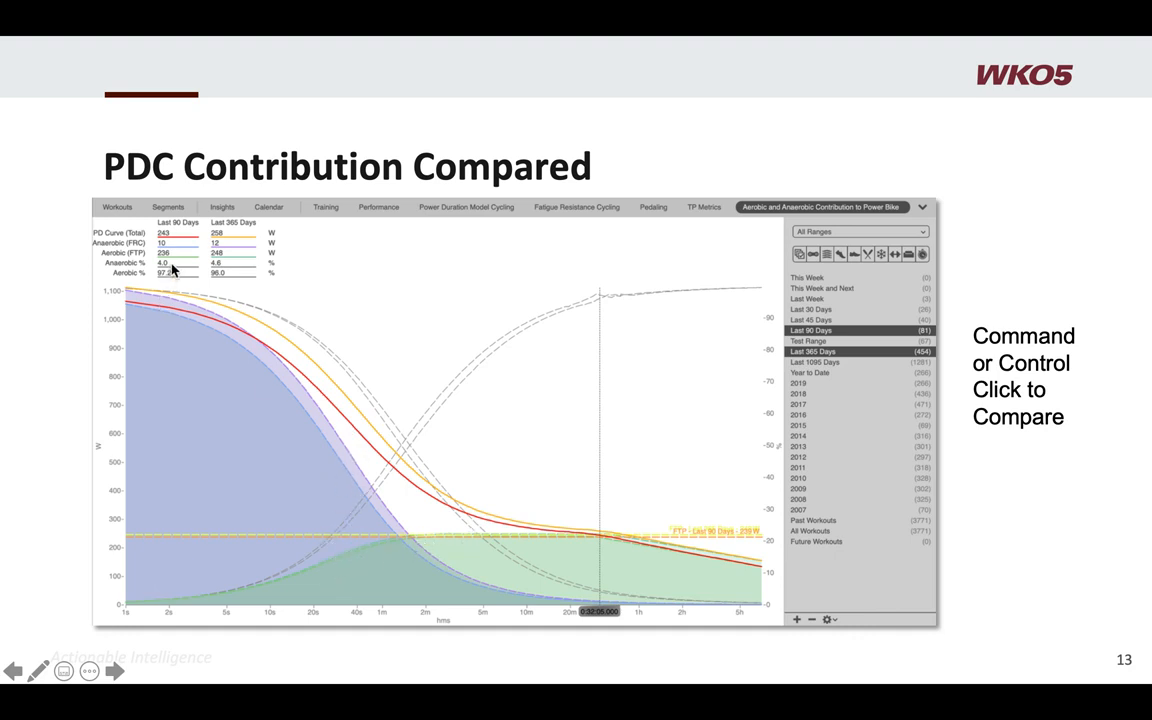
{"action": "mouse_move", "coordinate": [185, 262]}
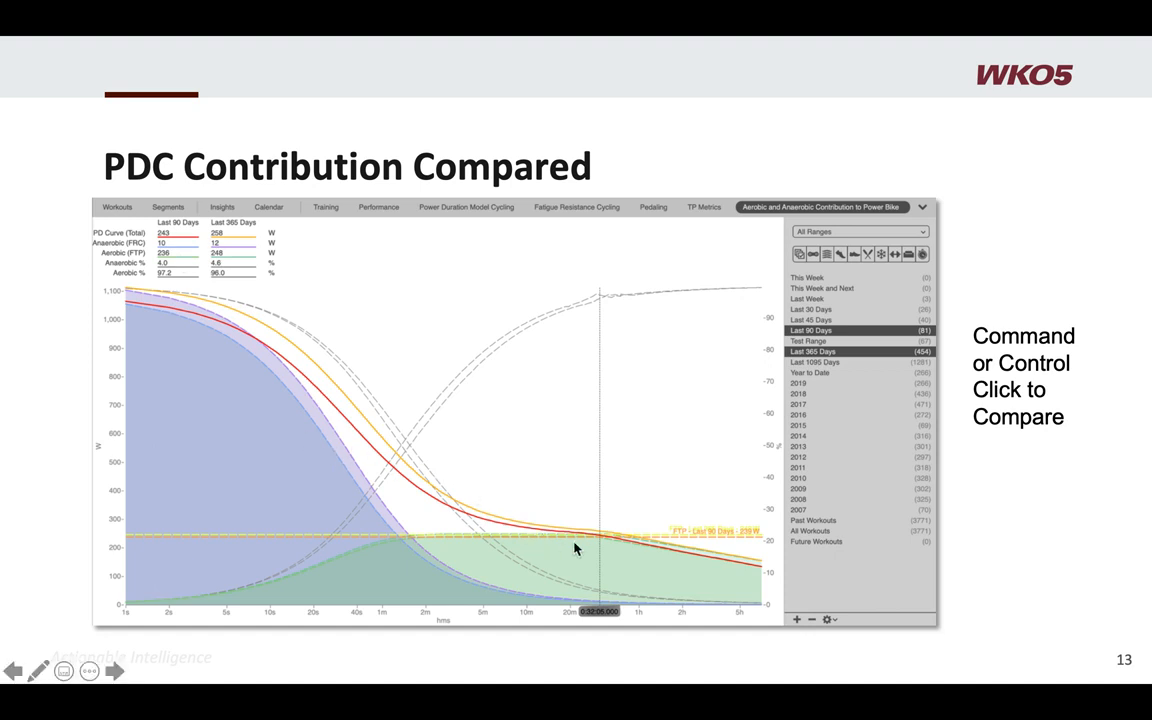
{"action": "mouse_move", "coordinate": [551, 538]}
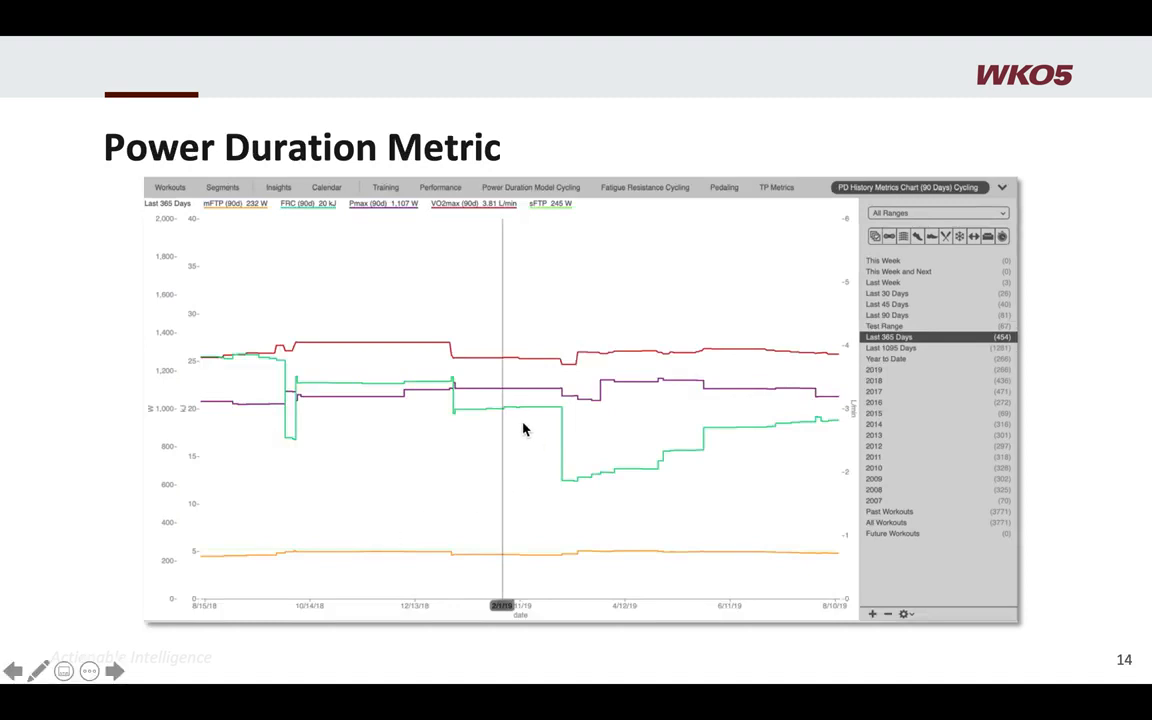
{"action": "mouse_move", "coordinate": [330, 403]}
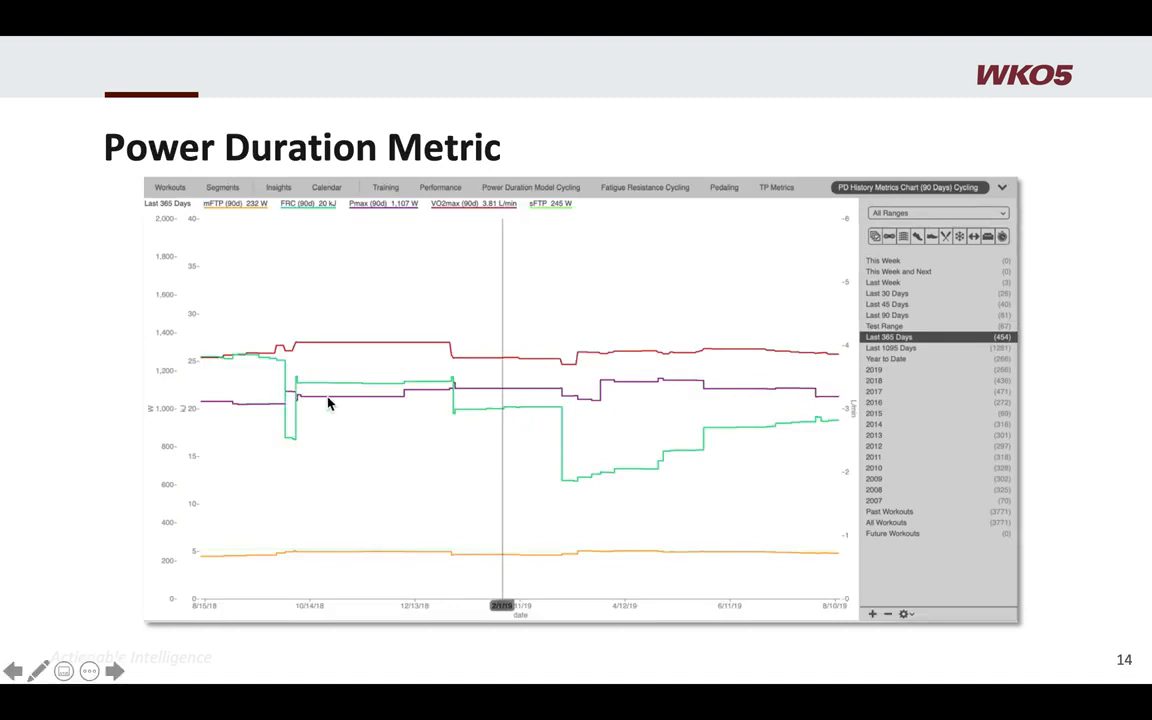
{"action": "mouse_move", "coordinate": [632, 434]}
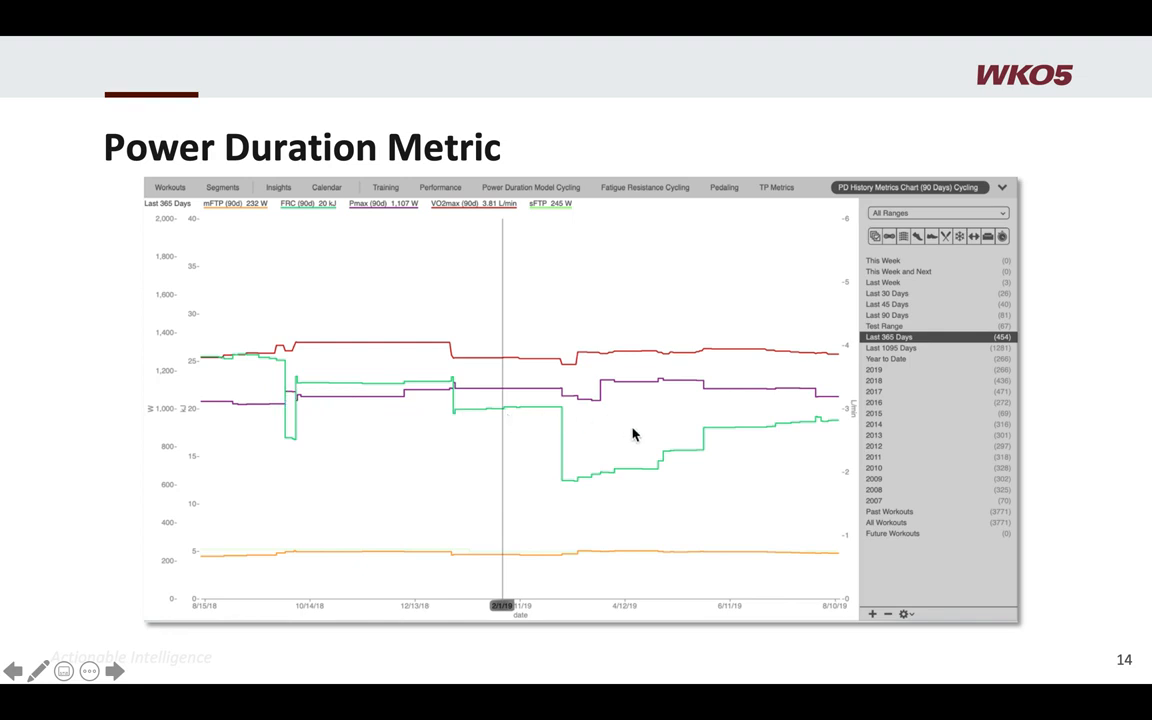
{"action": "mouse_move", "coordinate": [660, 442]}
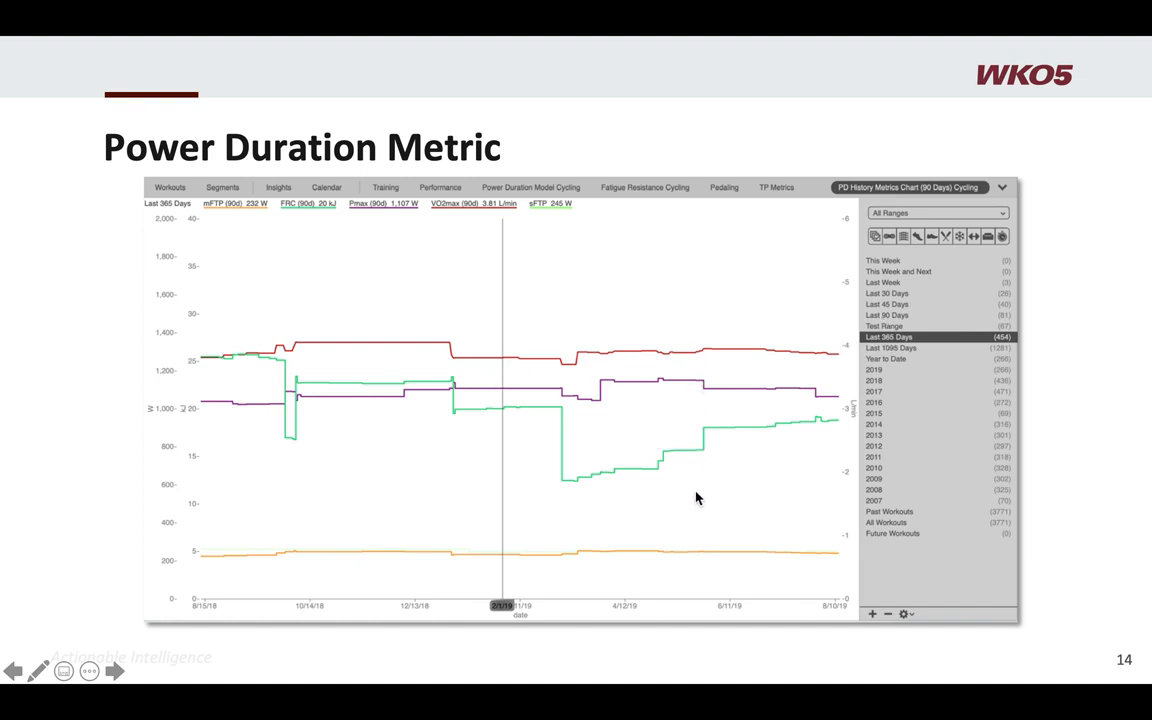
{"action": "mouse_move", "coordinate": [710, 441]}
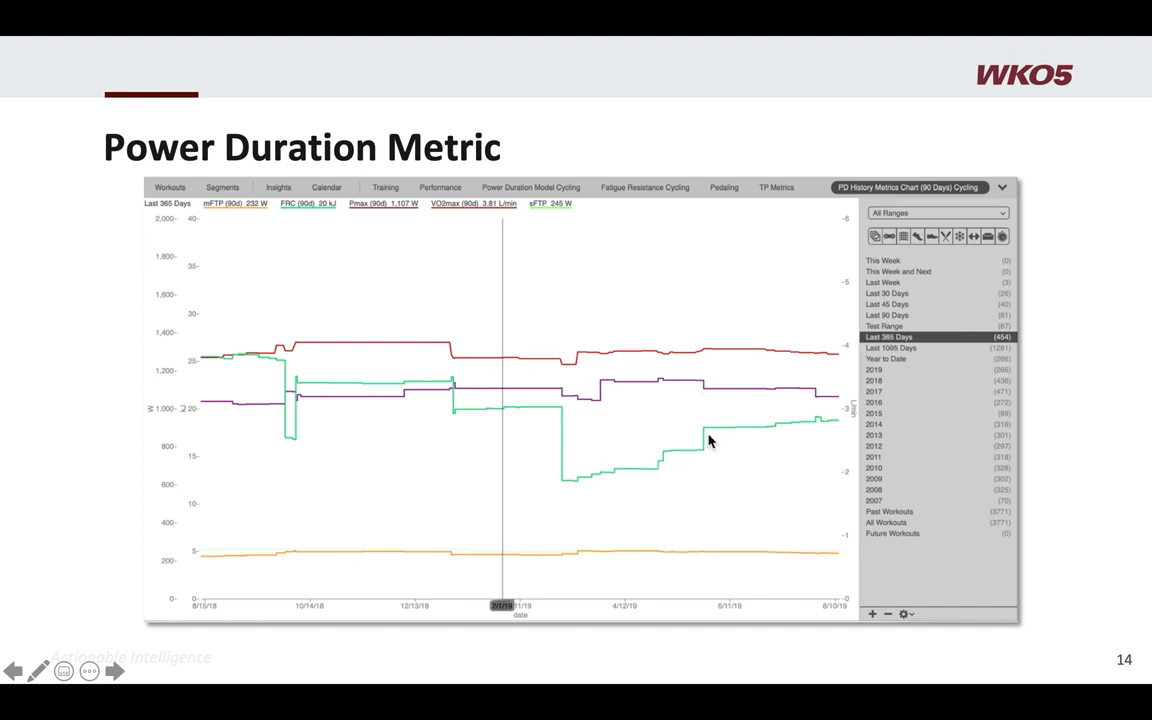
{"action": "mouse_move", "coordinate": [832, 428]}
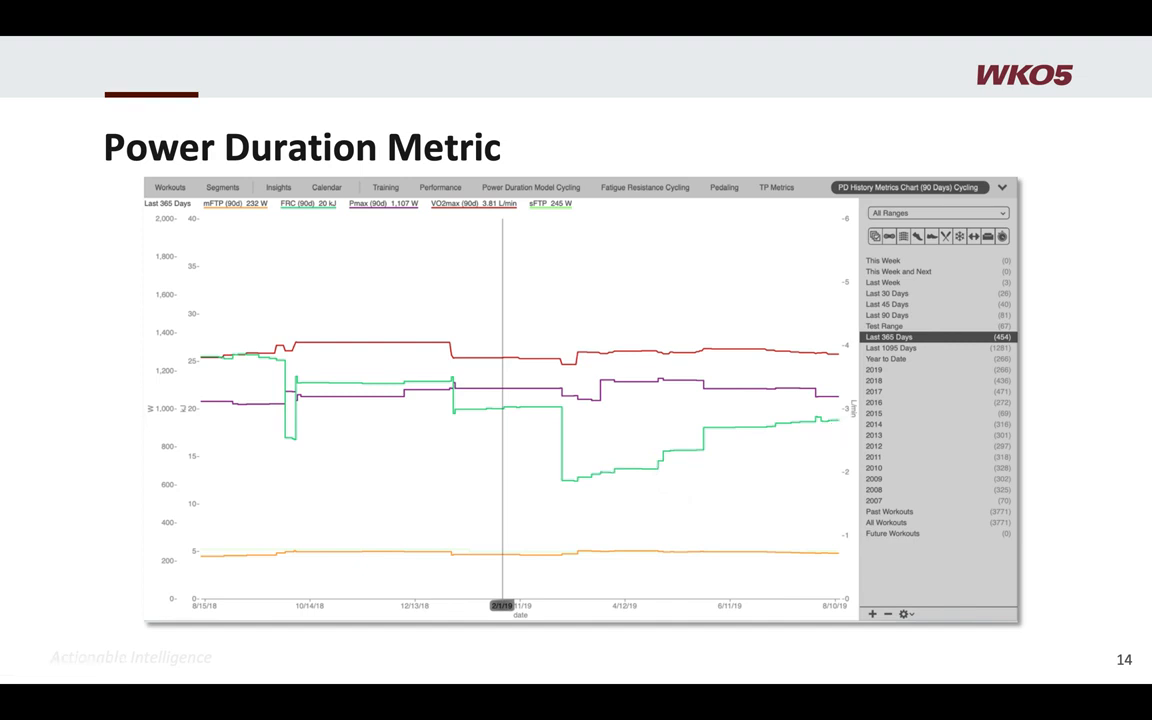
Step: Advance through slide 15, Trends, to slide 16, Smart Segments
{"action": "key", "text": "right"}
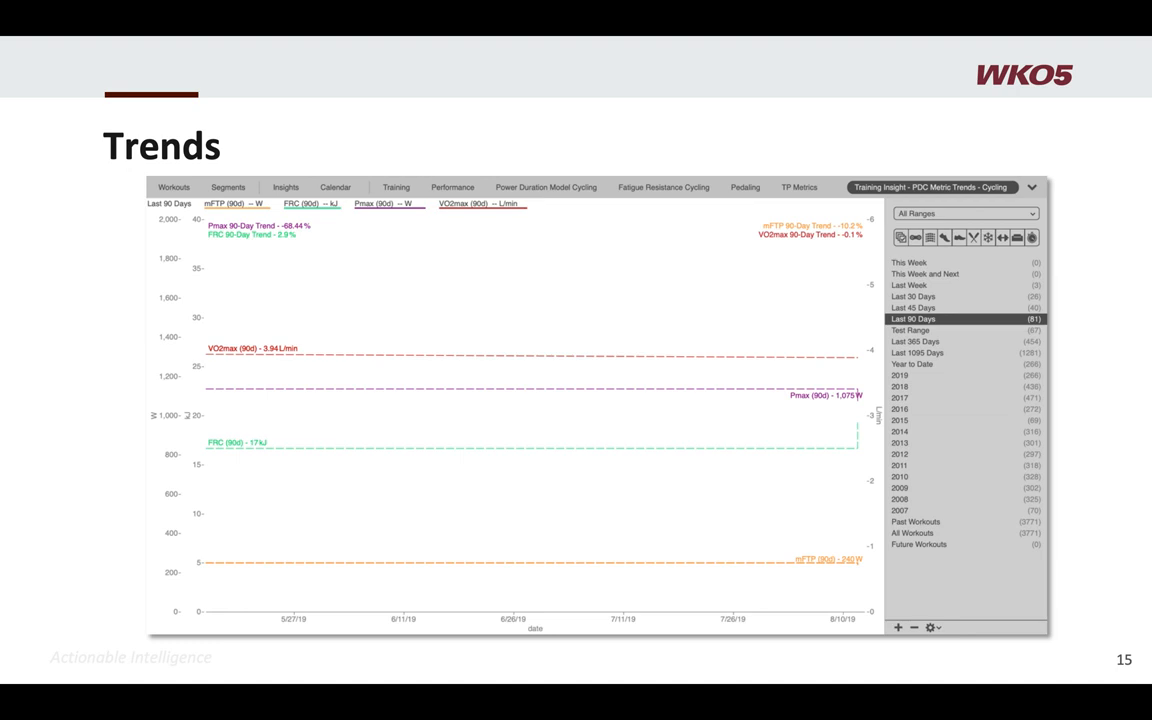
{"action": "key", "text": "right"}
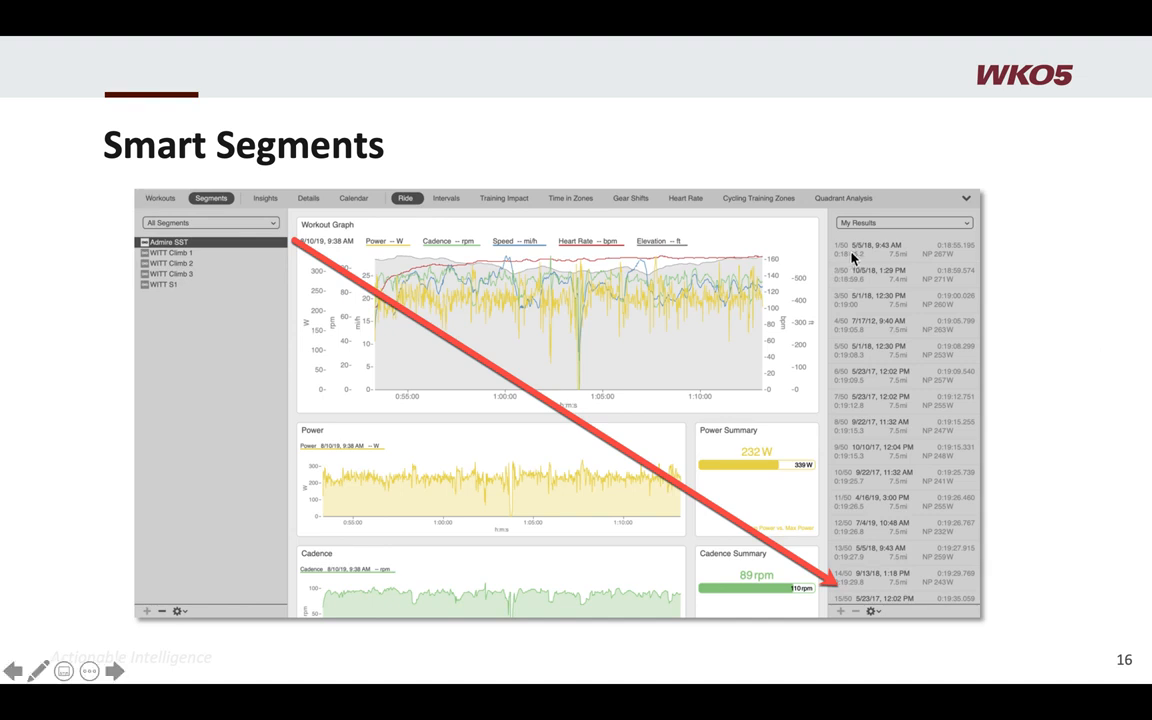
{"action": "mouse_move", "coordinate": [857, 482]}
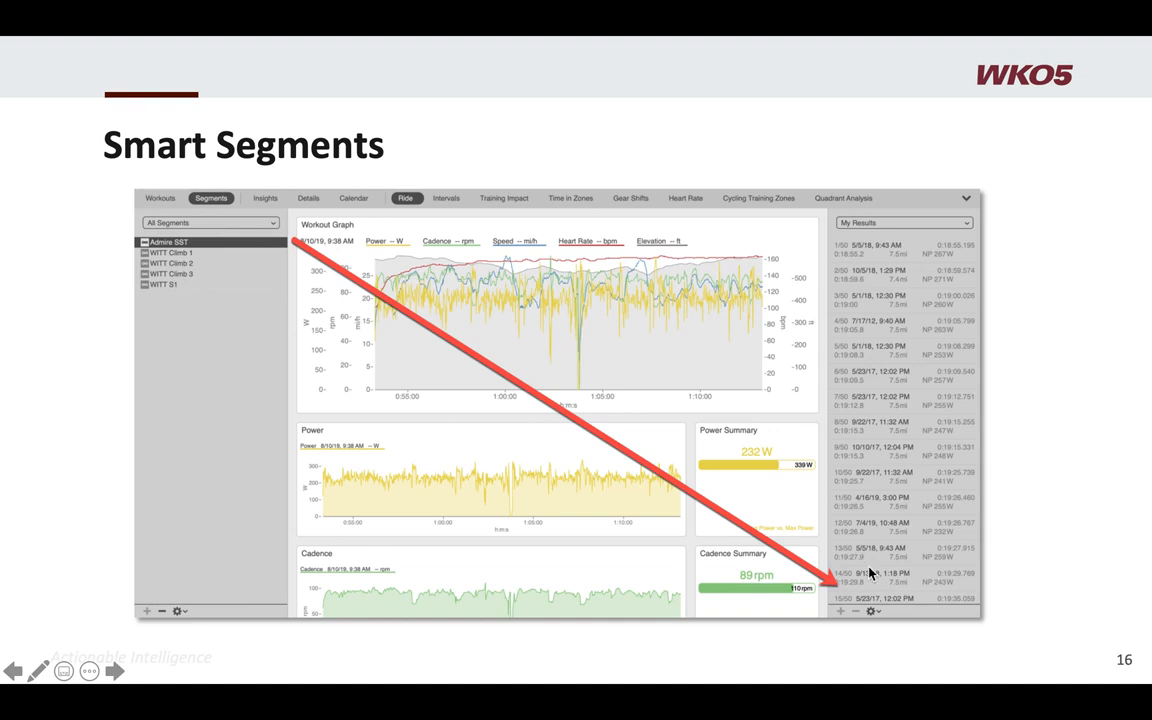
{"action": "mouse_move", "coordinate": [869, 573]}
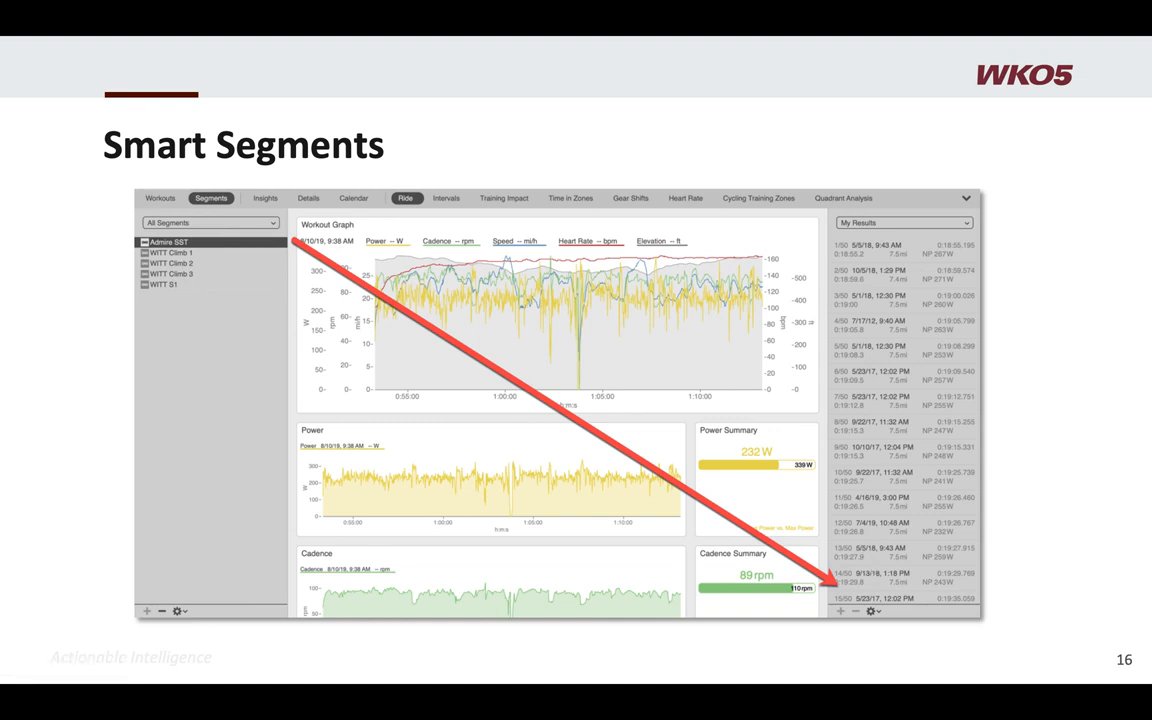